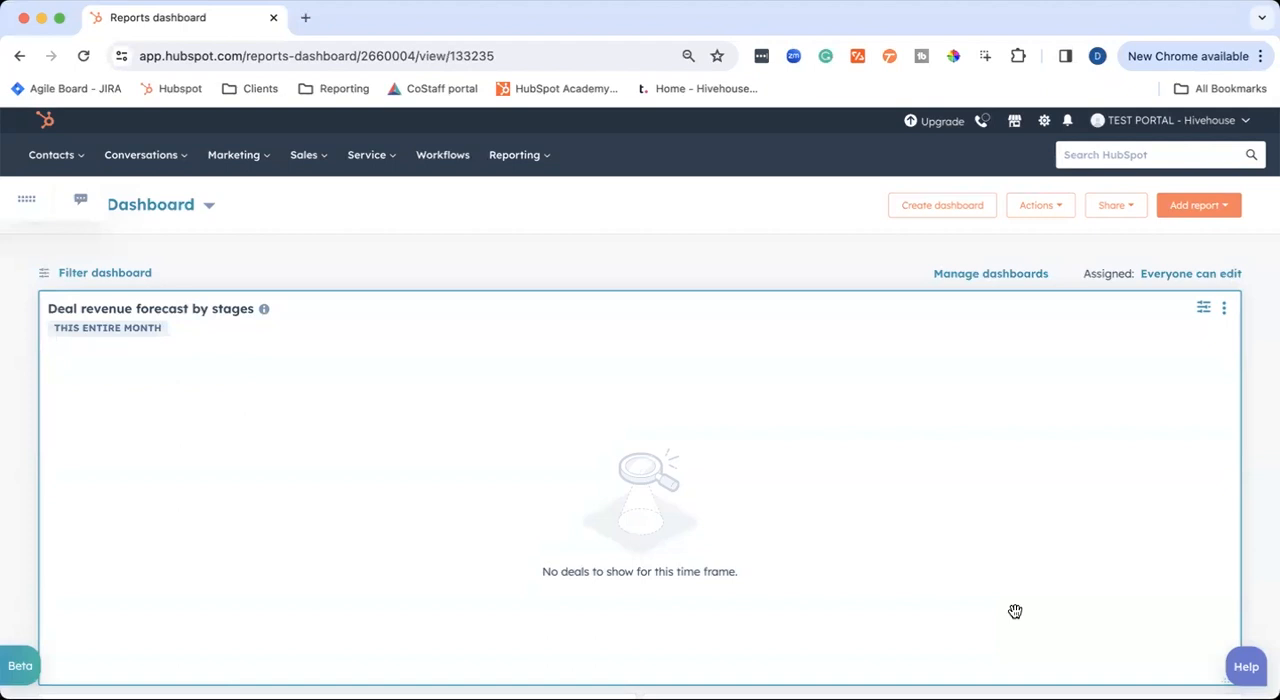
mouse_move(950, 585)
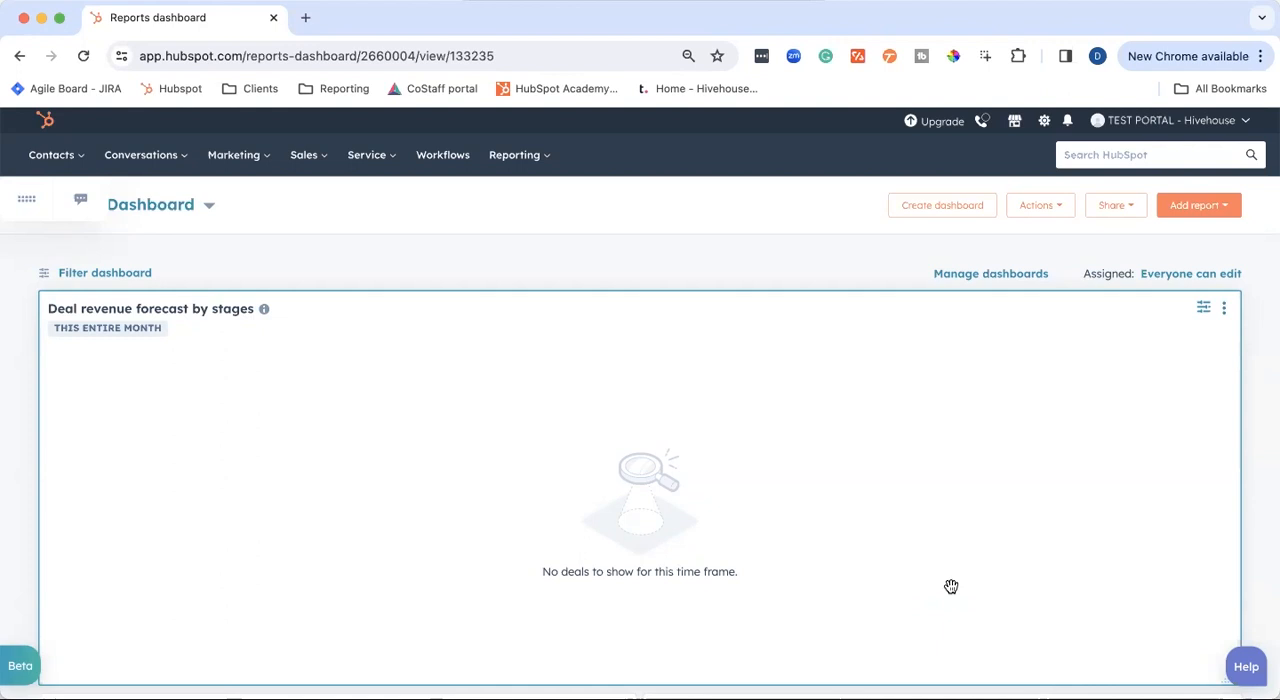
mouse_move(407, 258)
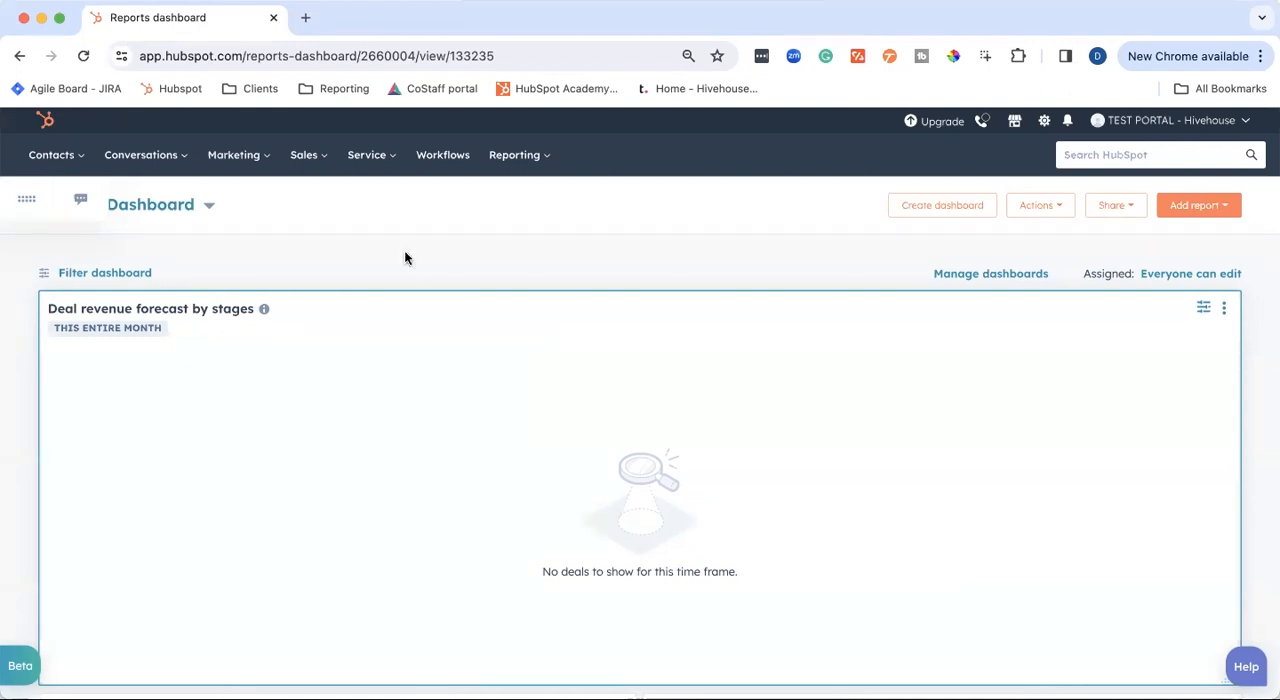
Go to Marketing > Campaigns, preview this quarter's campaigns, then return to all four campaigns
click(233, 154)
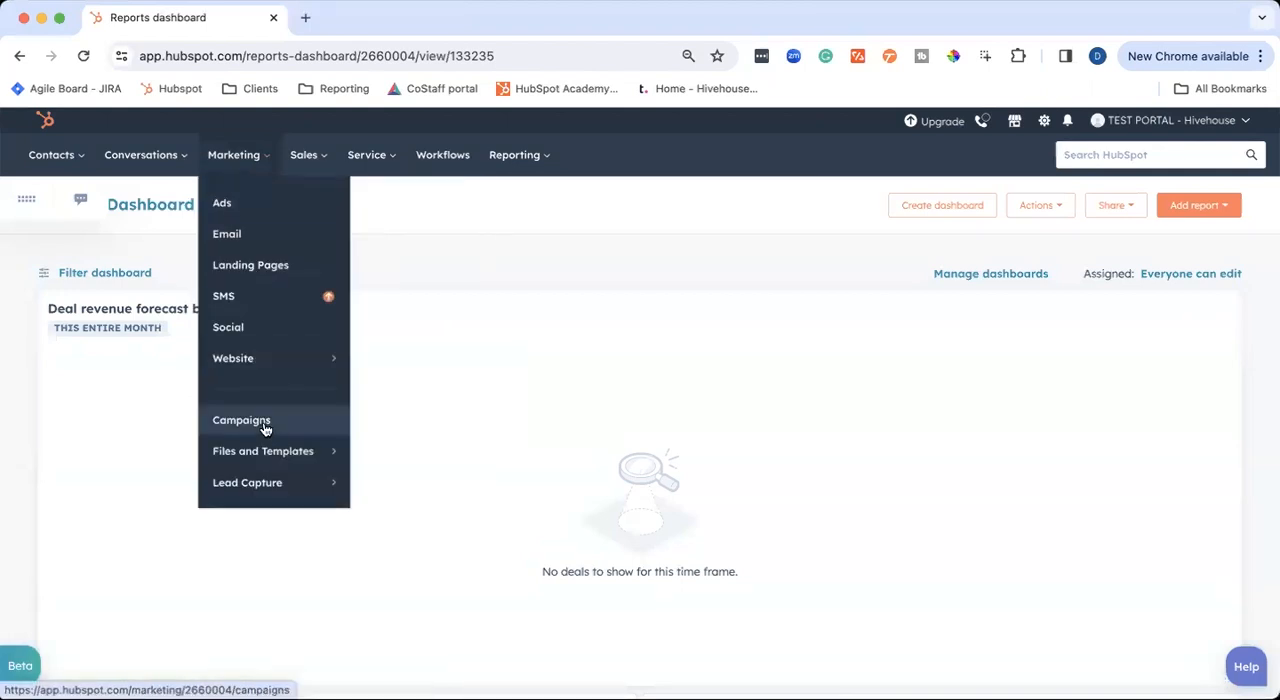
click(241, 420)
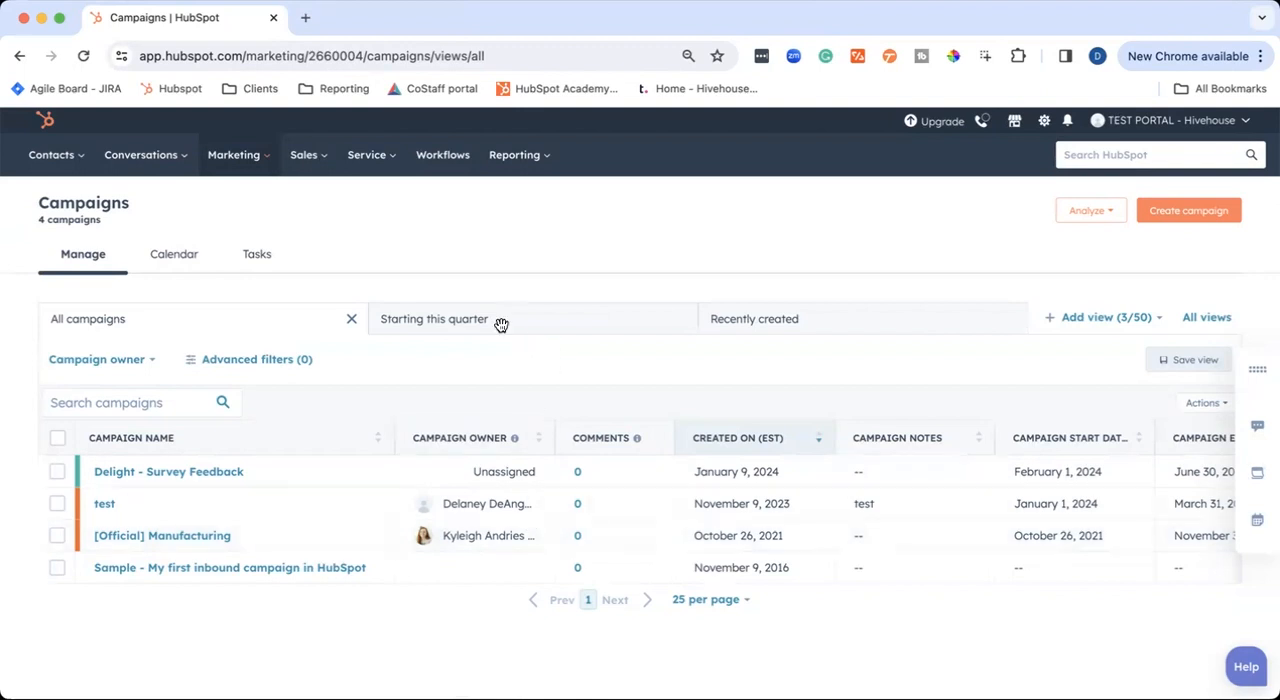
click(433, 318)
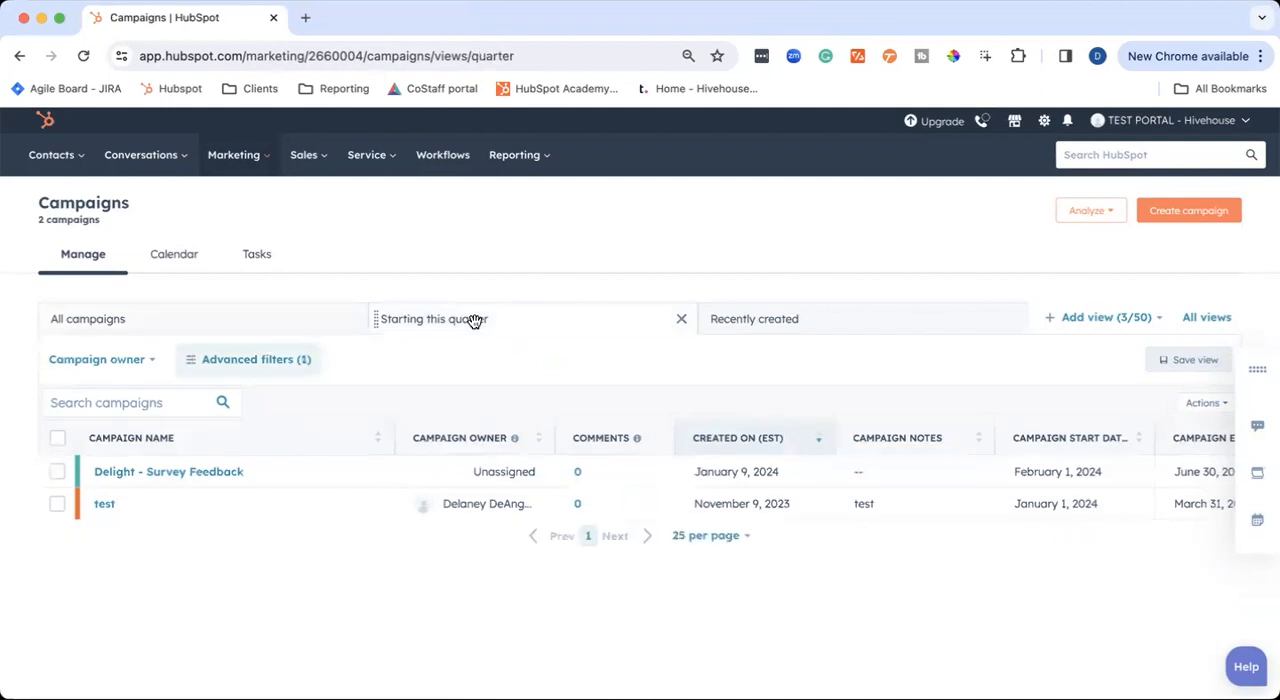
click(754, 318)
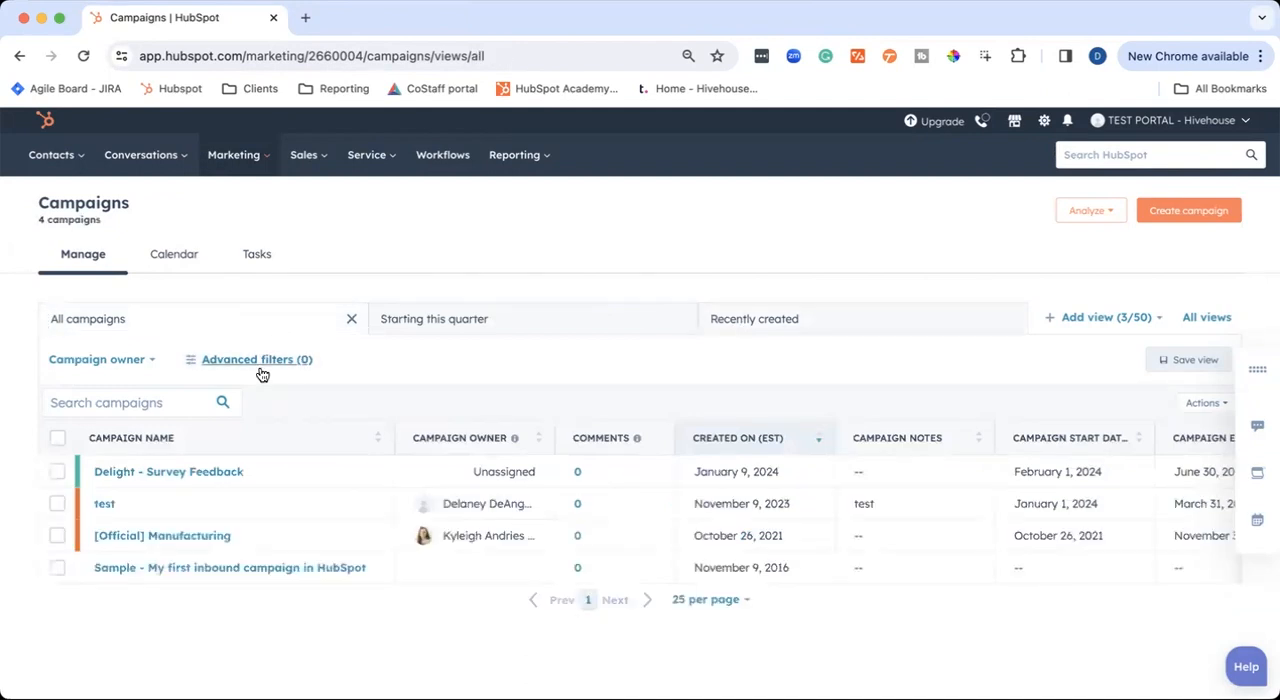
Add an advanced filter 'Number of Ad Campaigns is greater than or equal to 1'
click(256, 359)
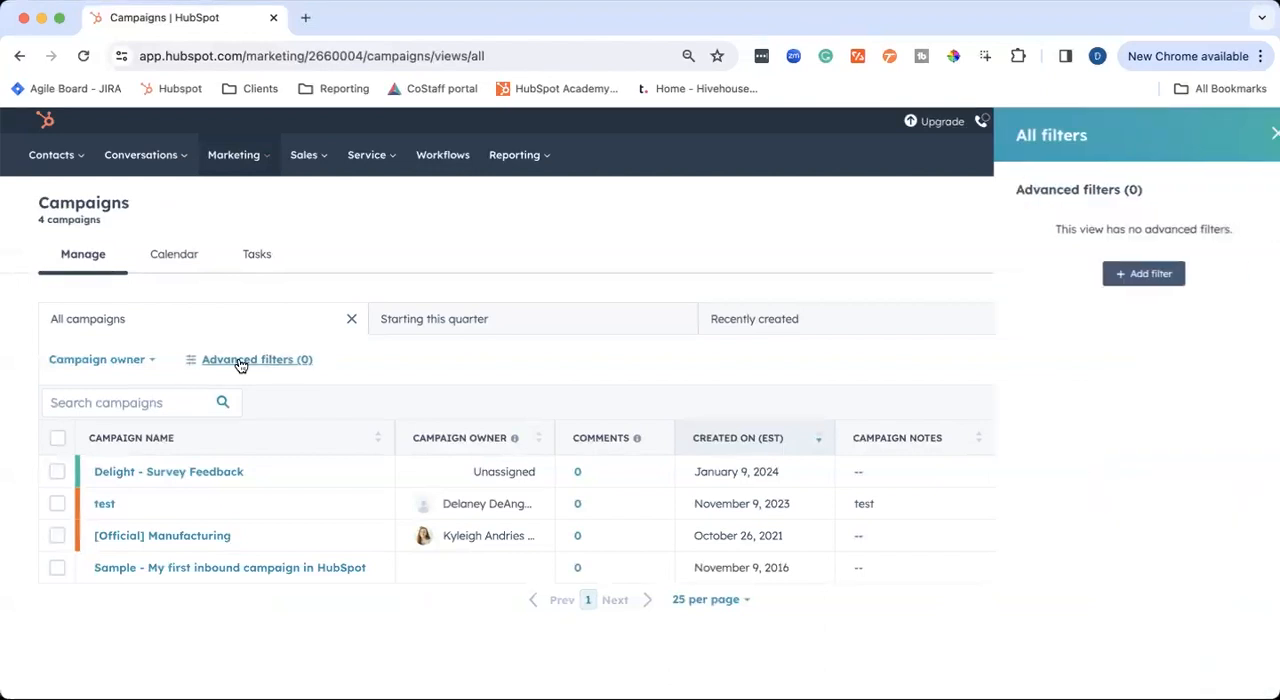
click(1143, 273)
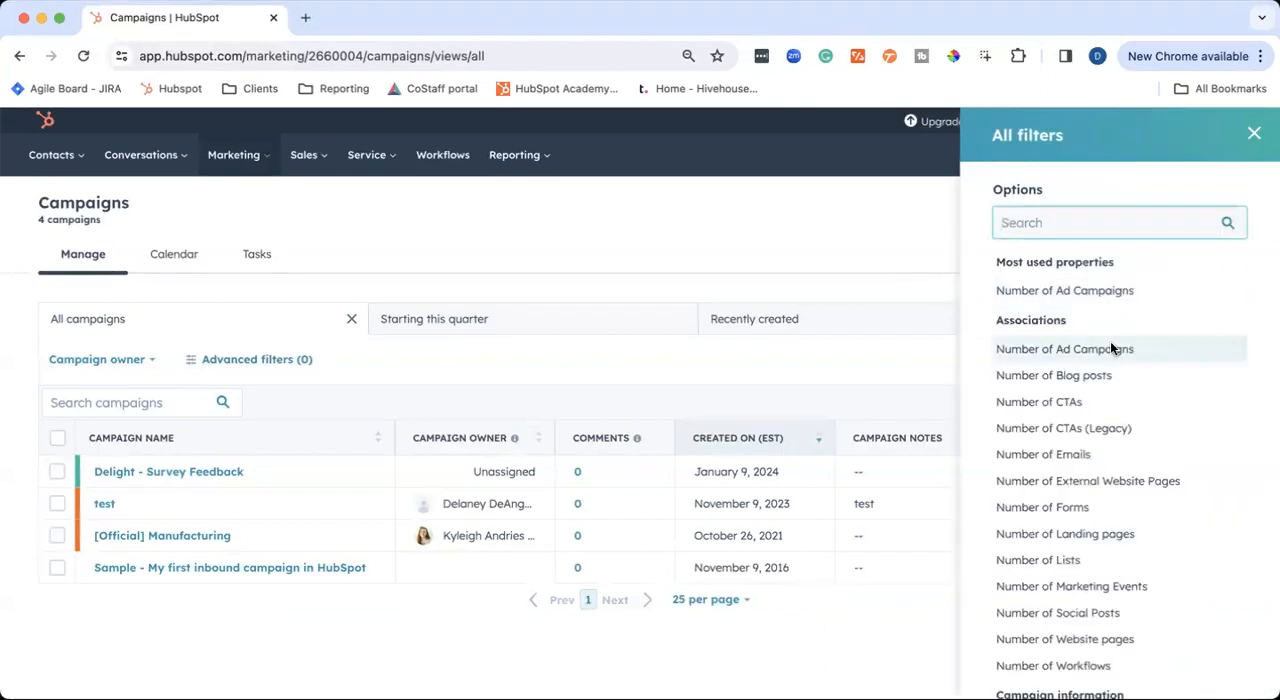
scroll(down, 3)
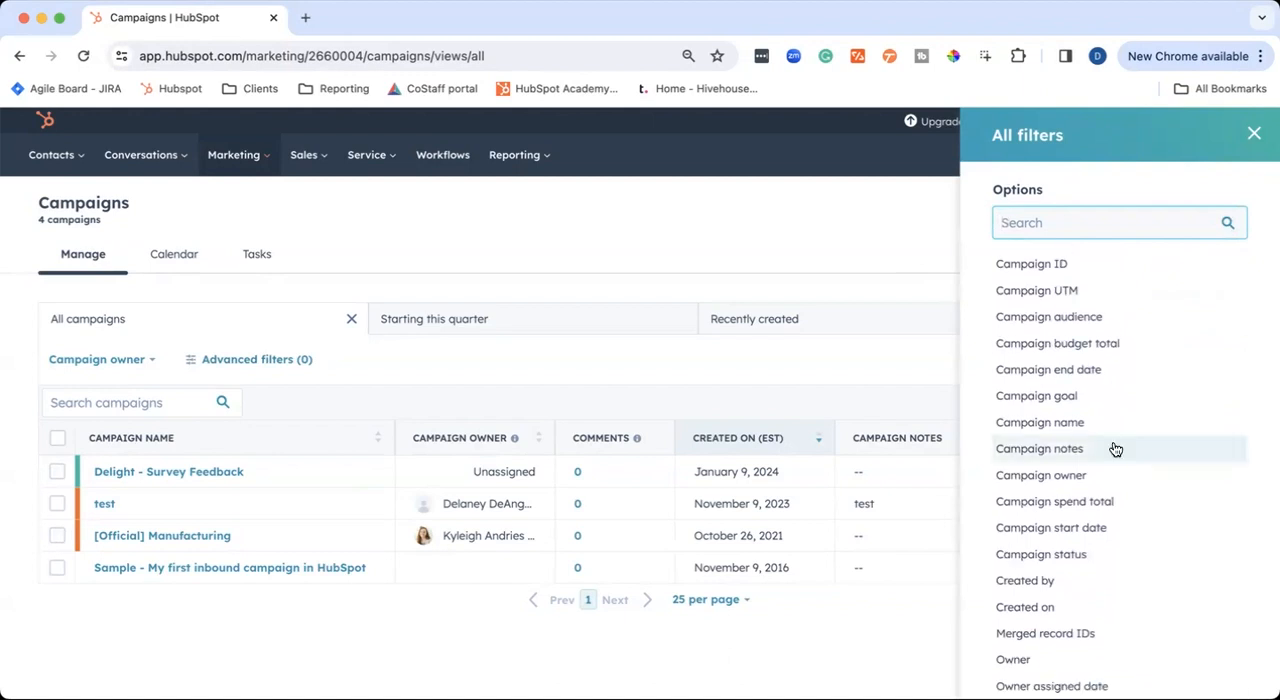
scroll(down, 3)
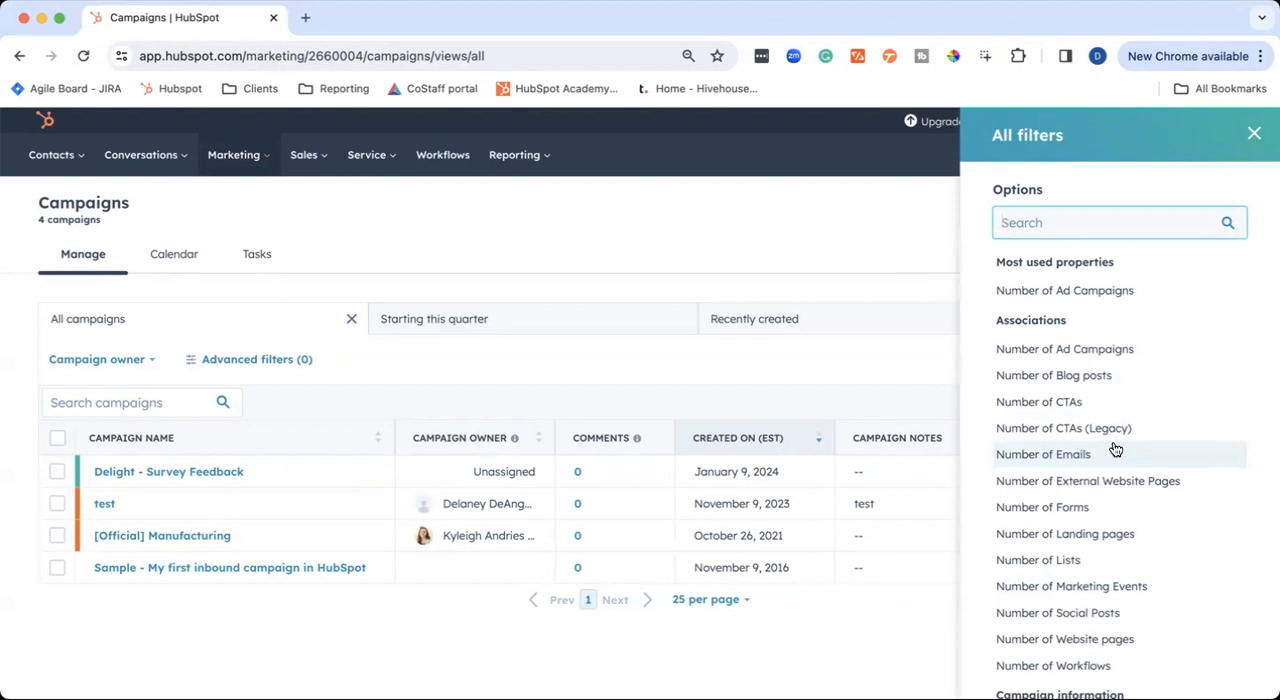
mouse_move(1082, 355)
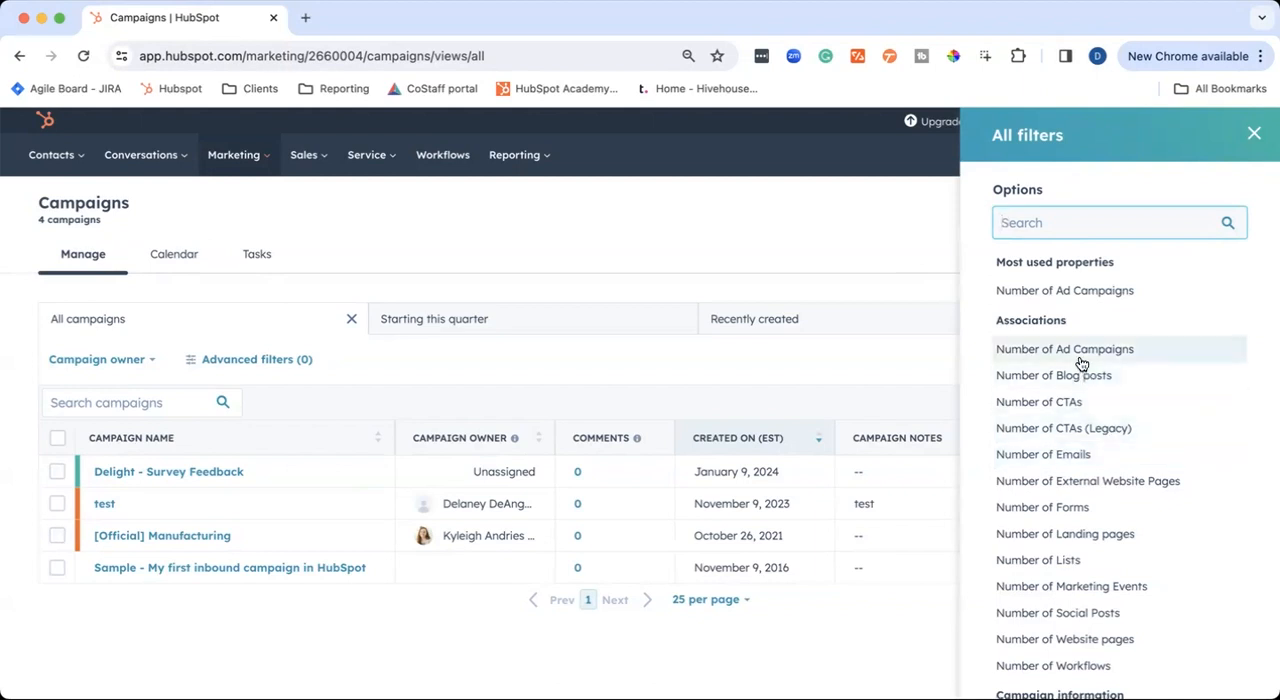
click(1064, 349)
text(1)
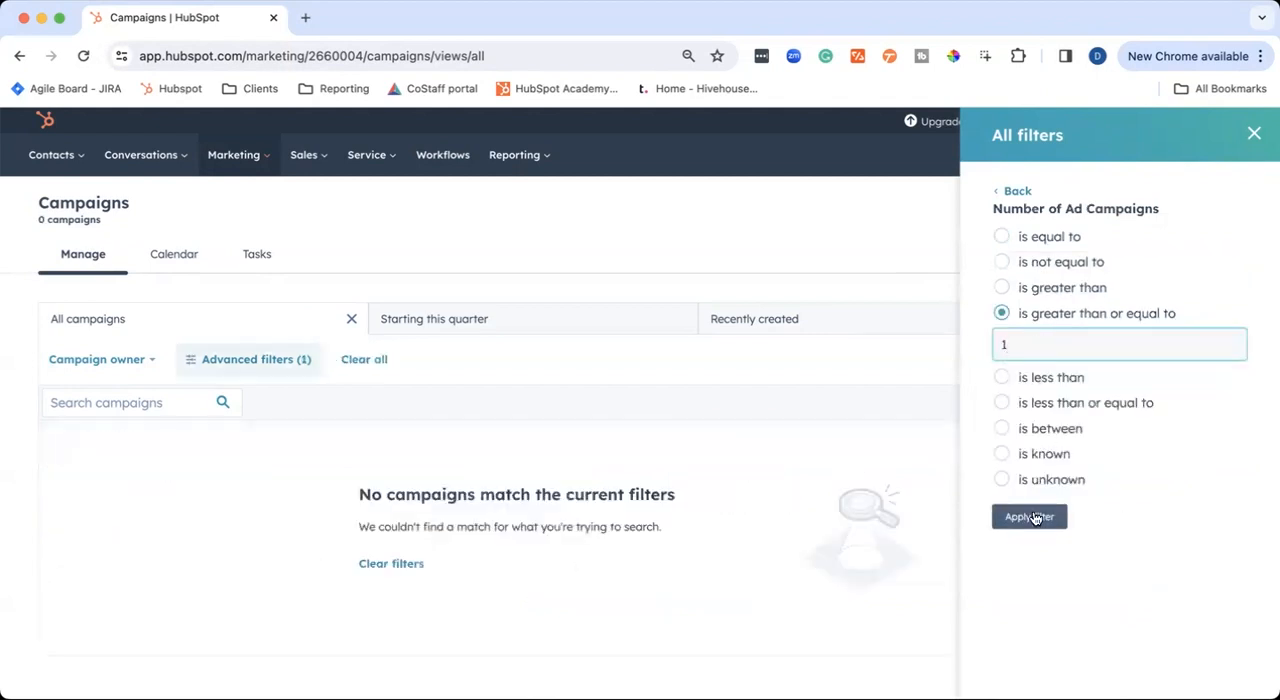
click(1029, 517)
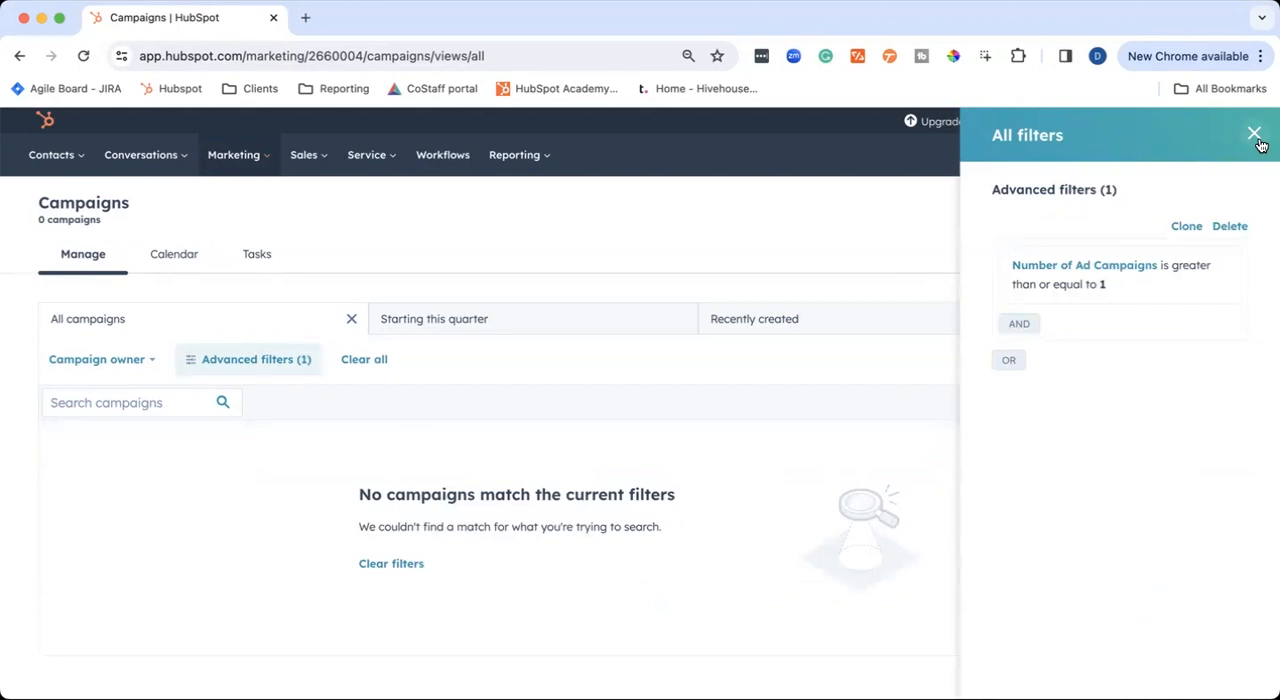
click(1247, 133)
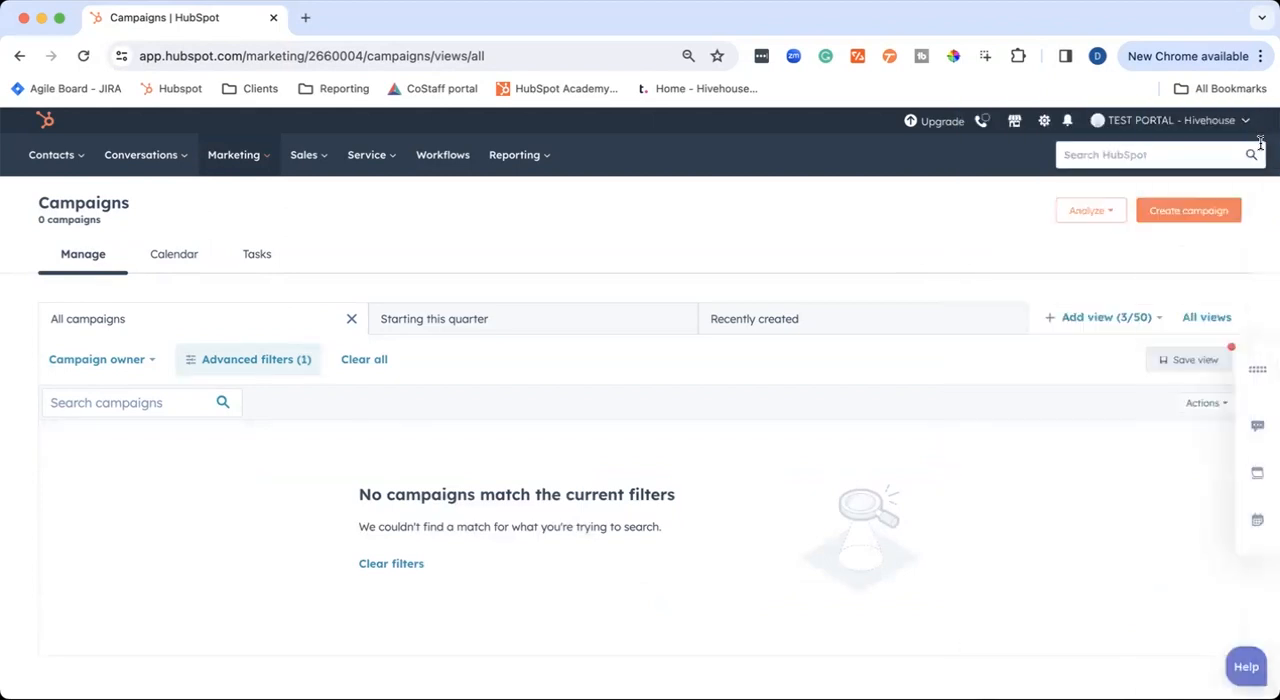
mouse_move(1176, 371)
text(A)
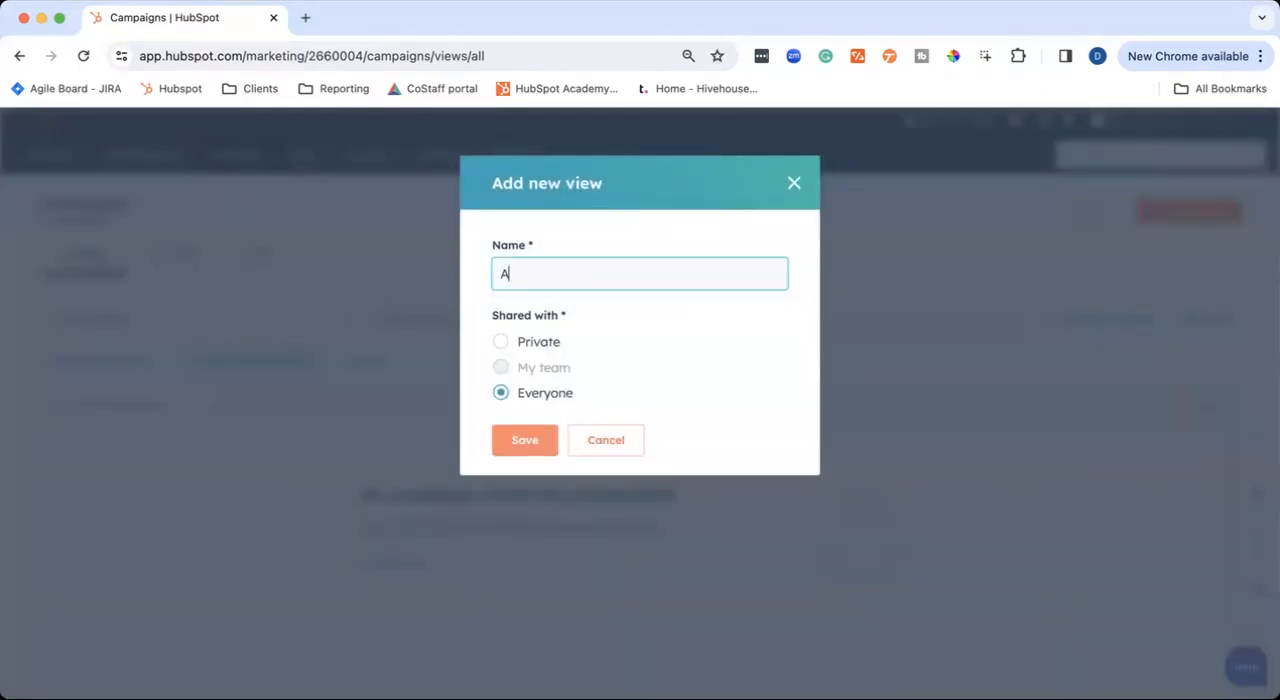
Save the filtered list as an 'Ad Campaigns' view shared with everyone
text(d Campaigns)
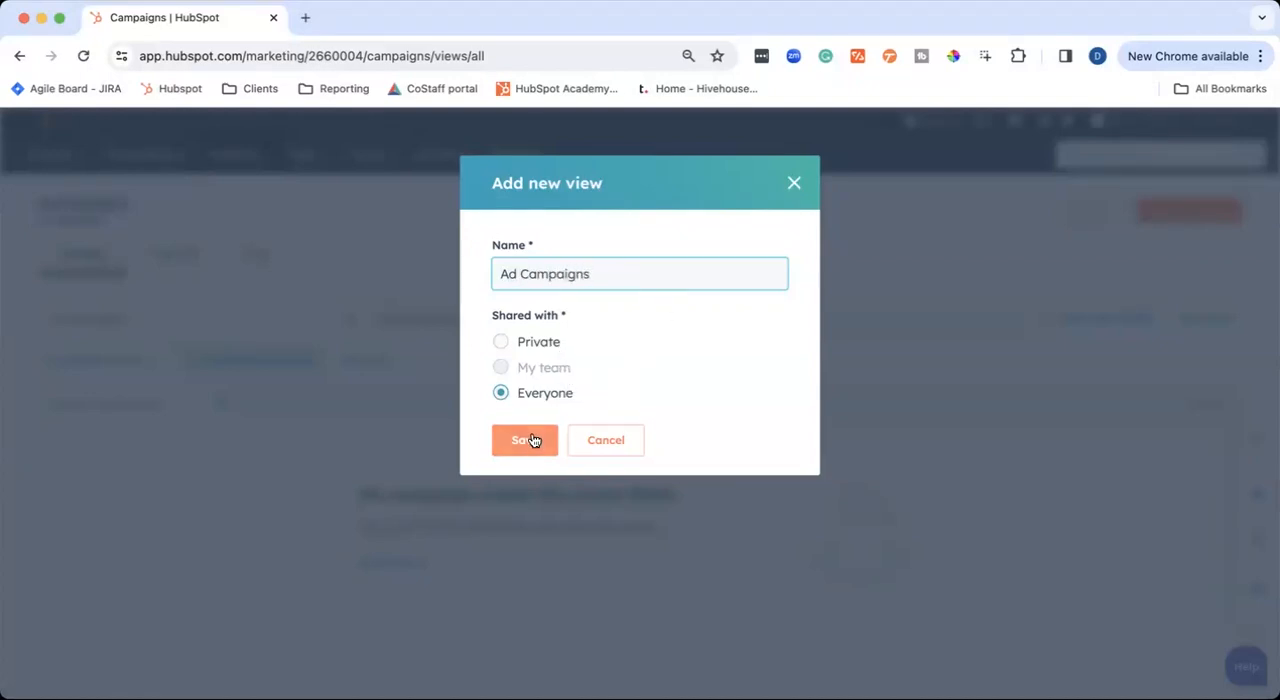
click(524, 440)
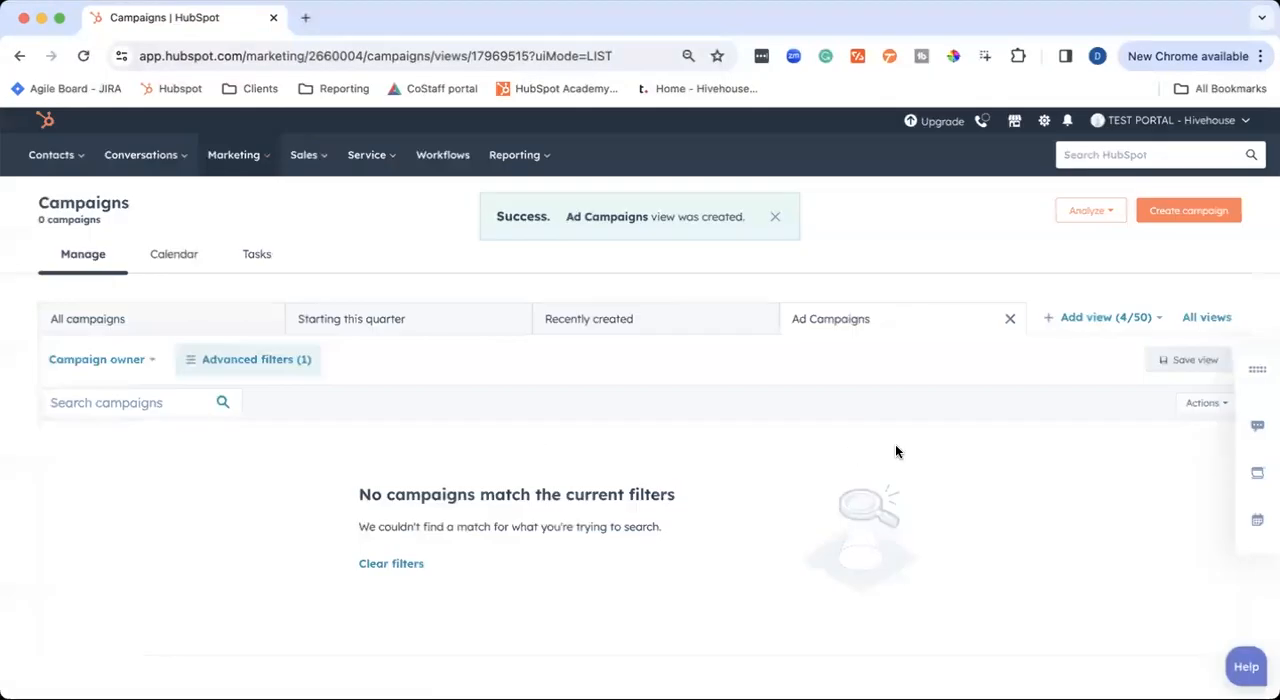
mouse_move(833, 471)
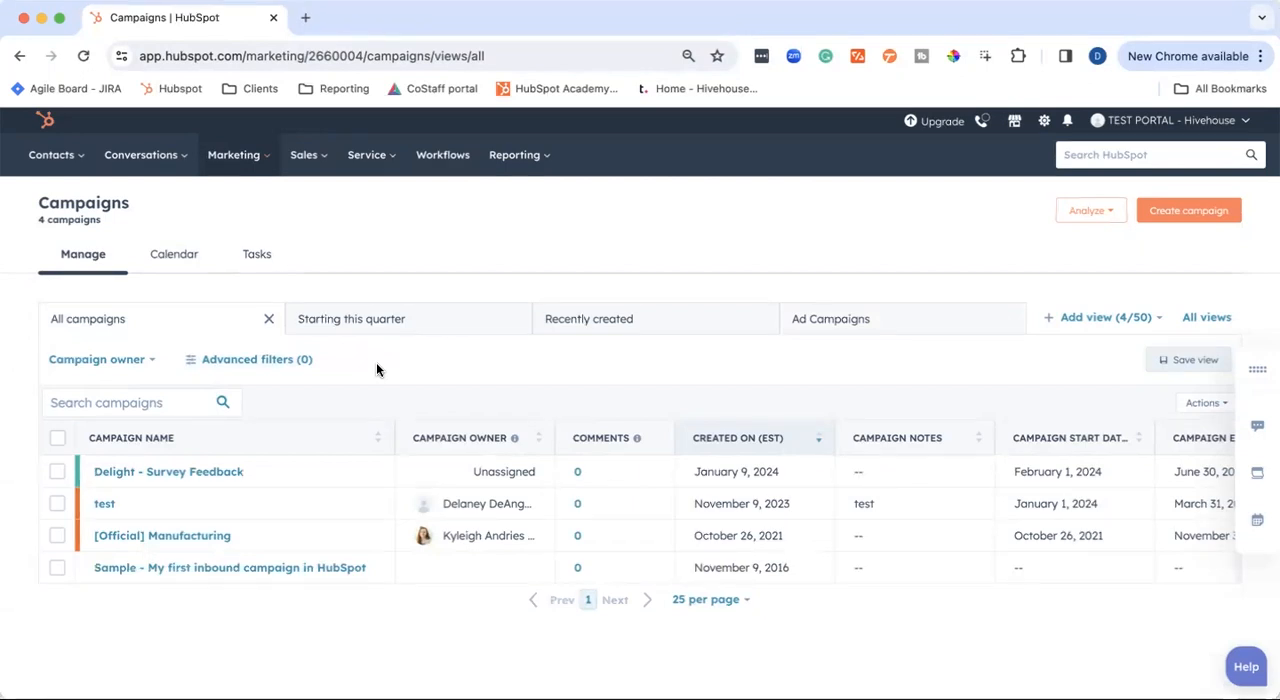
Switch to the Calendar view and scroll through January 2024's campaigns
click(173, 253)
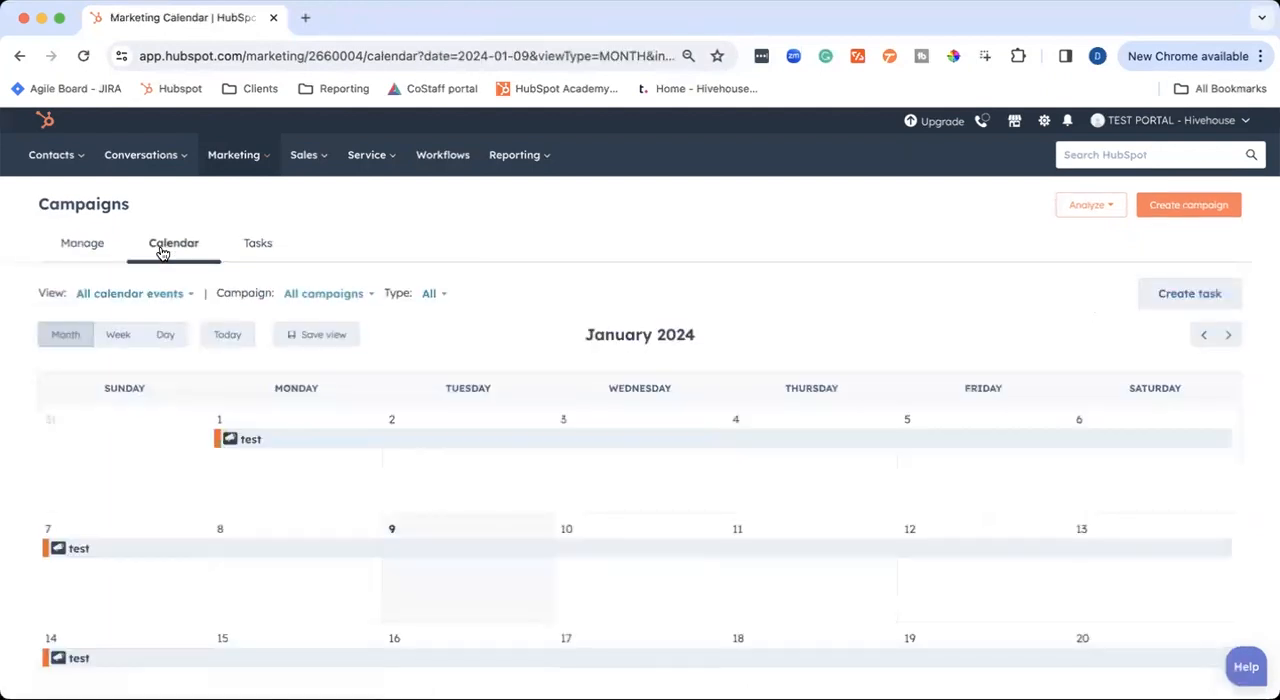
scroll(down, 3)
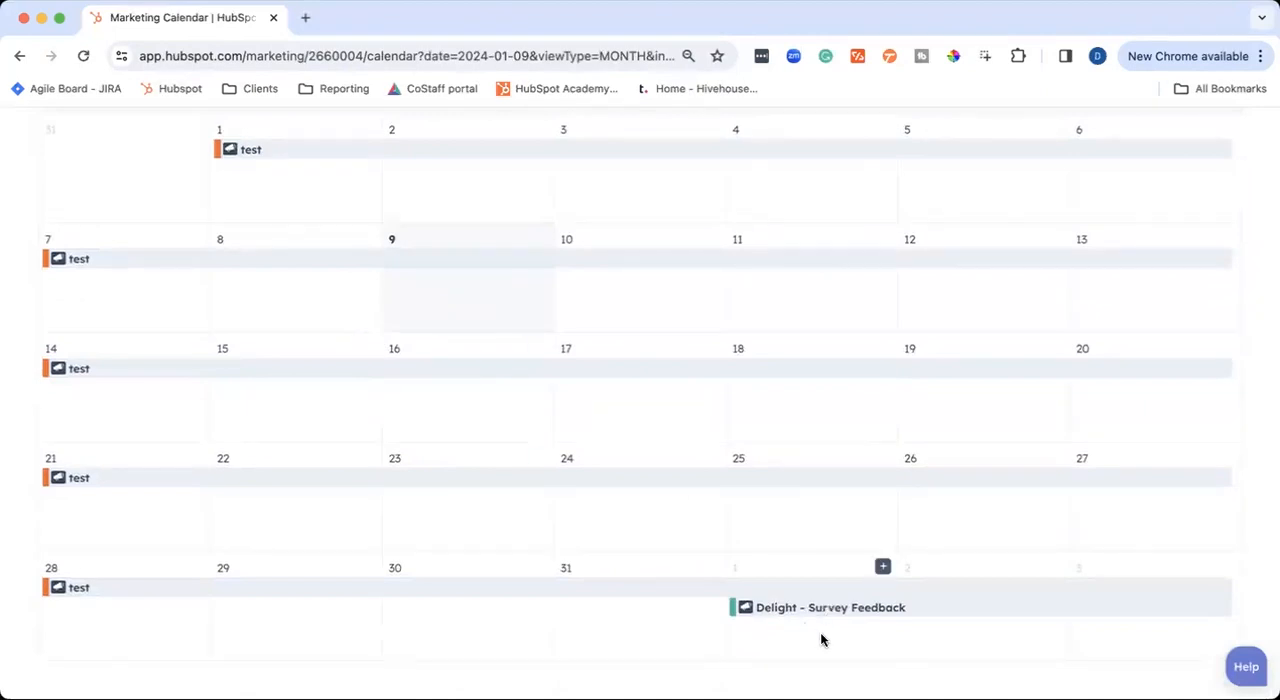
mouse_move(600, 468)
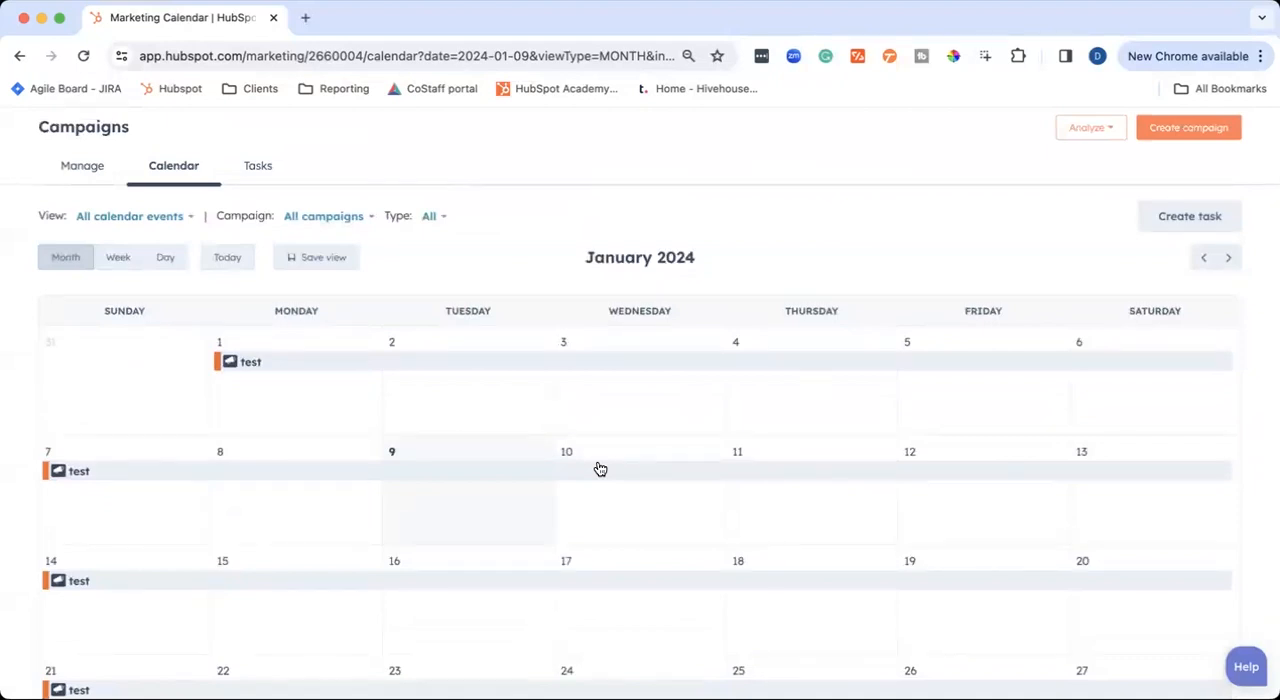
mouse_move(258, 174)
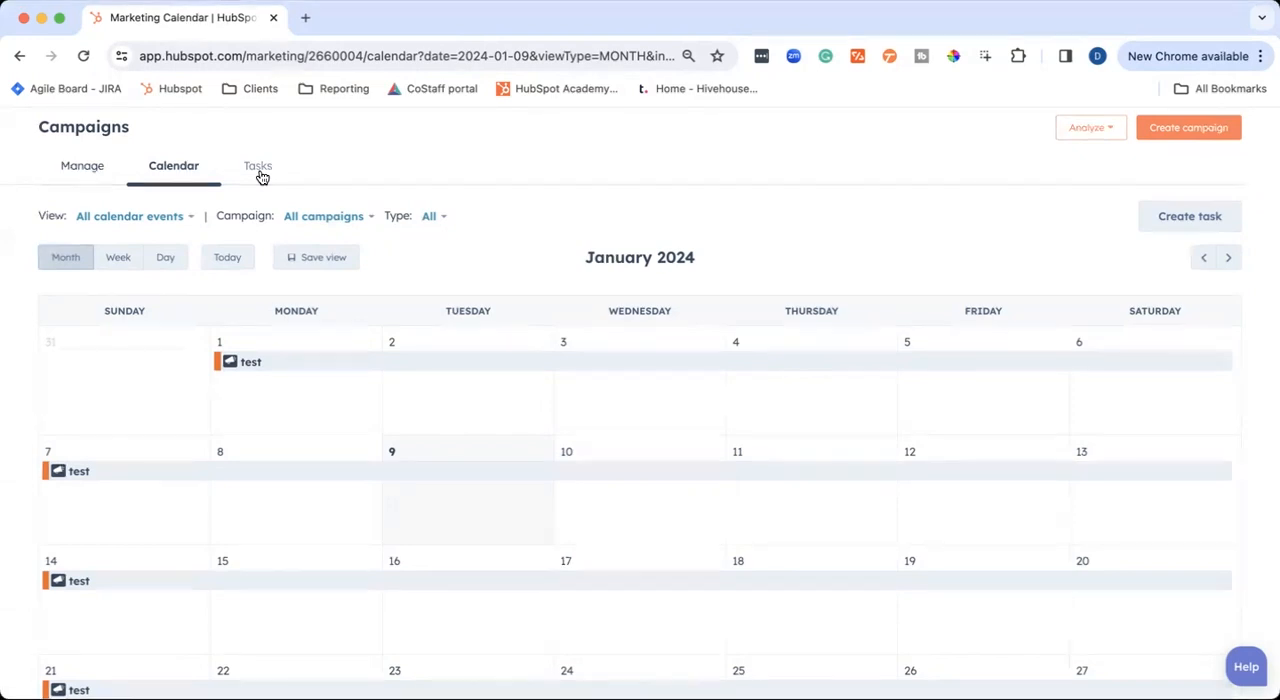
Check the empty Tasks tab, then return to the Manage campaigns list
click(257, 166)
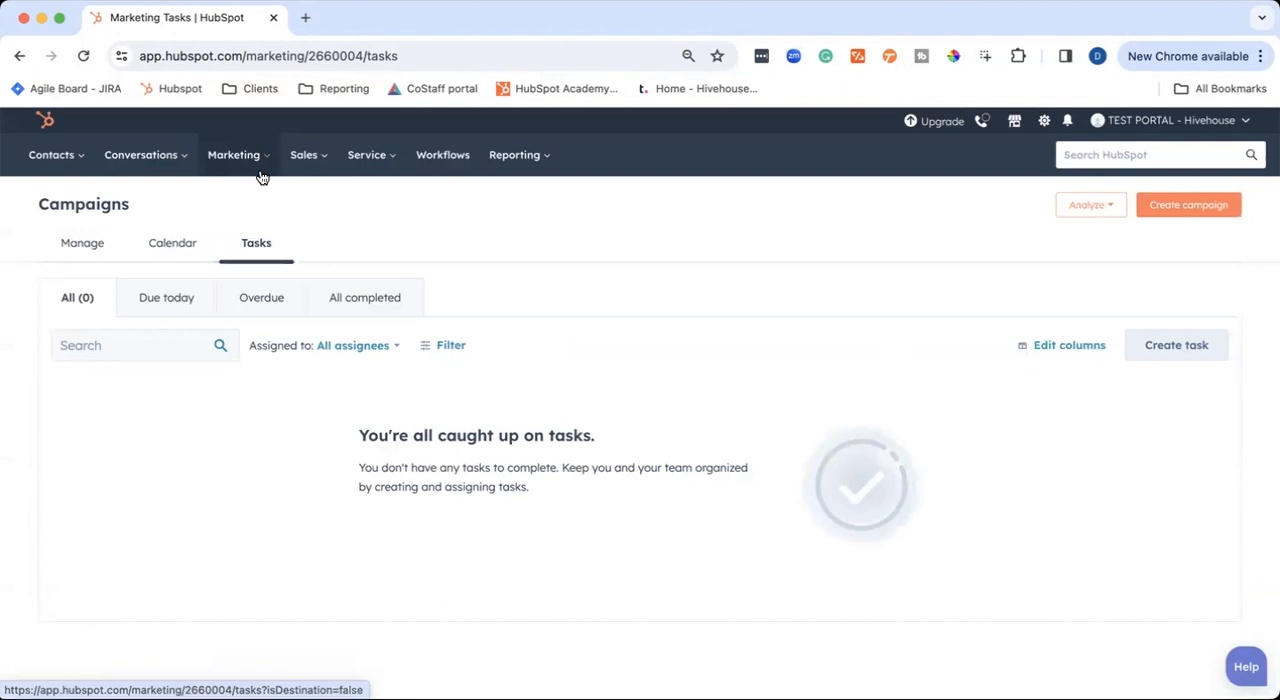
mouse_move(658, 501)
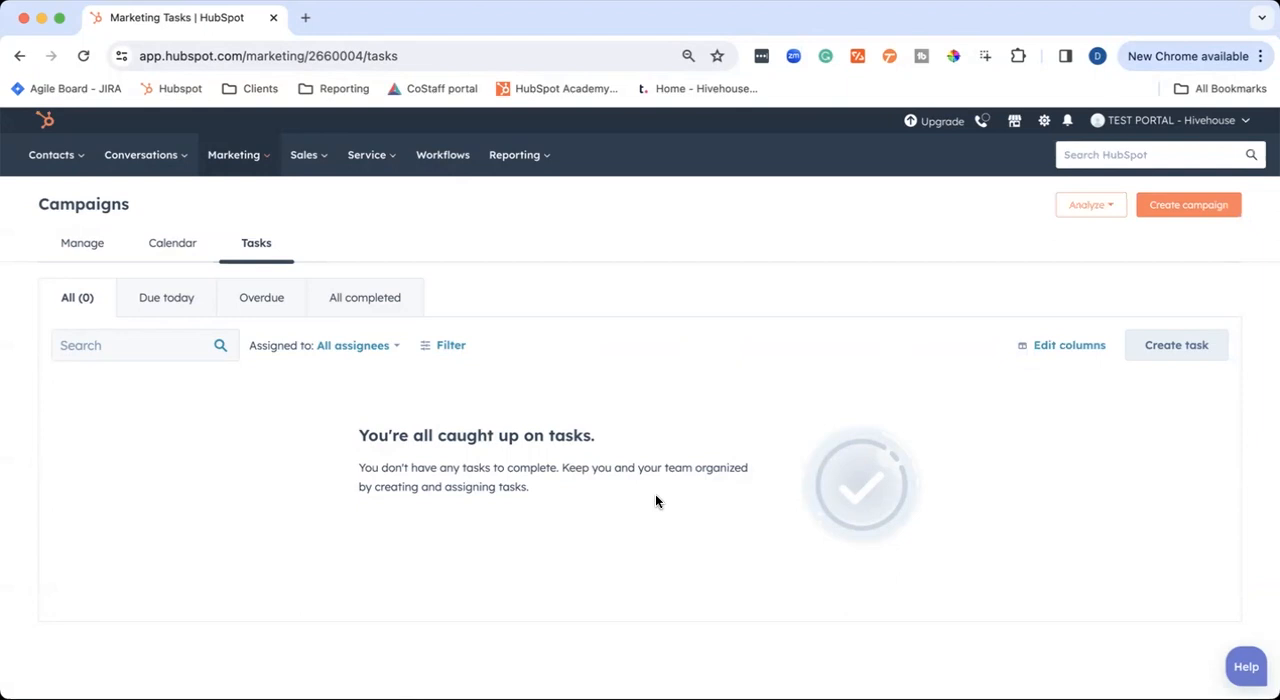
click(82, 253)
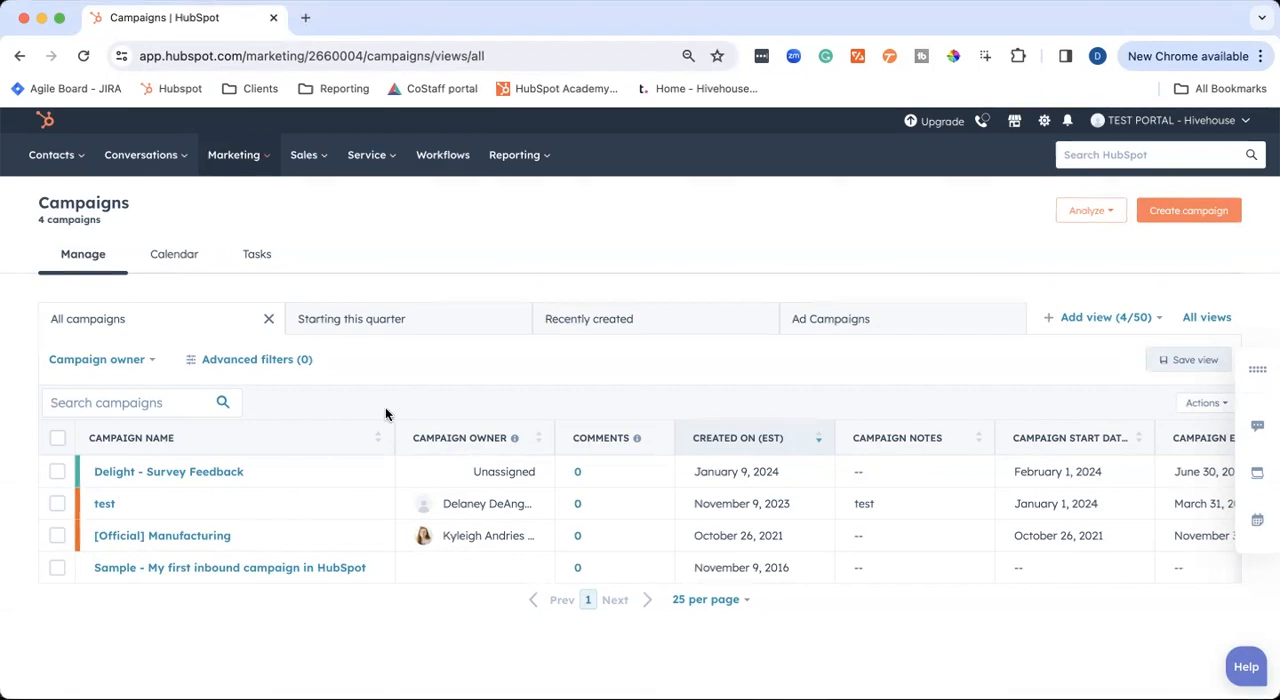
mouse_move(1140, 299)
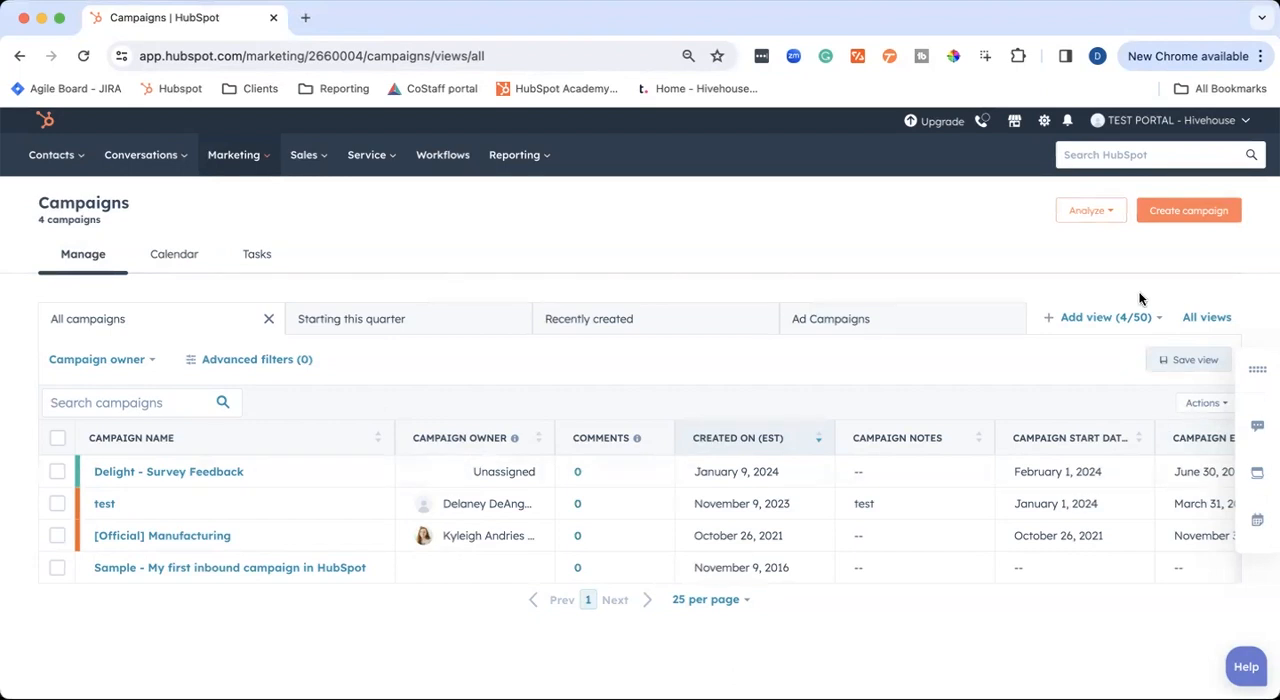
Start a new campaign from scratch and continue to the details form
click(1188, 210)
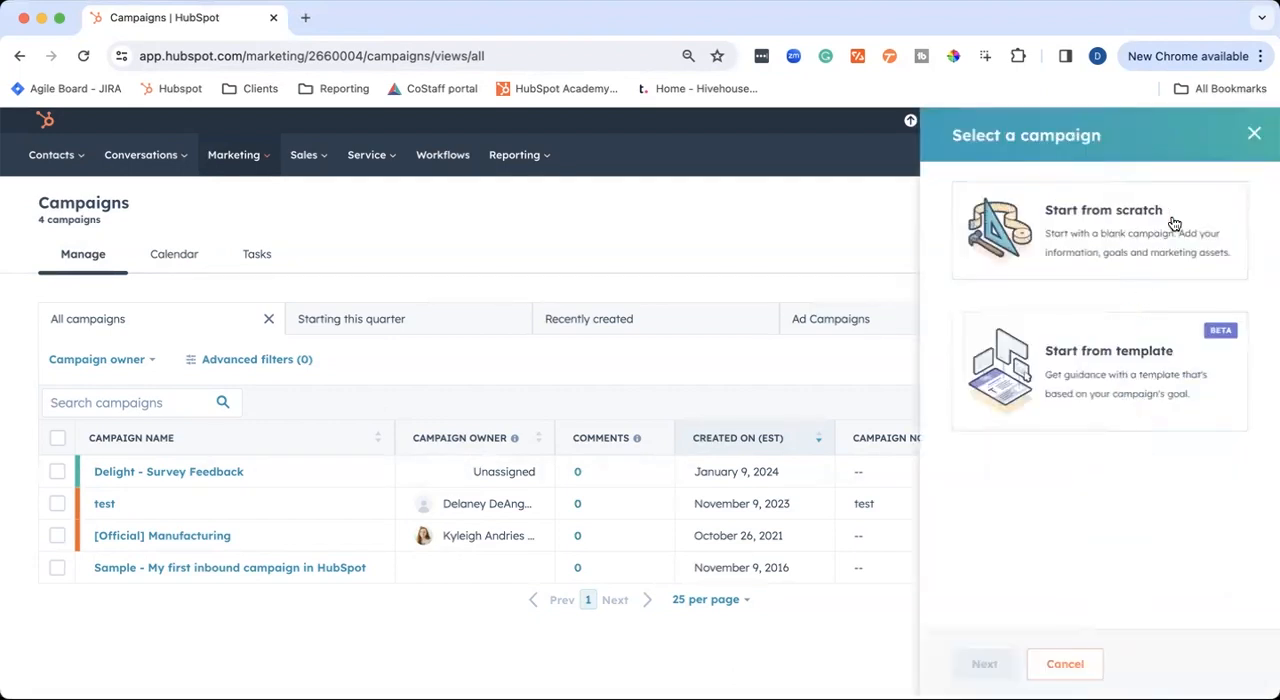
click(1100, 230)
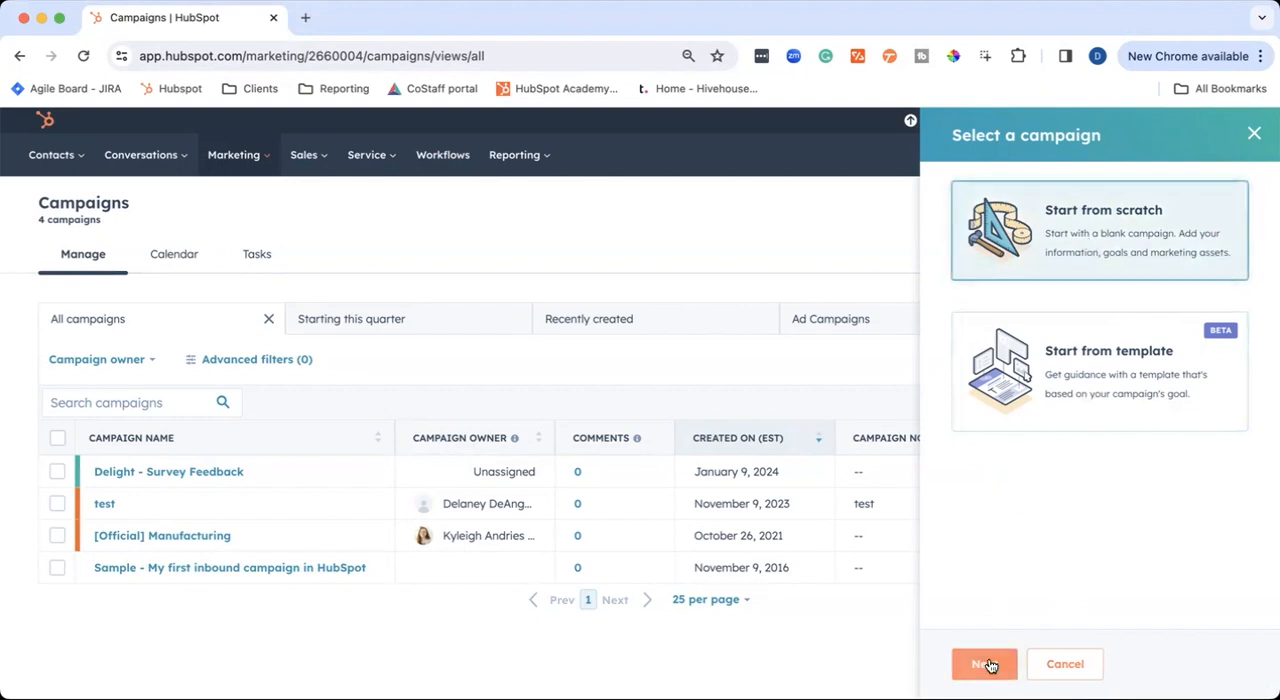
click(984, 664)
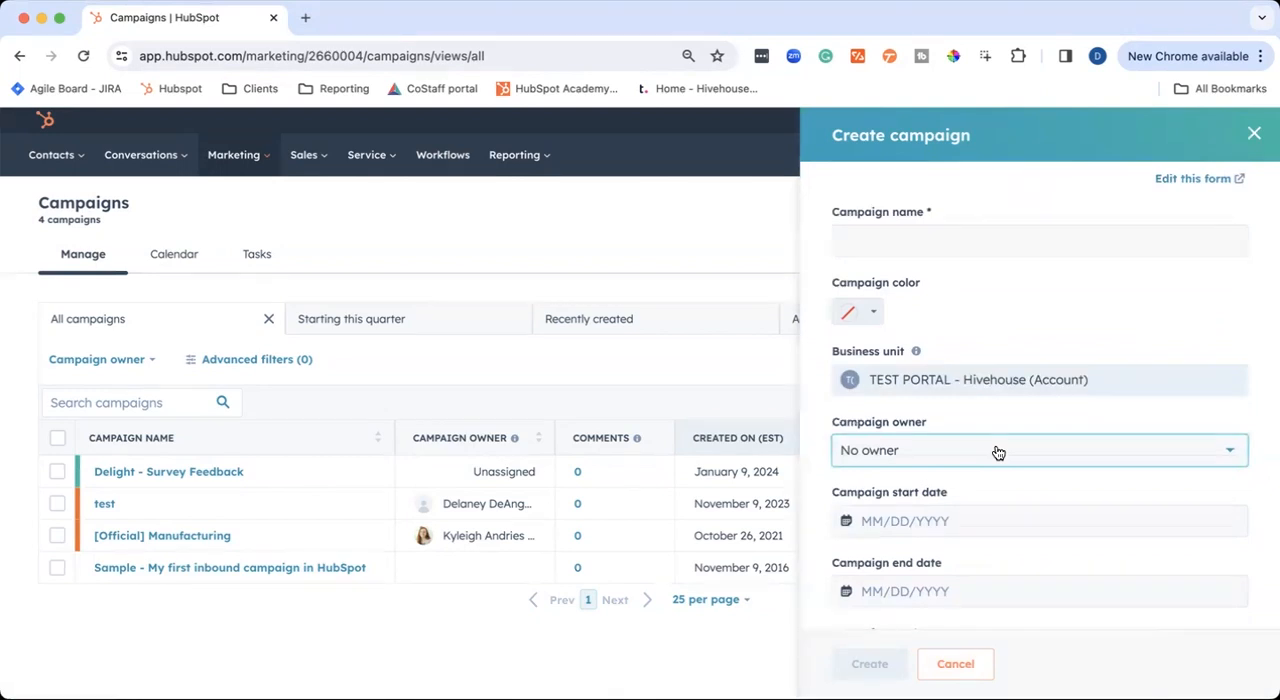
mouse_move(1013, 442)
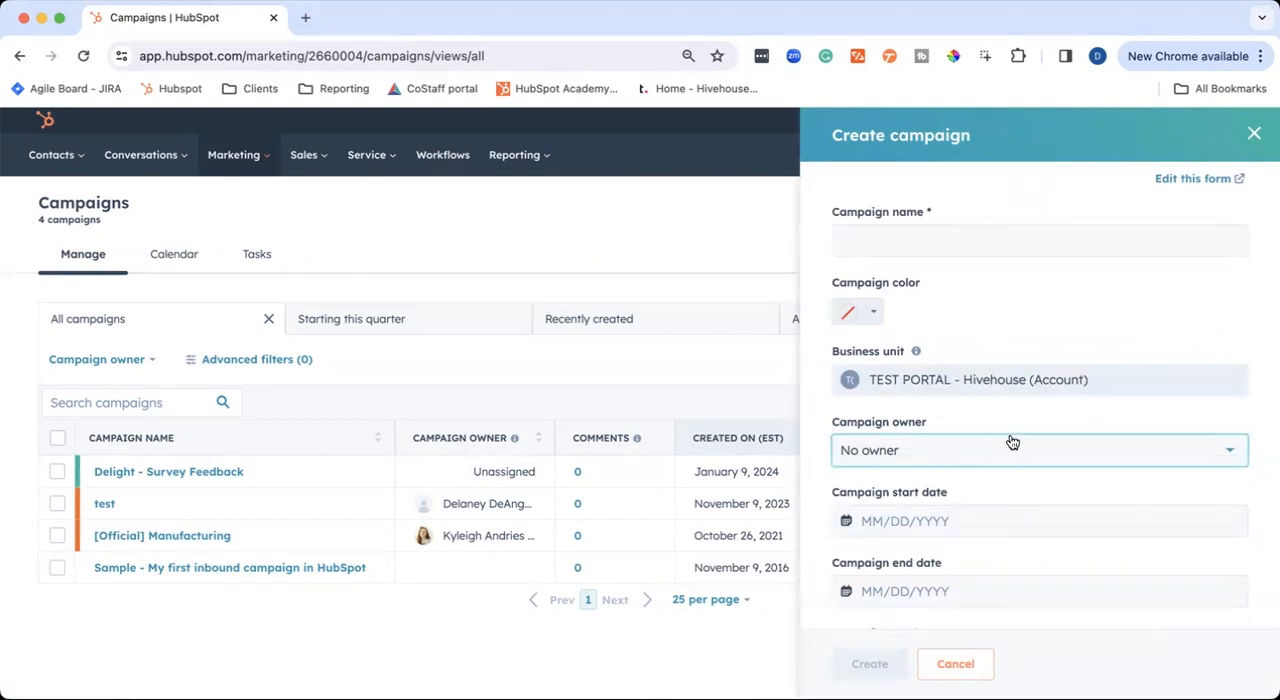
Review the campaign form editor in another tab, then return to the blank create-campaign form
click(1196, 178)
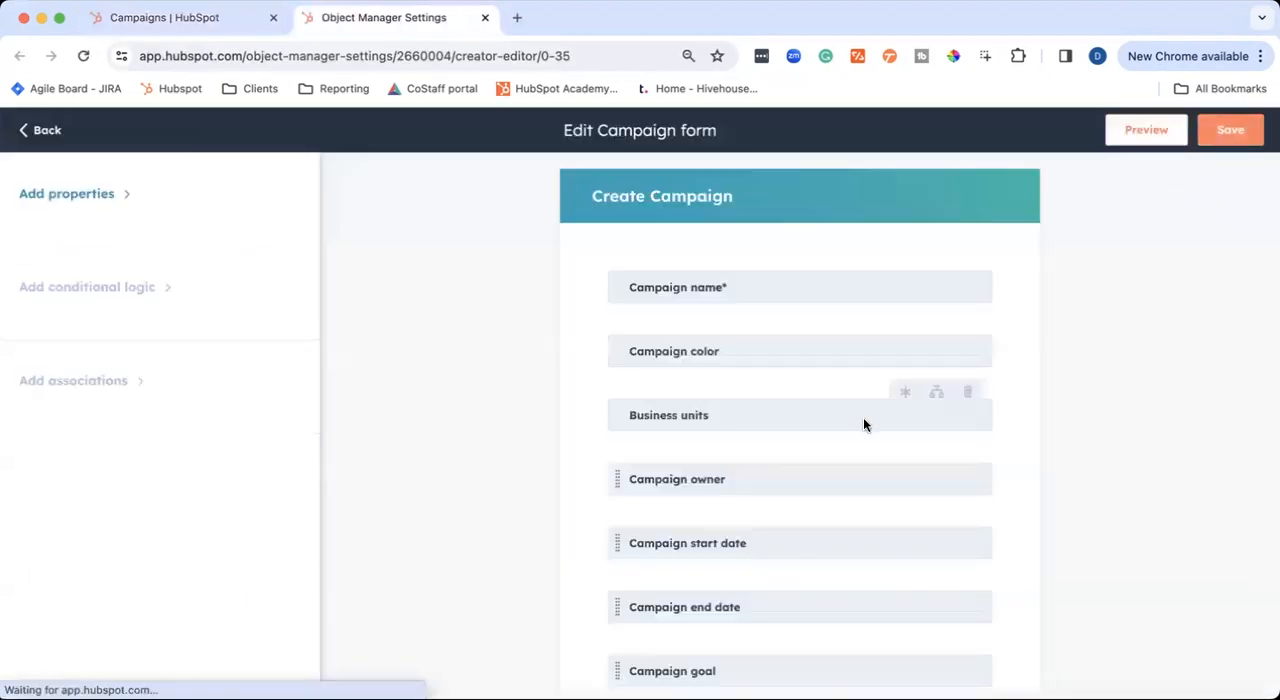
click(66, 193)
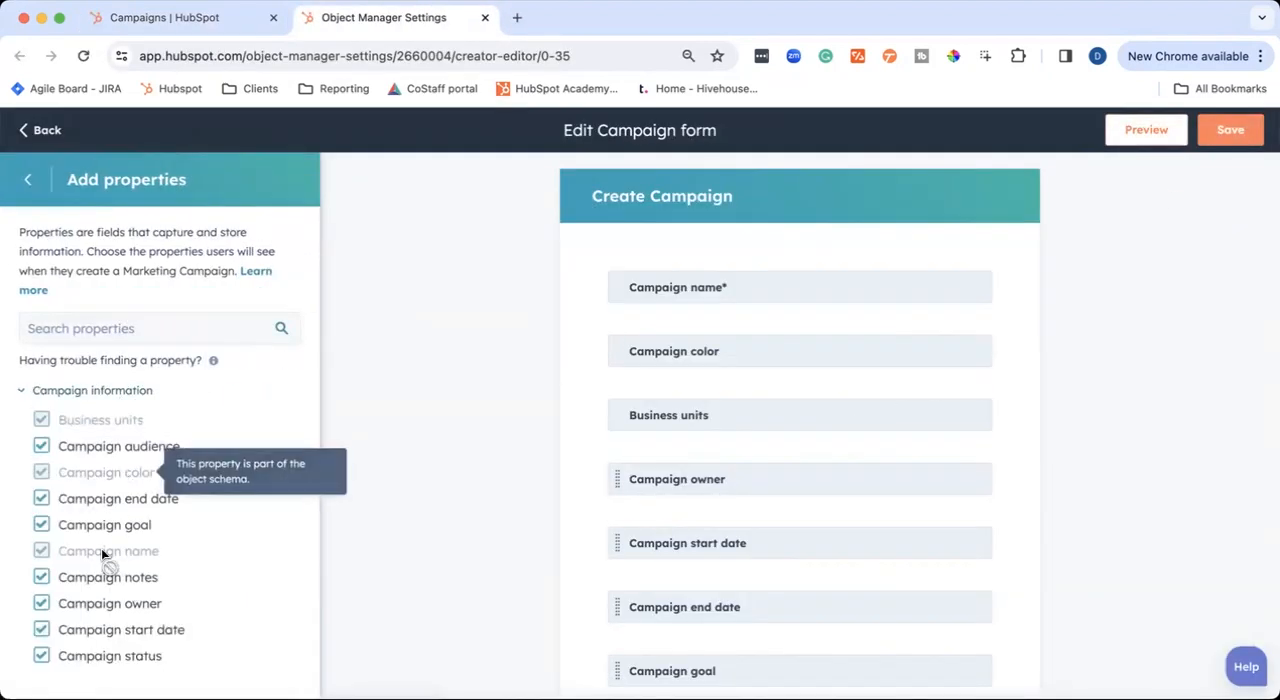
mouse_move(453, 549)
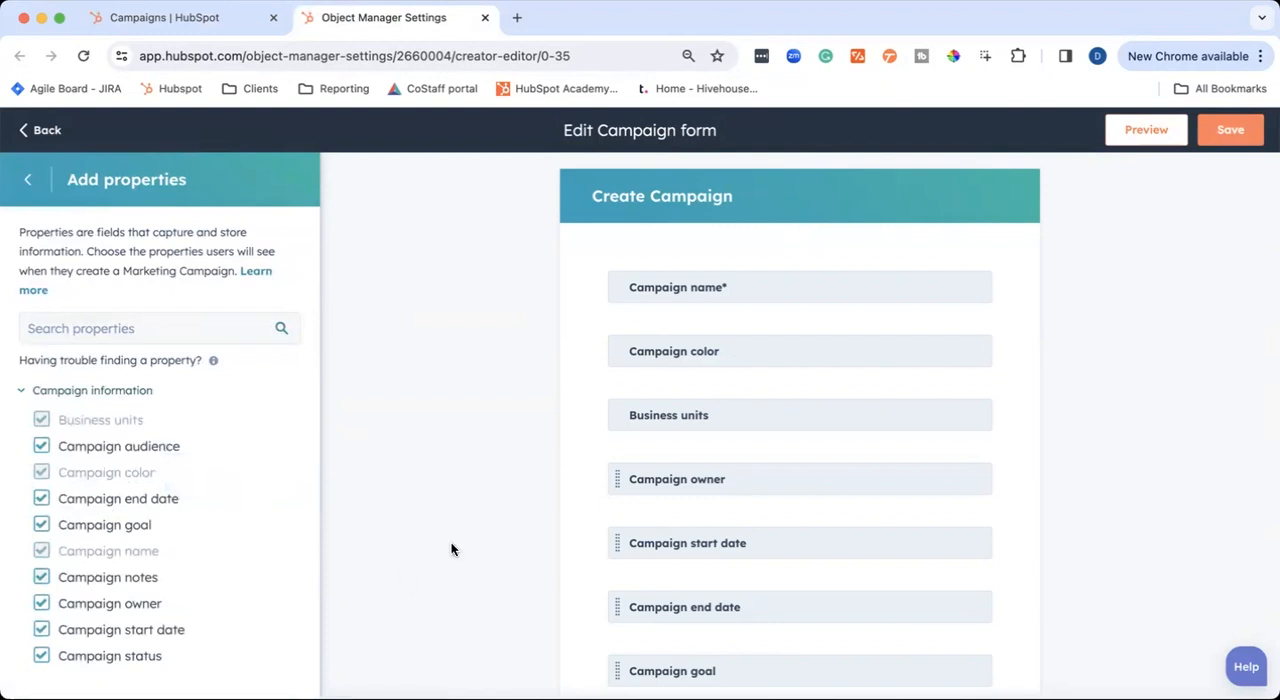
scroll(down, 3)
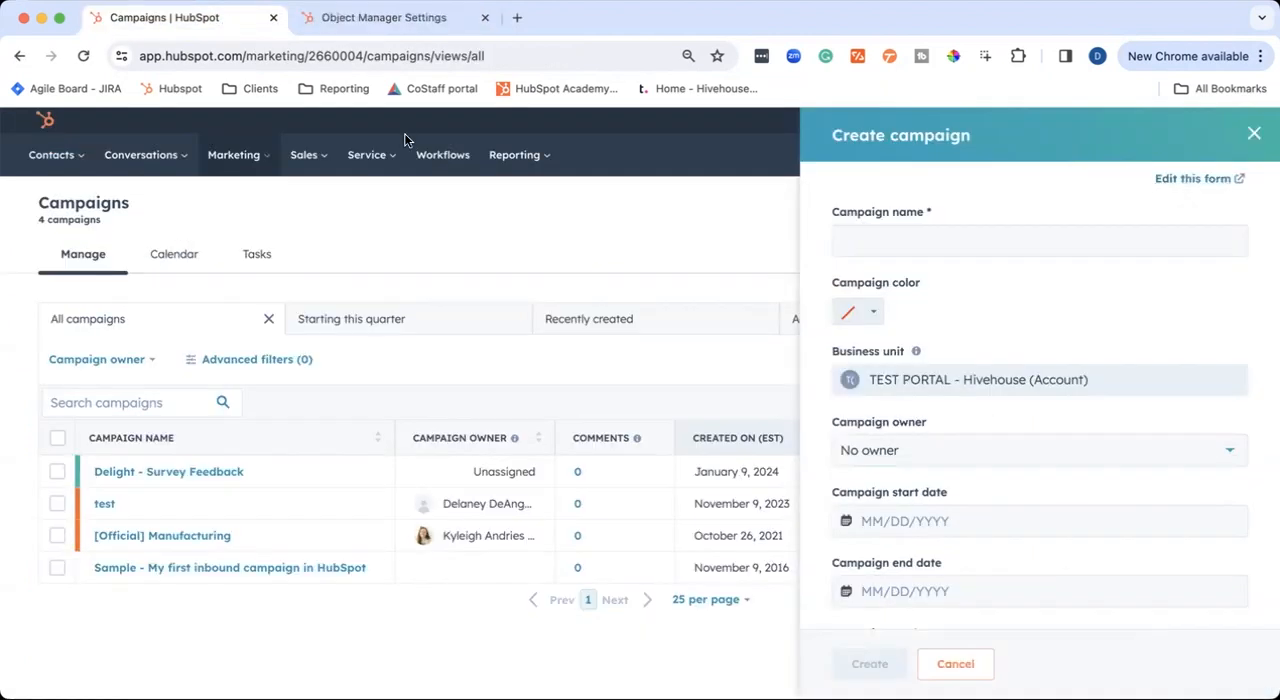
mouse_move(983, 287)
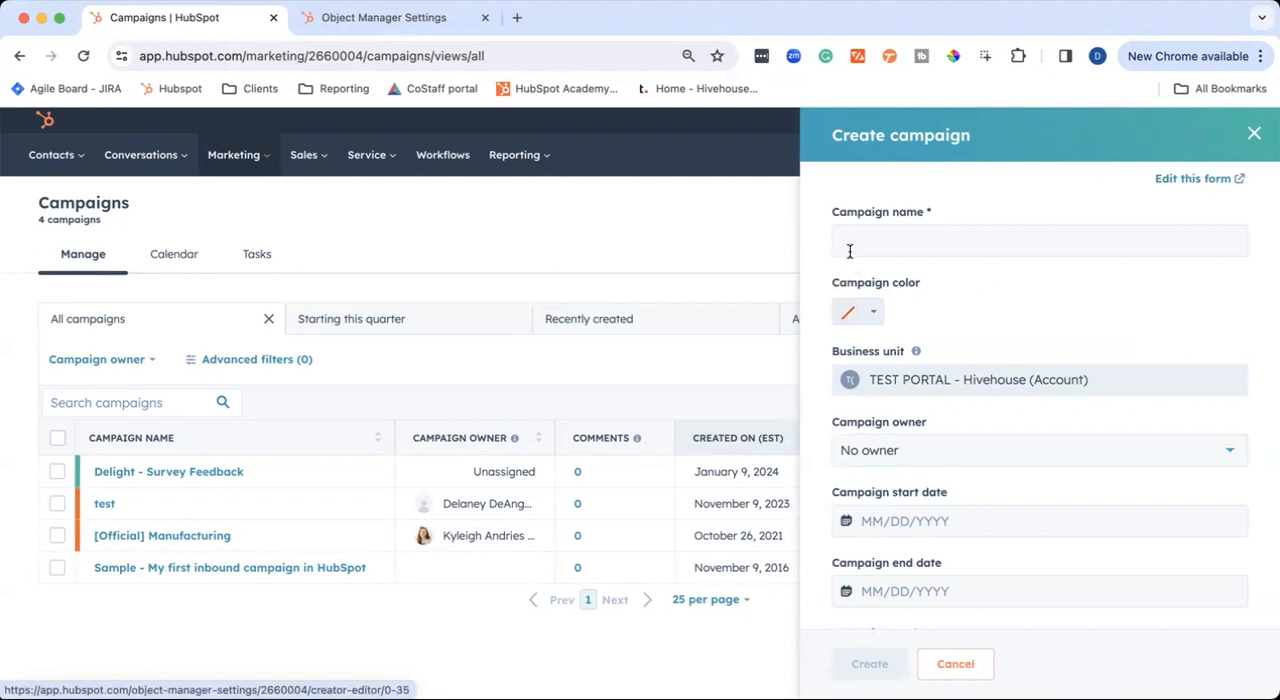
Enter 'TOFU - Tech Tip Example' as the campaign name
text(t)
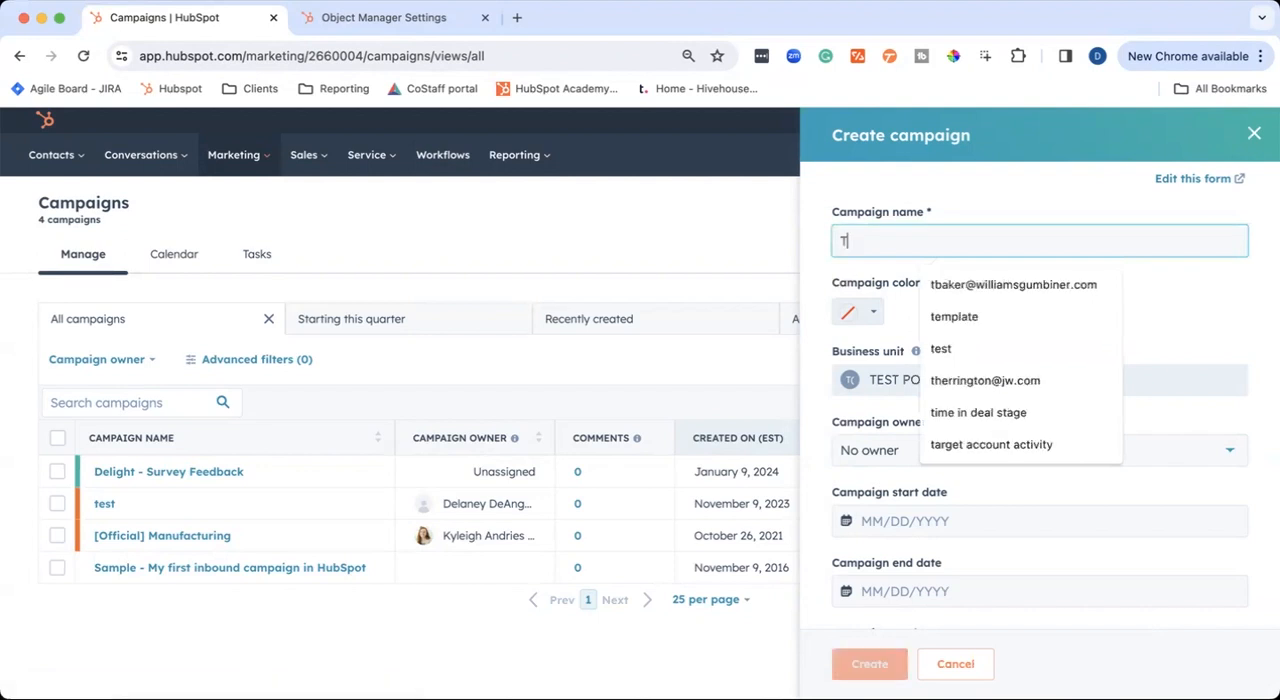
text(OFU -)
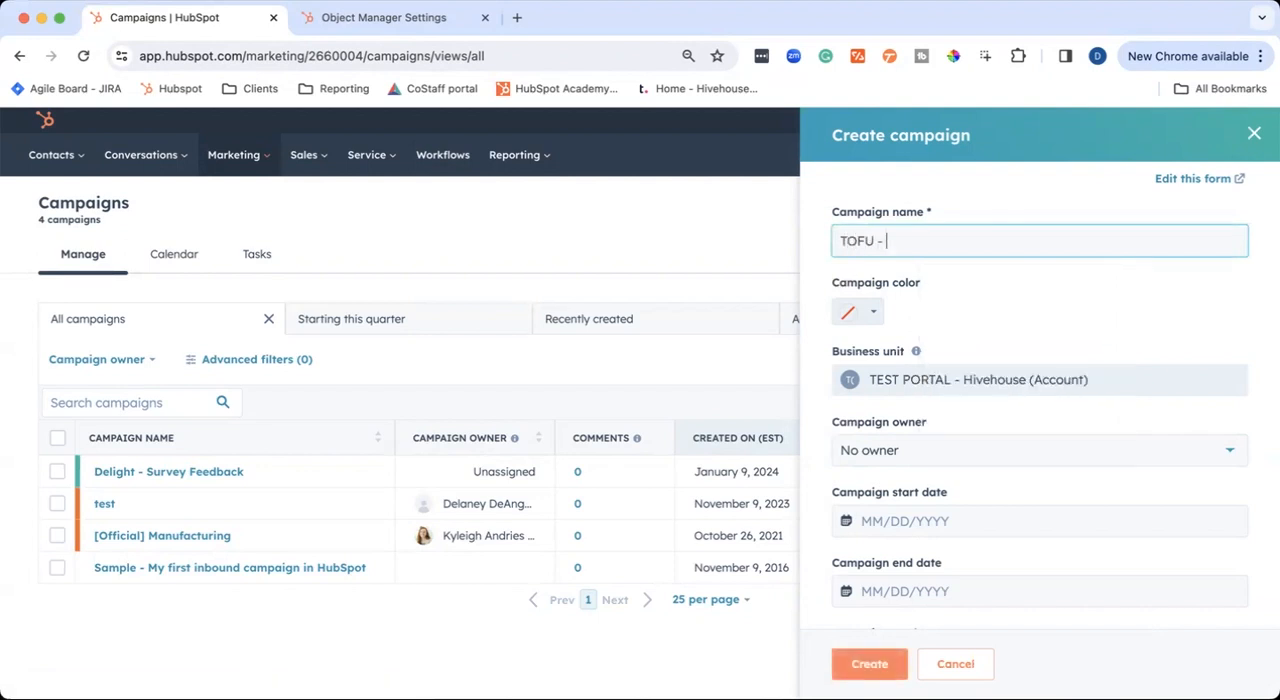
text(Tech Tip Example)
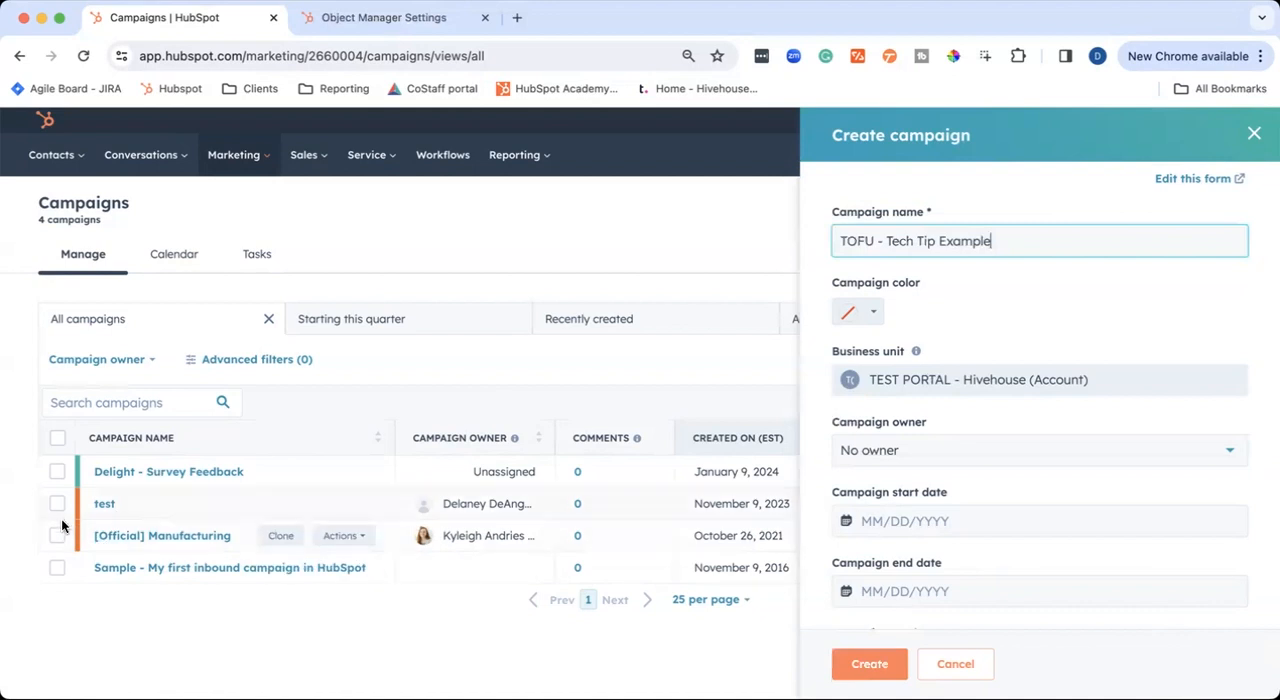
mouse_move(941, 341)
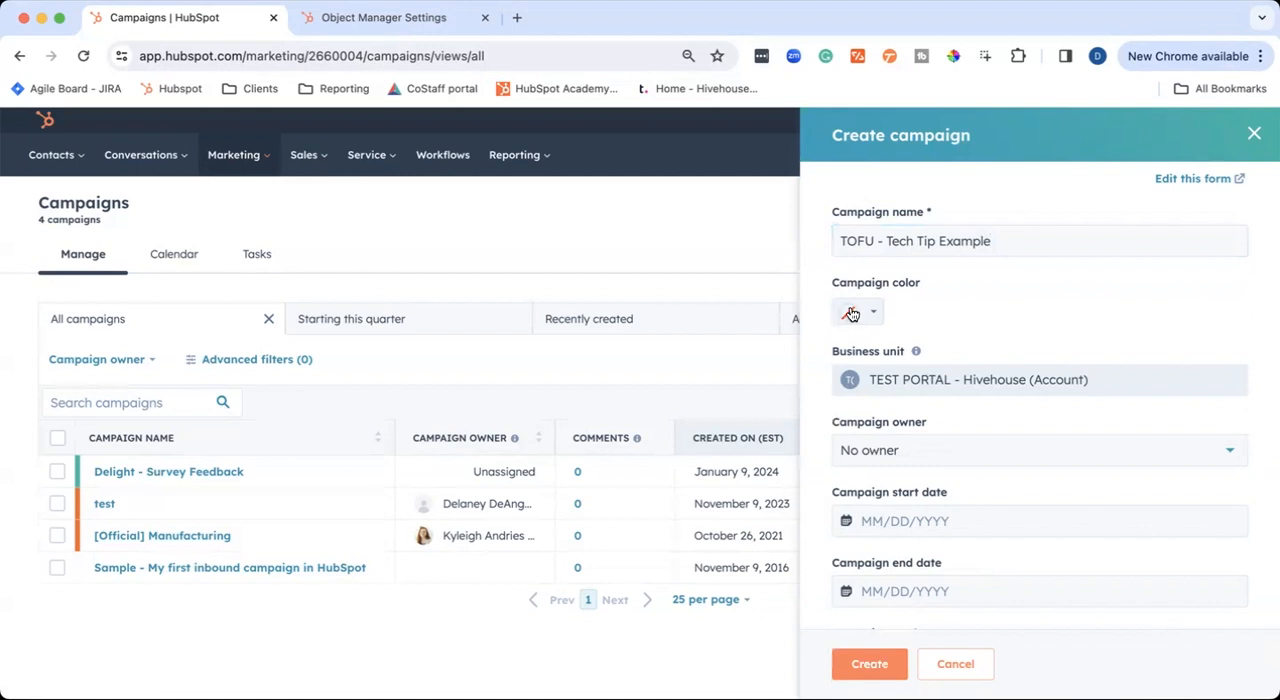
Choose the light blue swatch as the campaign colour
click(852, 312)
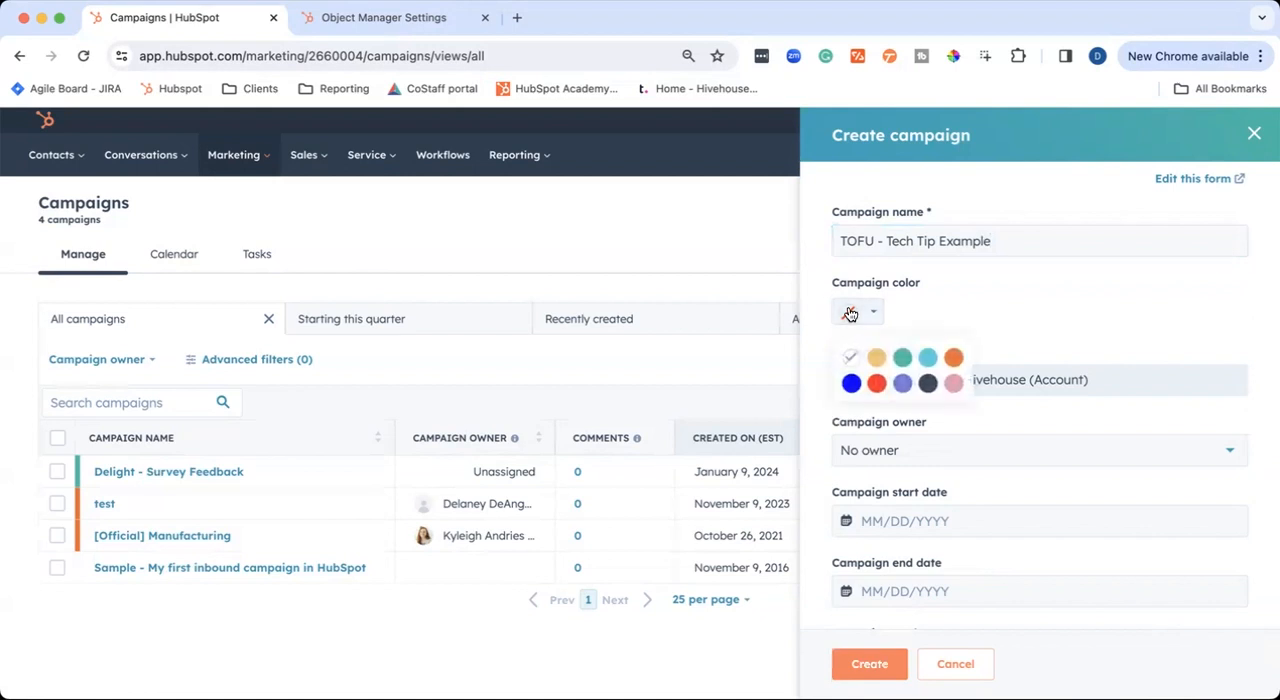
click(925, 357)
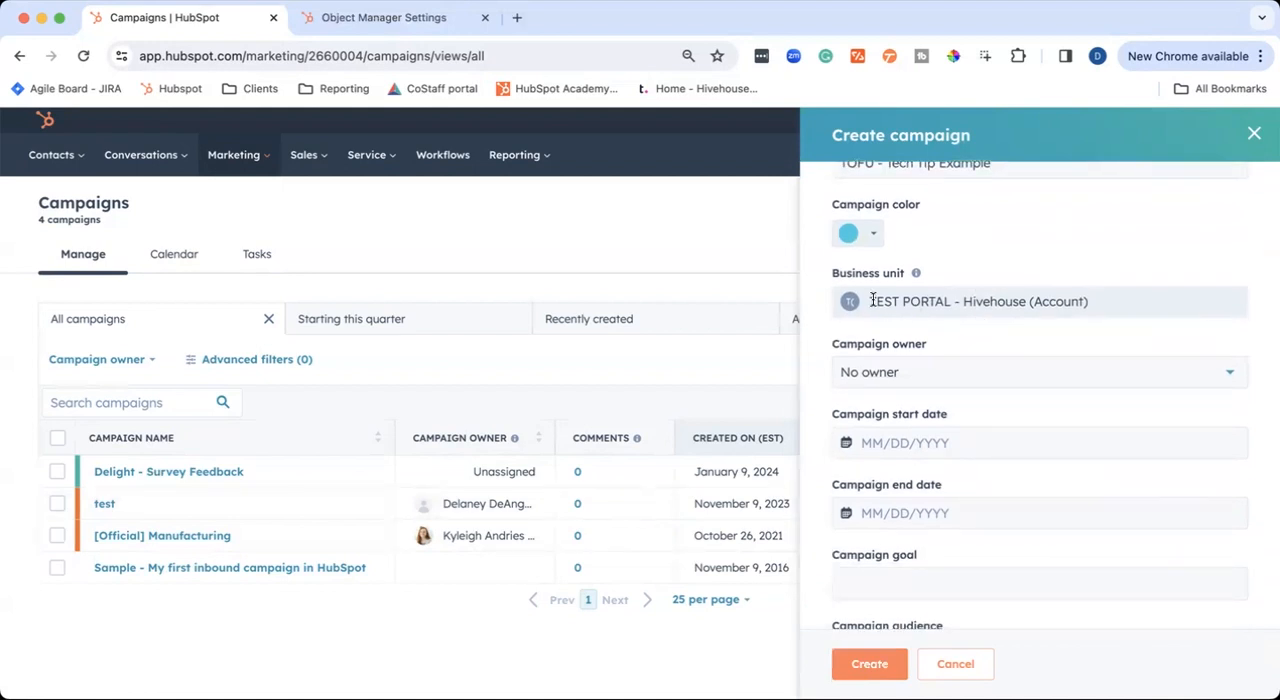
scroll(down, 3)
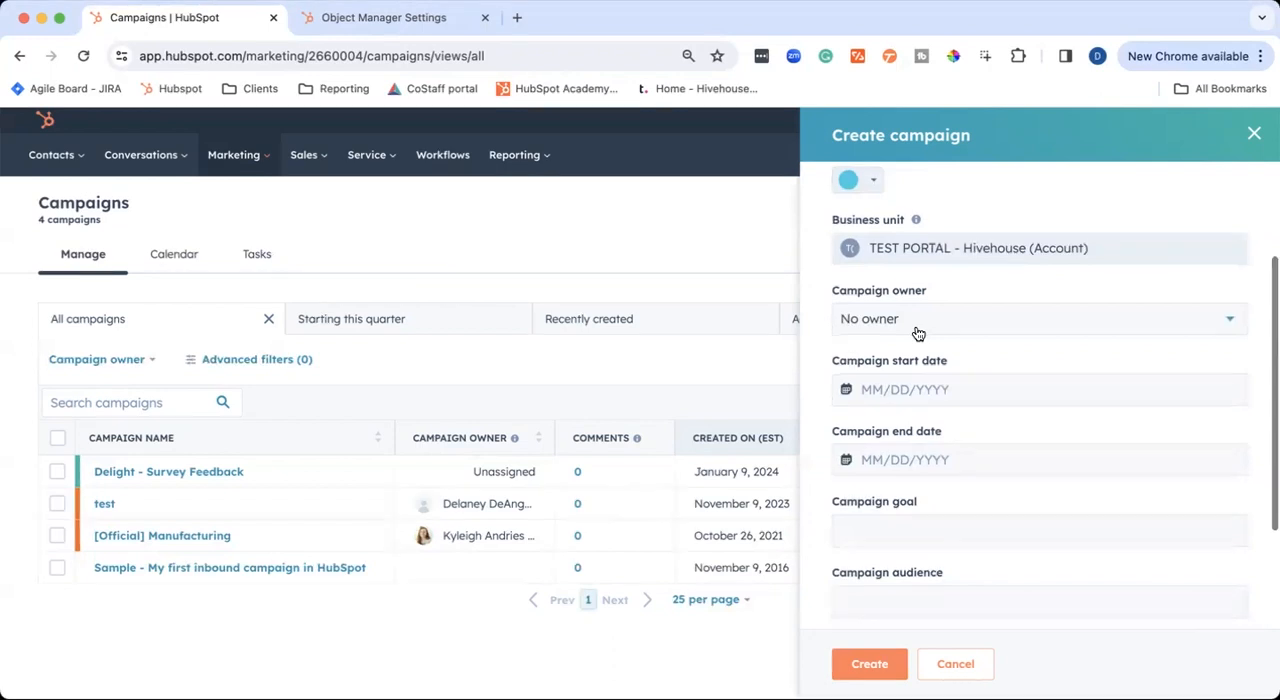
scroll(down, 3)
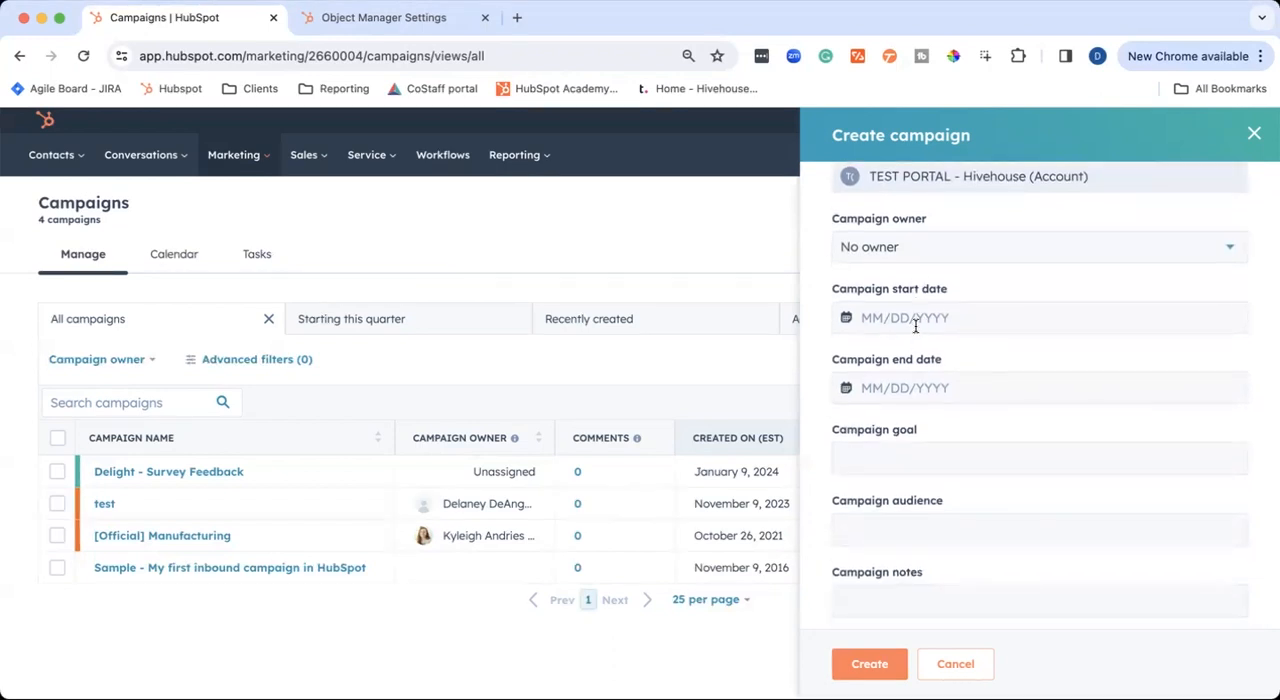
Set the campaign dates to run from 02/01/2024 to 04/30/2024
scroll(down, 3)
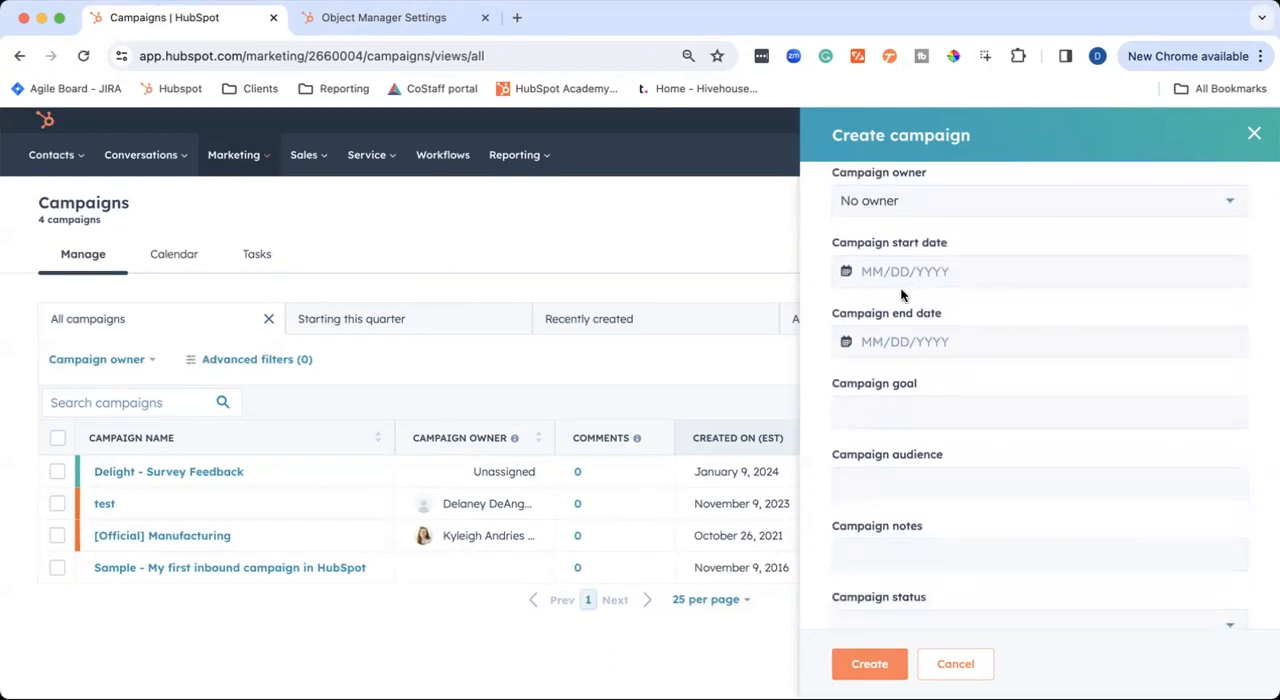
click(1038, 271)
text(02/01/2024)
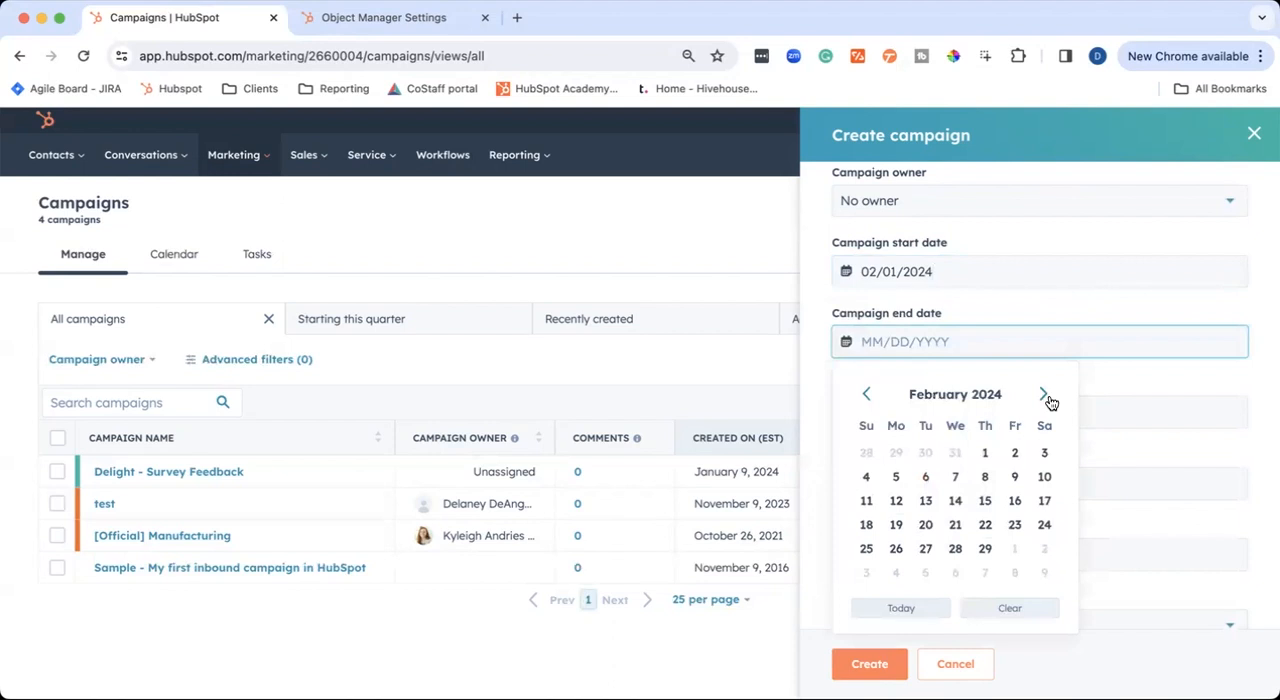
click(1043, 394)
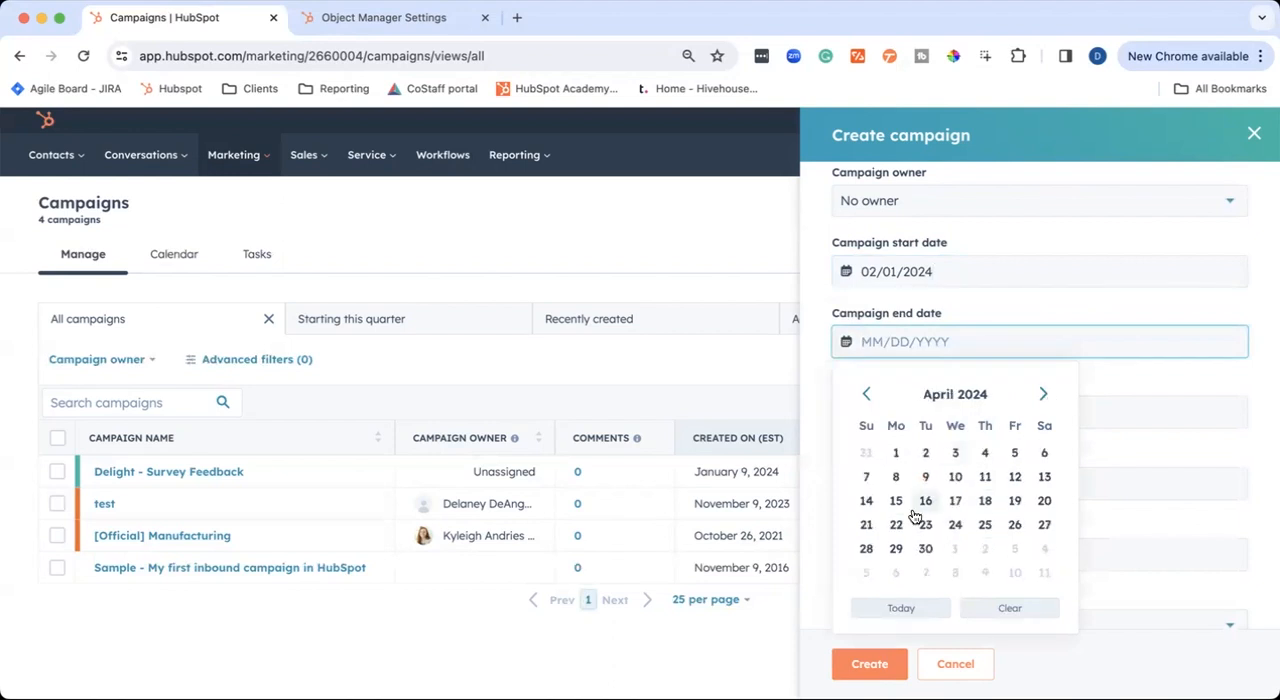
click(925, 548)
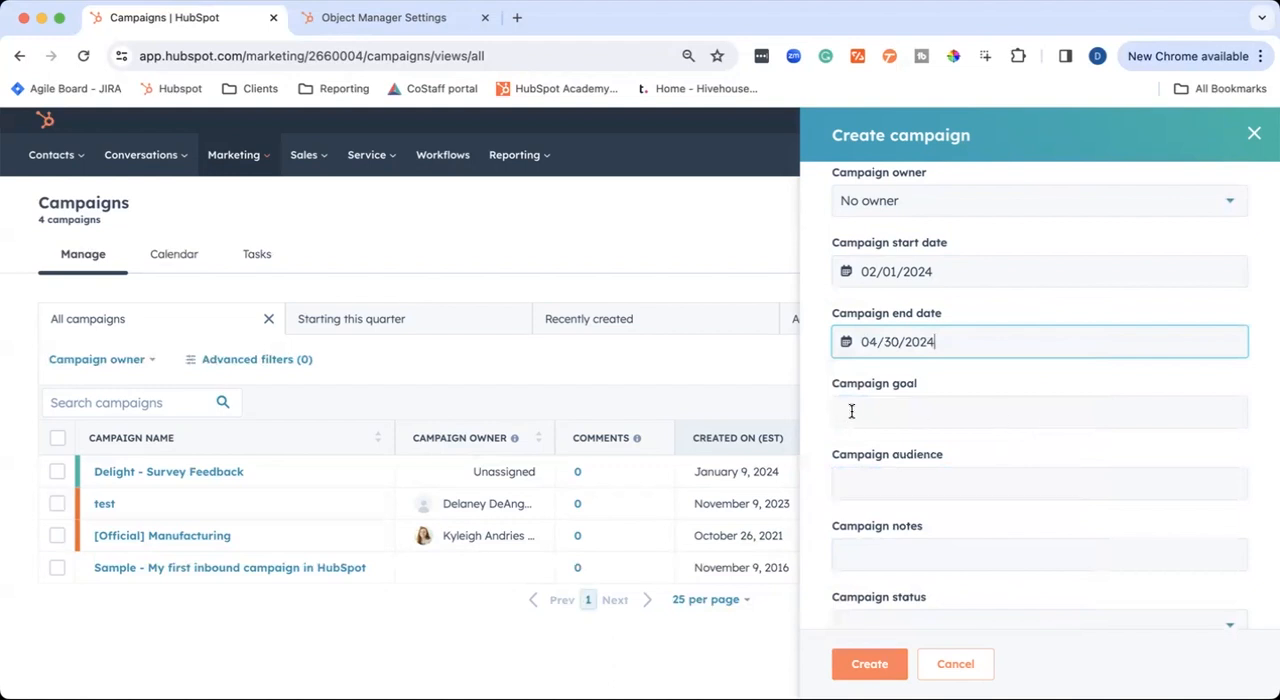
Enter the goal 'To attract new visitors to the website' and set status to Planned
text(To attract new visitors to the website)
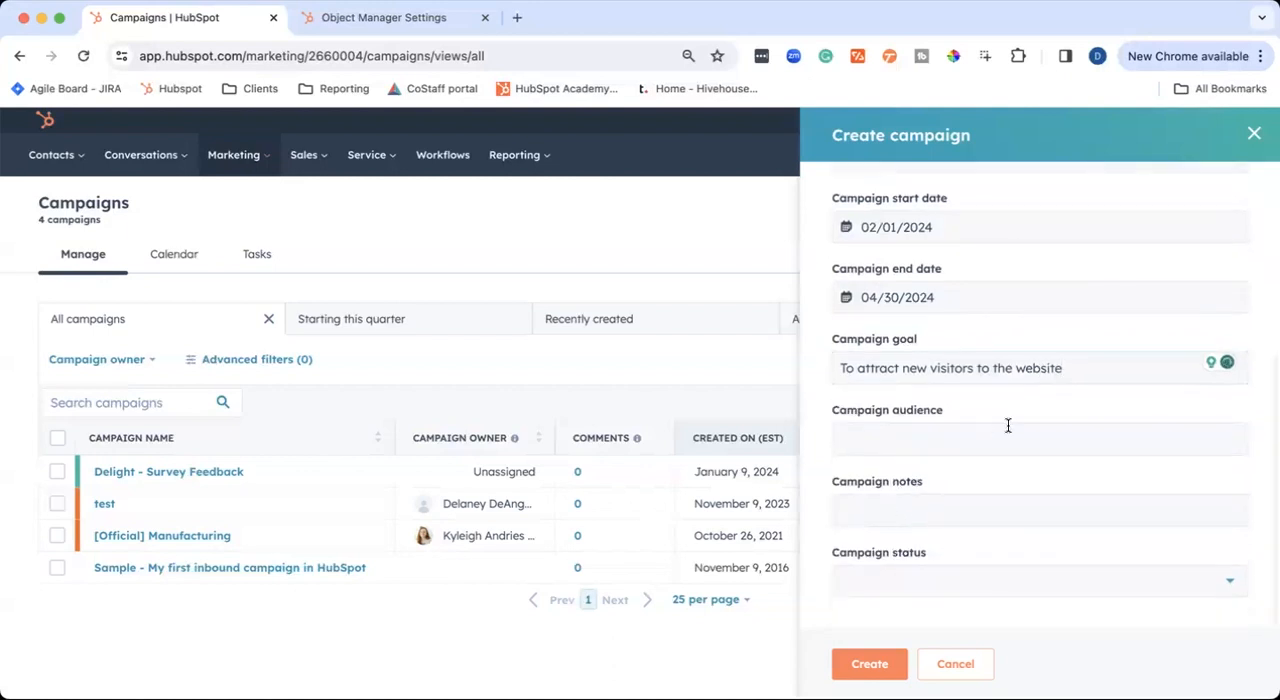
mouse_move(881, 467)
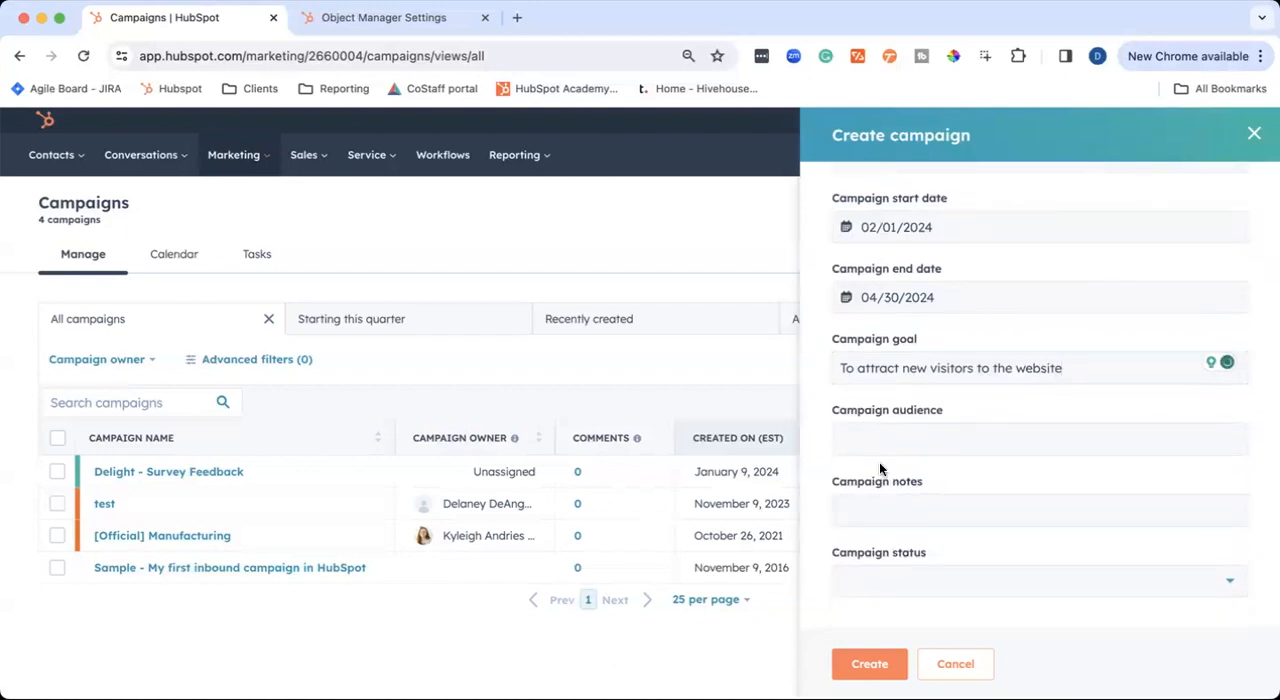
mouse_move(884, 582)
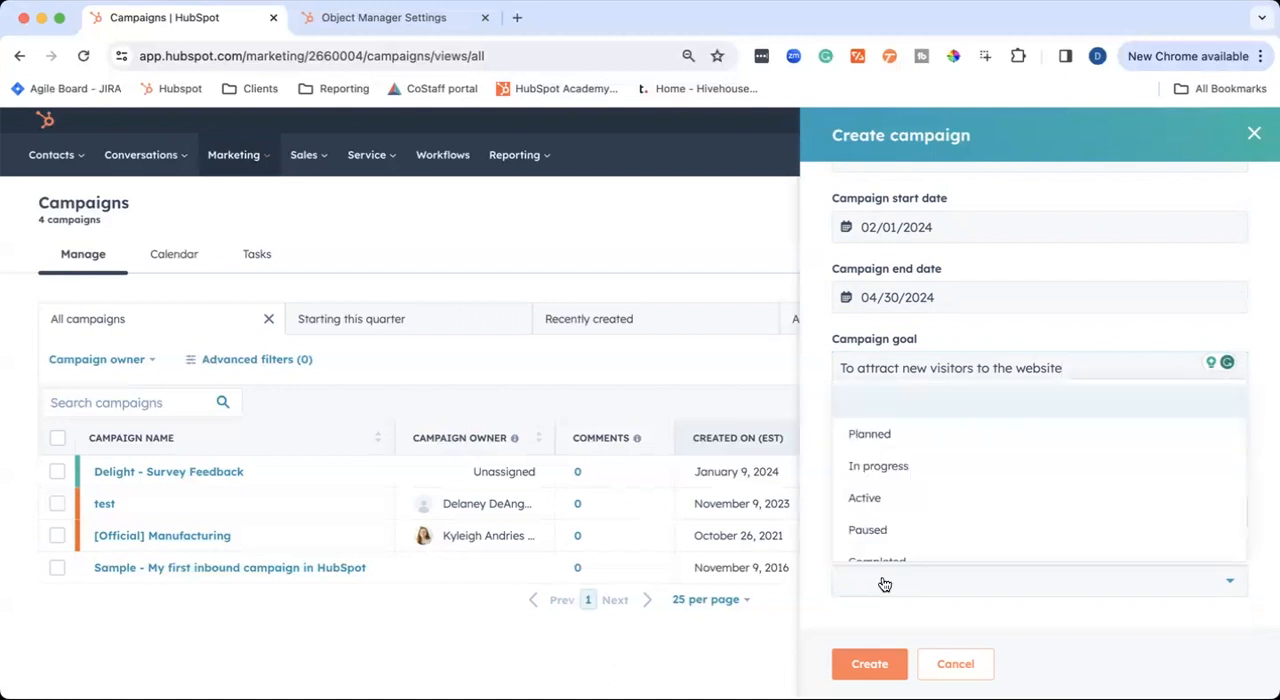
click(869, 434)
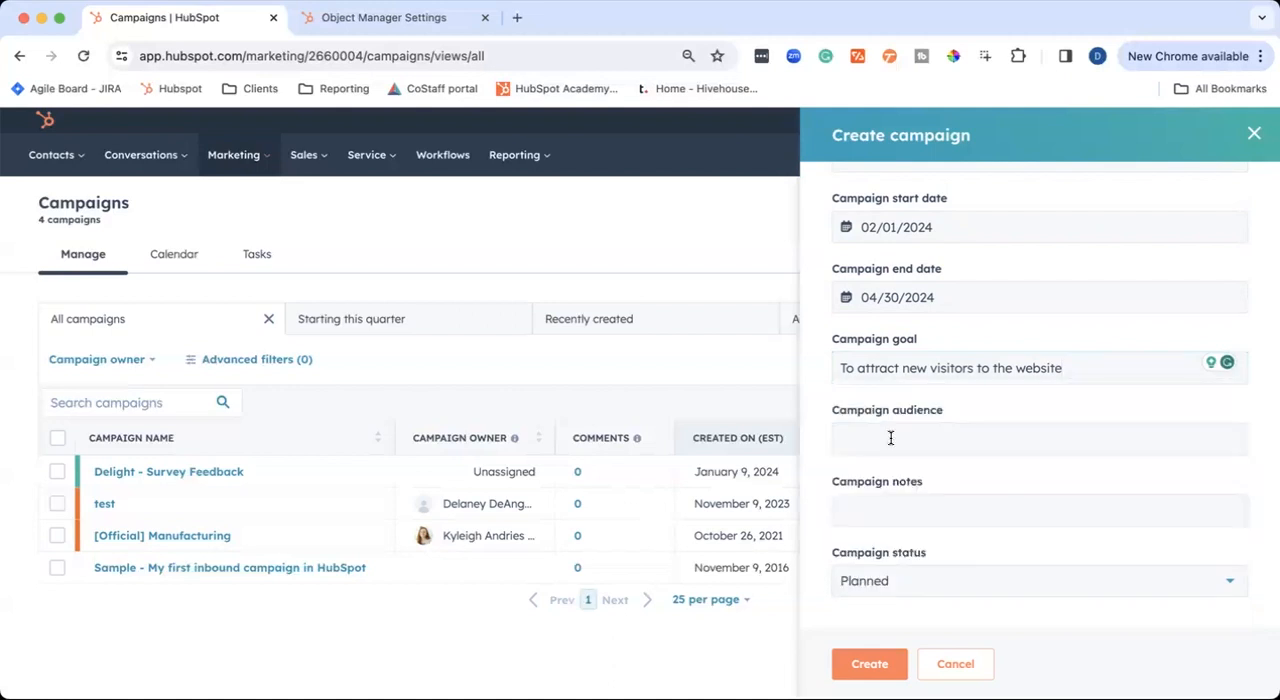
click(869, 664)
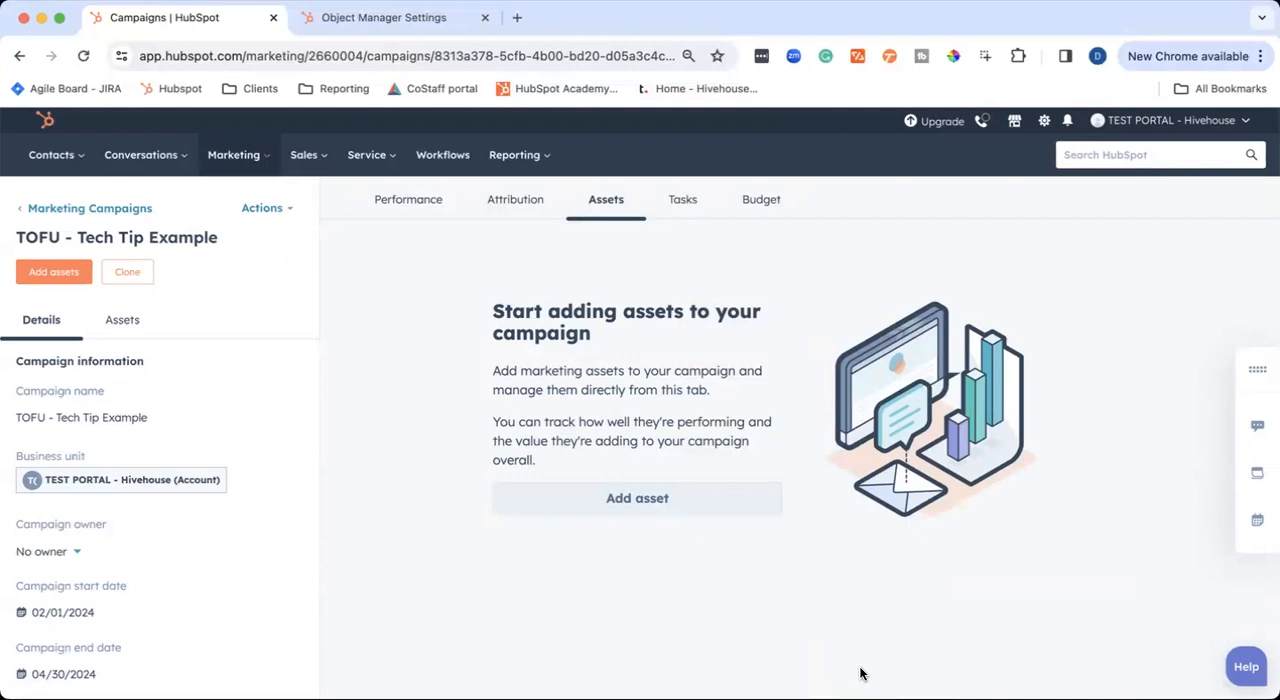
mouse_move(597, 365)
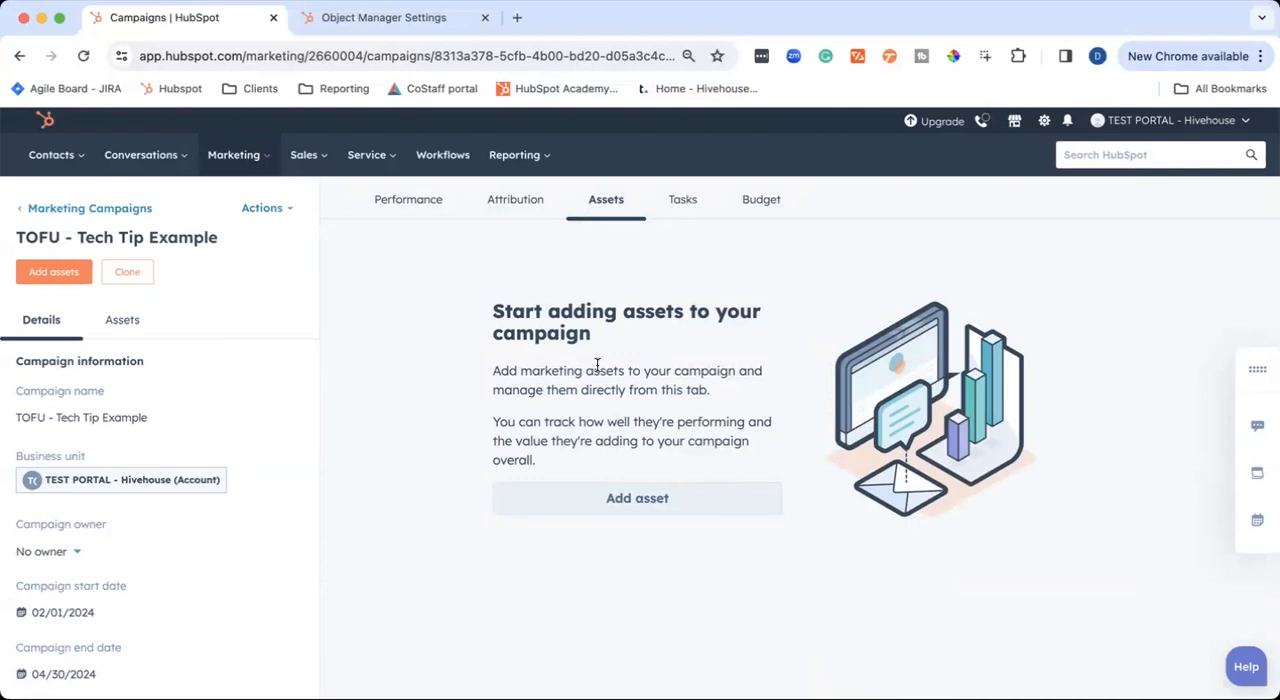
mouse_move(216, 379)
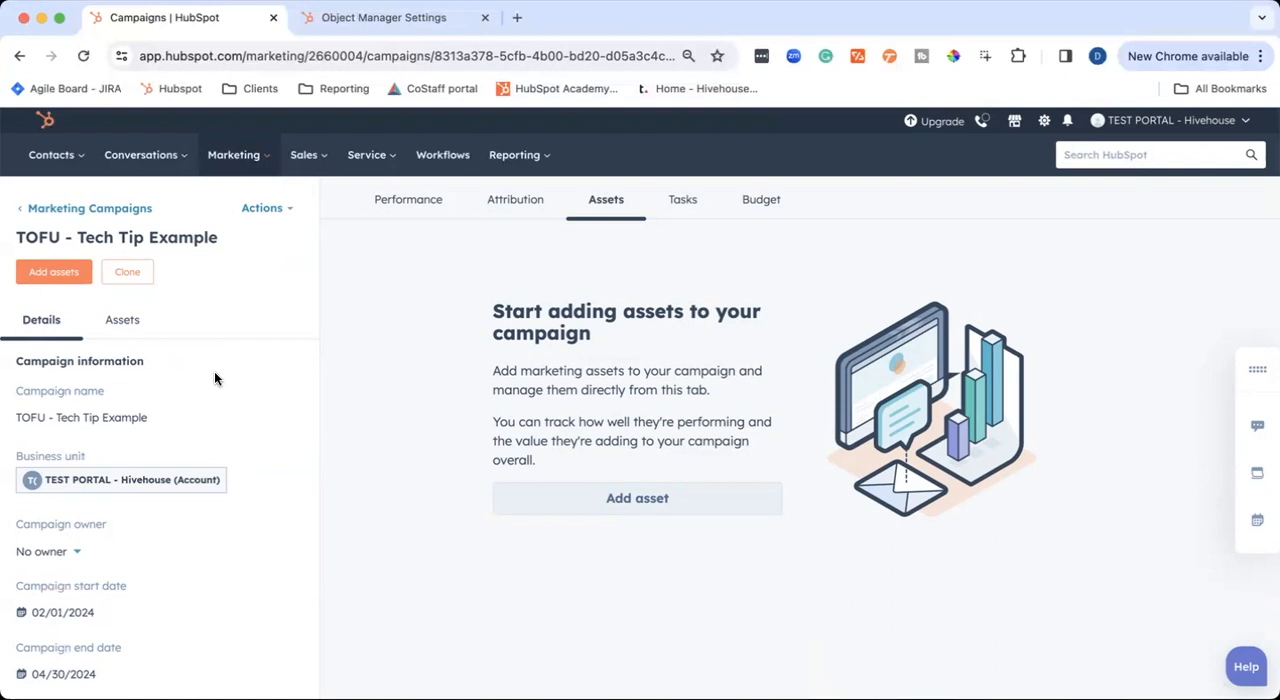
On the TOFU - Tech Tip Example campaign page, open and close the Actions menu
click(262, 208)
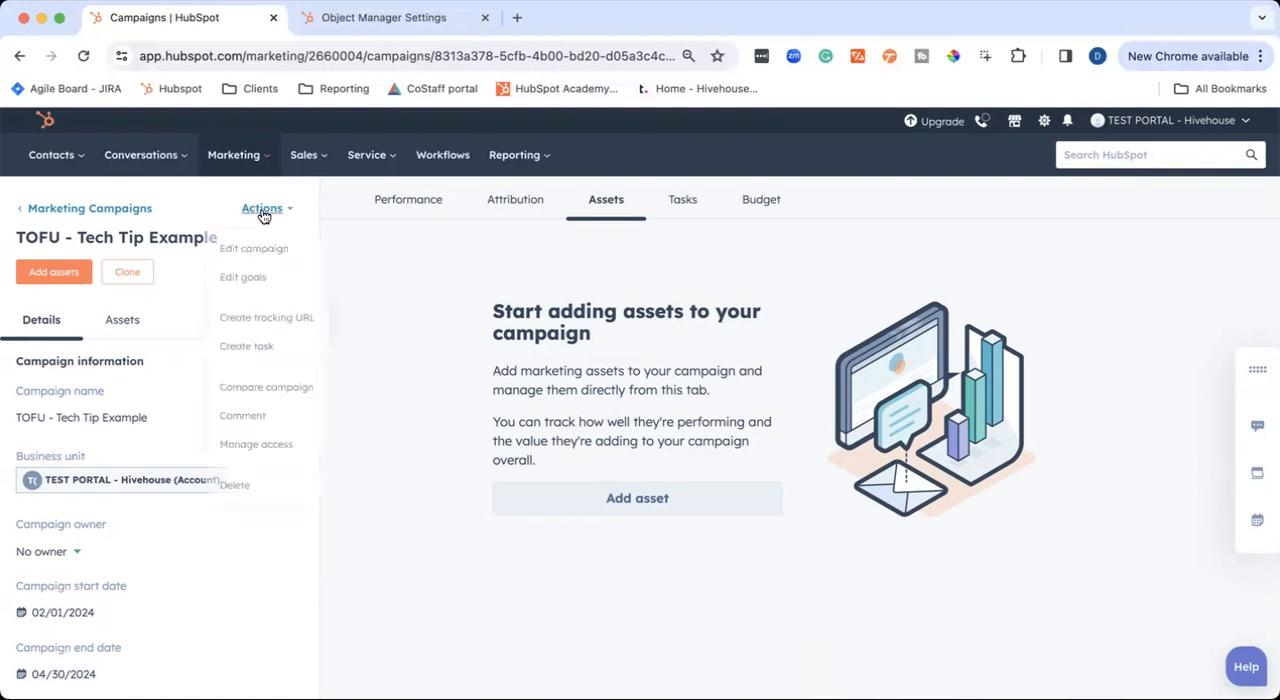
click(263, 208)
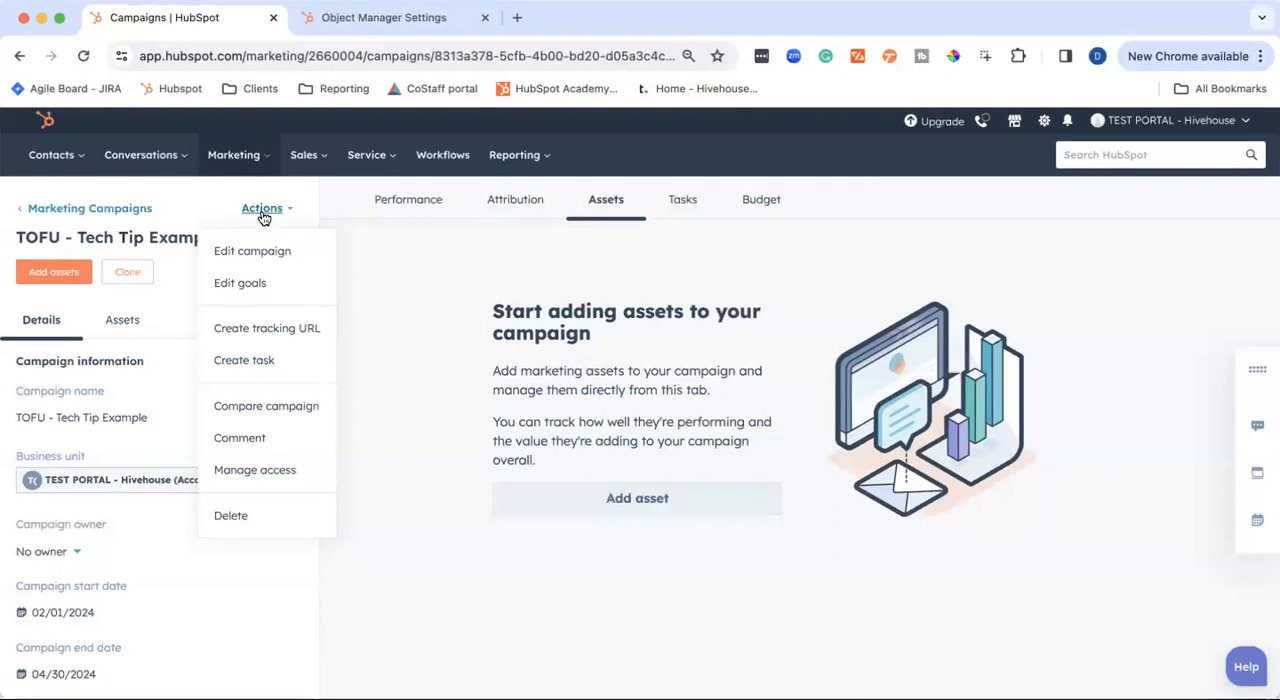
click(262, 208)
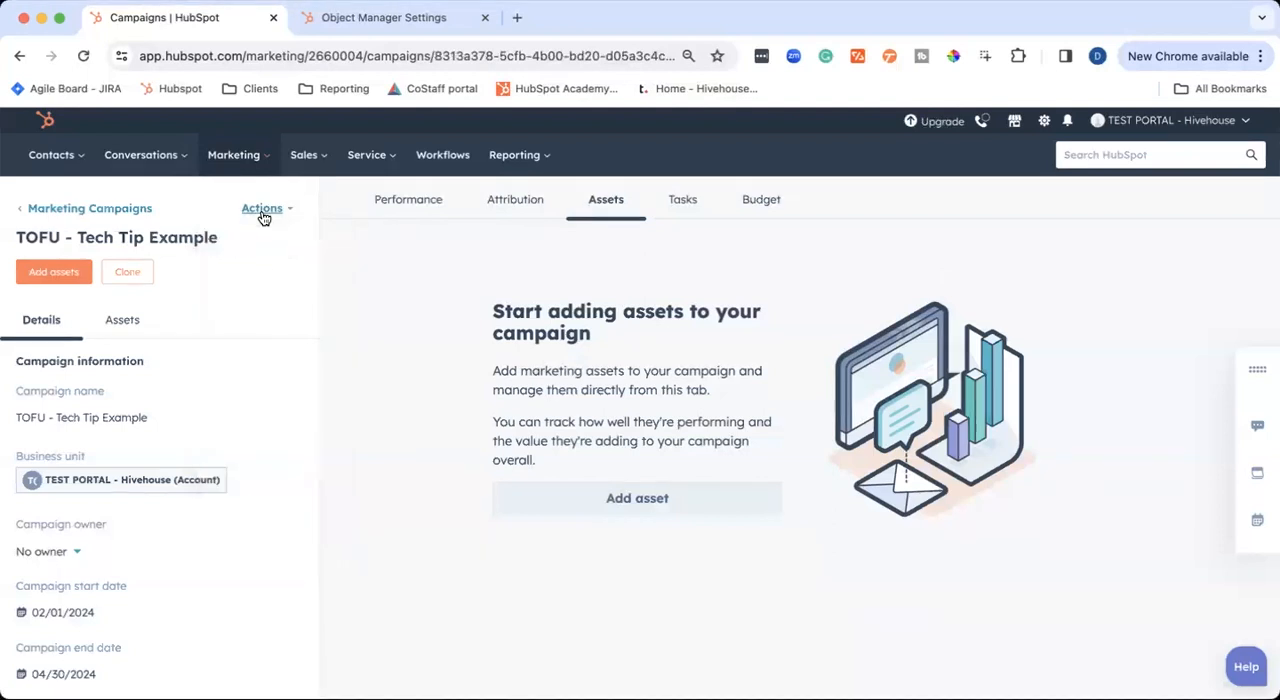
mouse_move(140, 287)
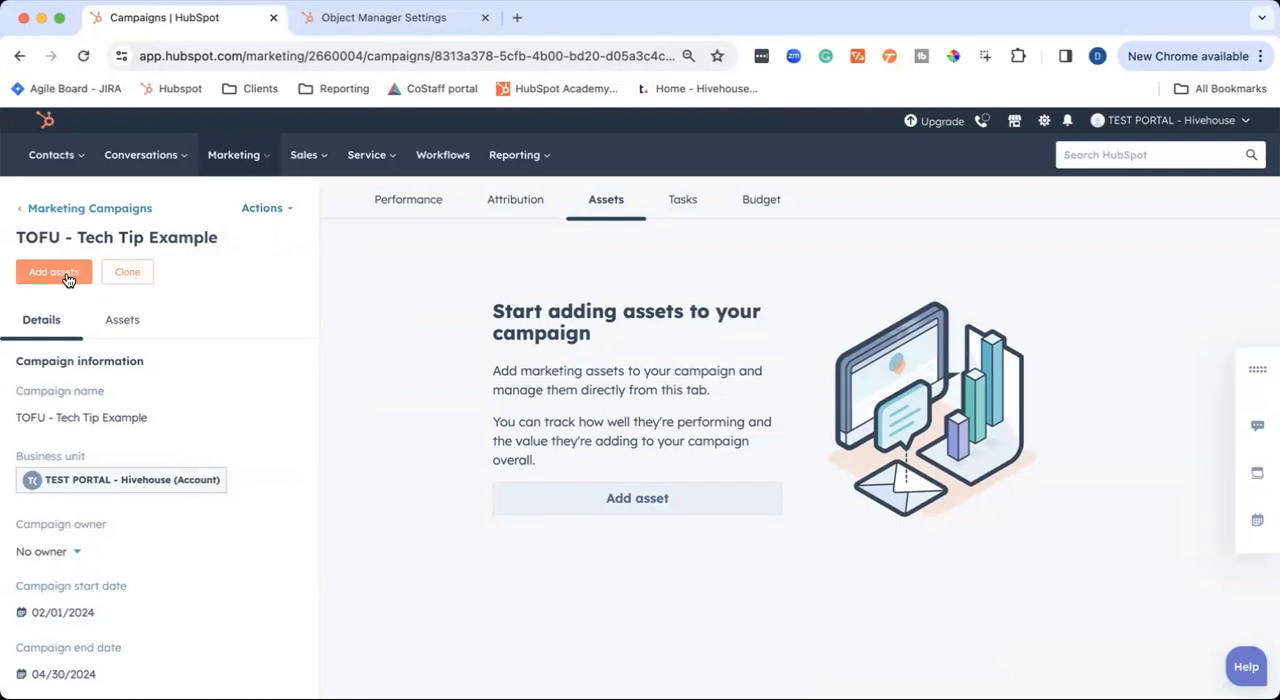
Open Add assets, filter to Blog posts, and tick Sample - How To Post (en-us)
click(54, 272)
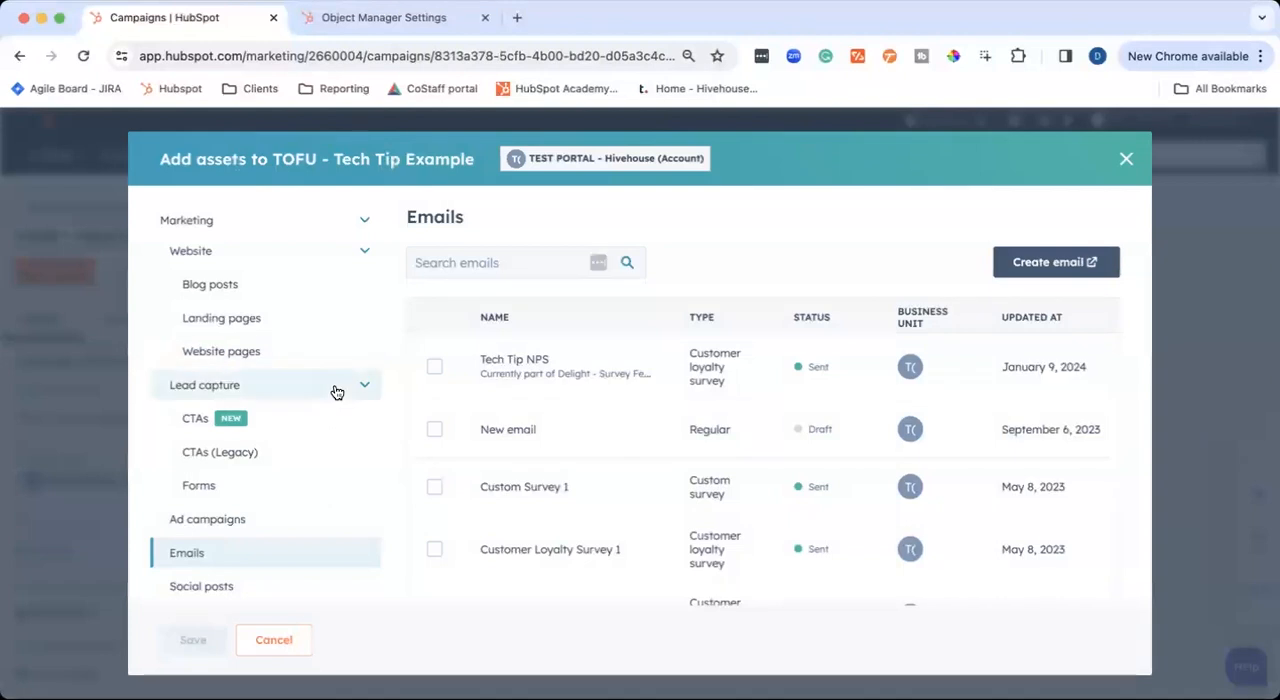
scroll(down, 3)
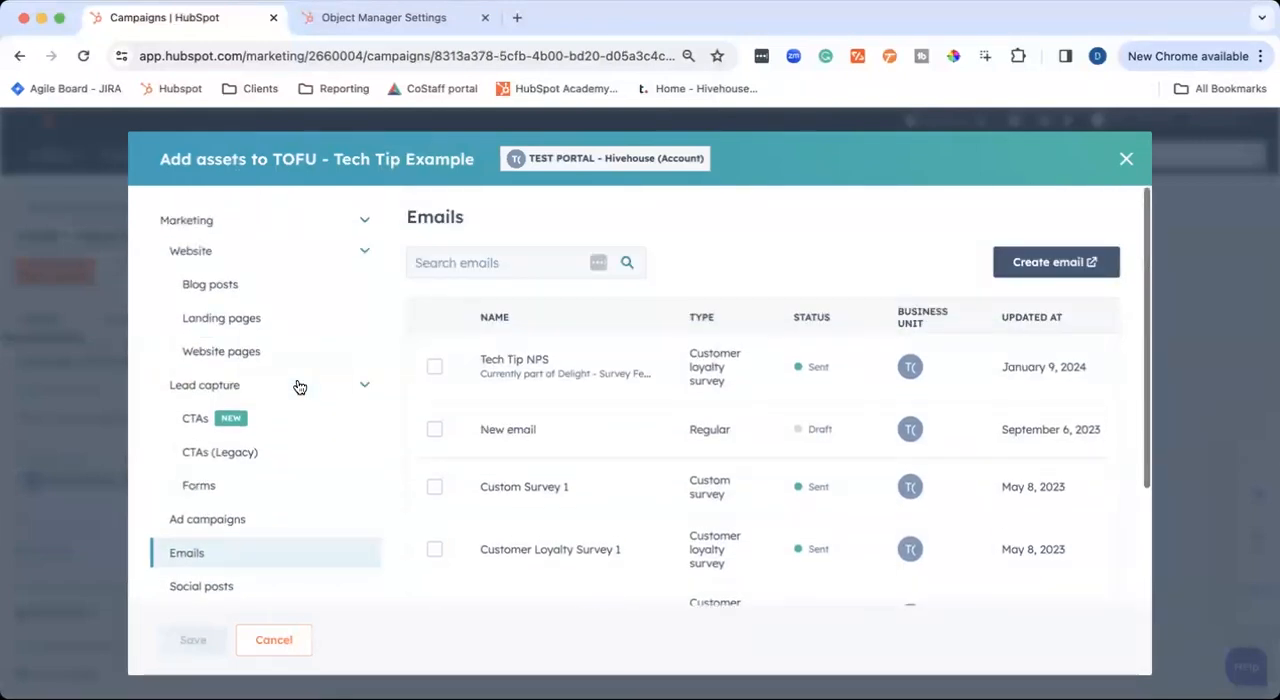
click(210, 284)
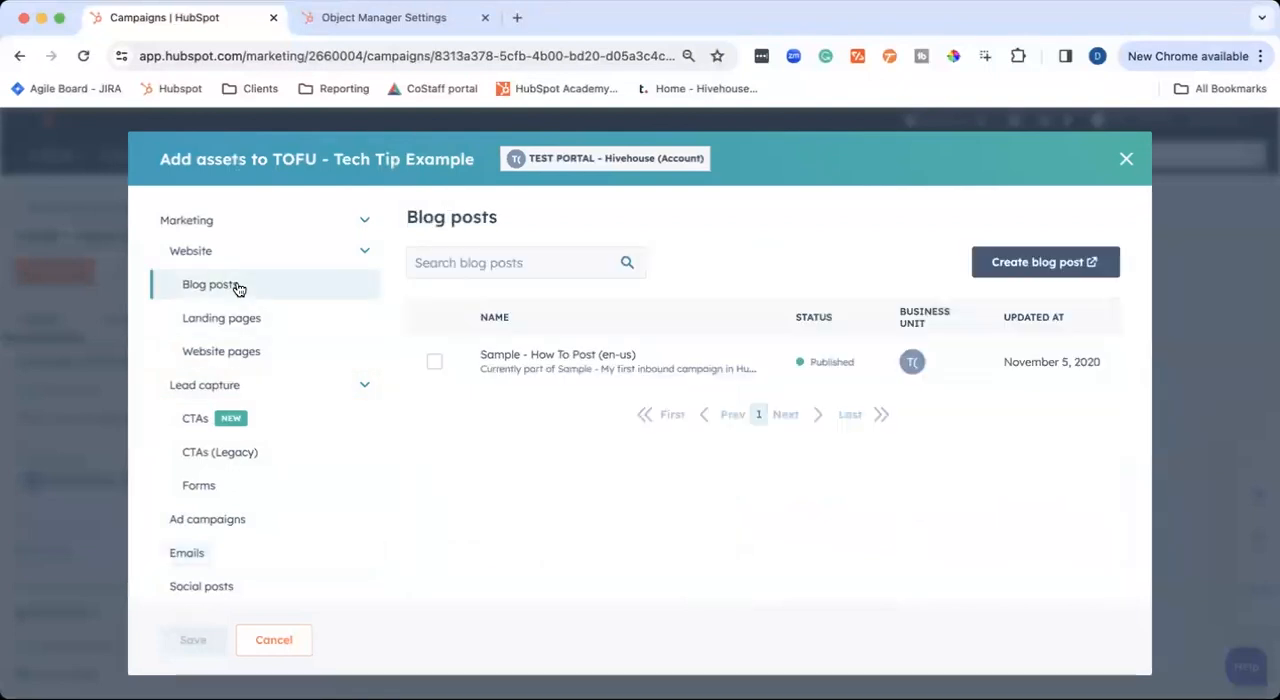
click(434, 362)
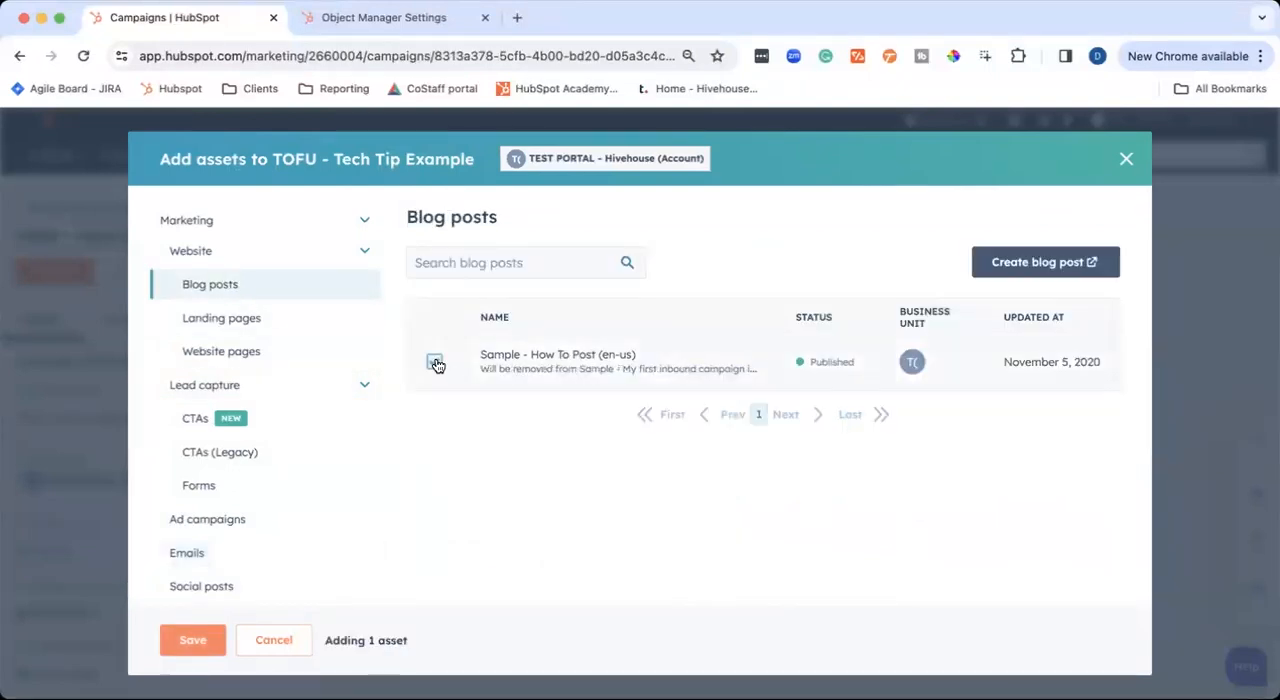
click(434, 362)
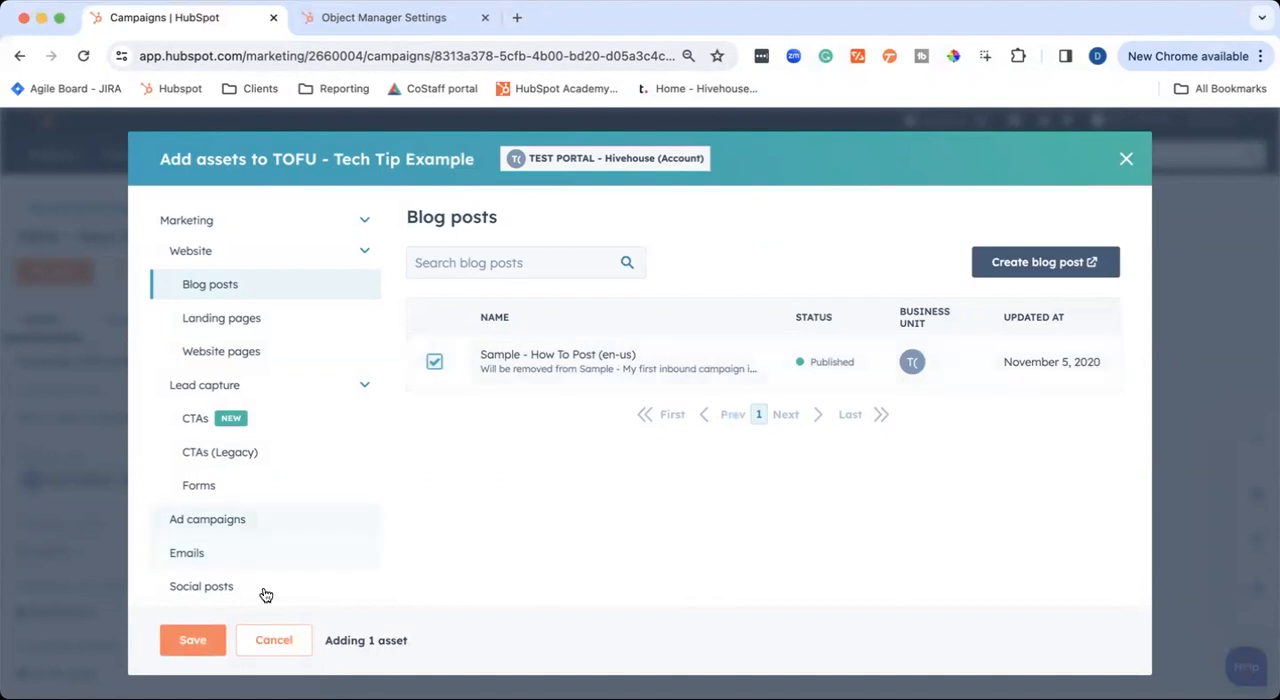
click(192, 640)
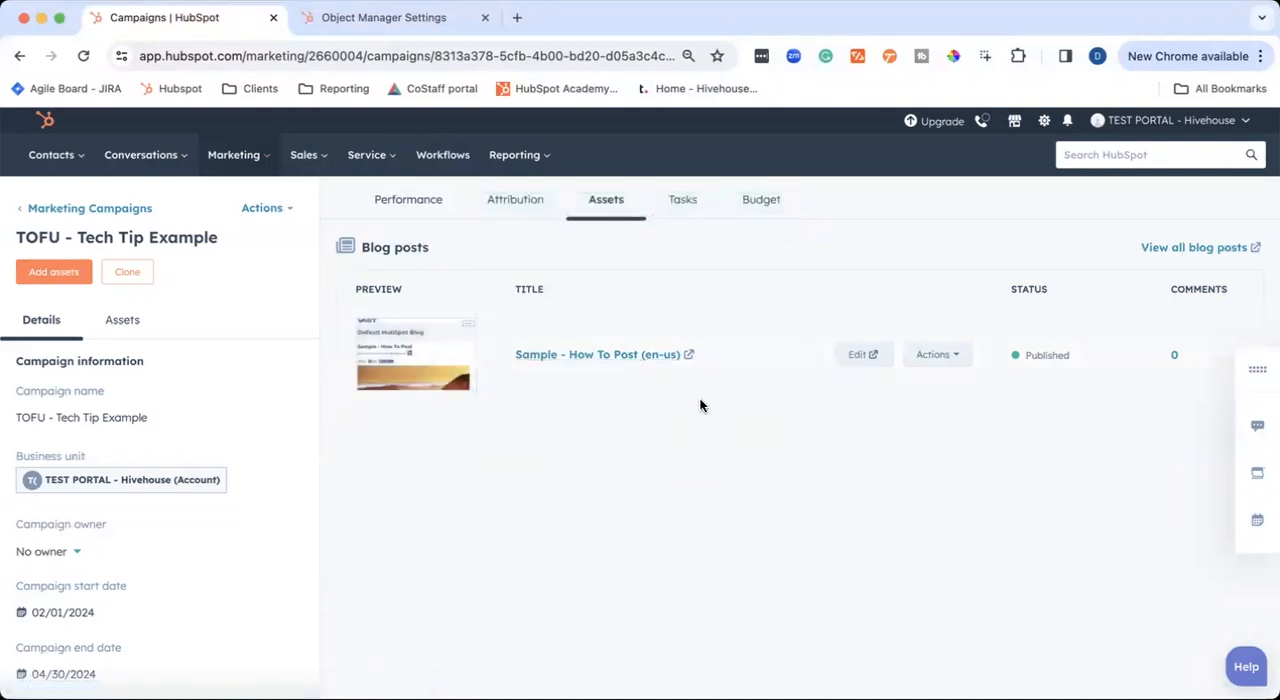
mouse_move(613, 430)
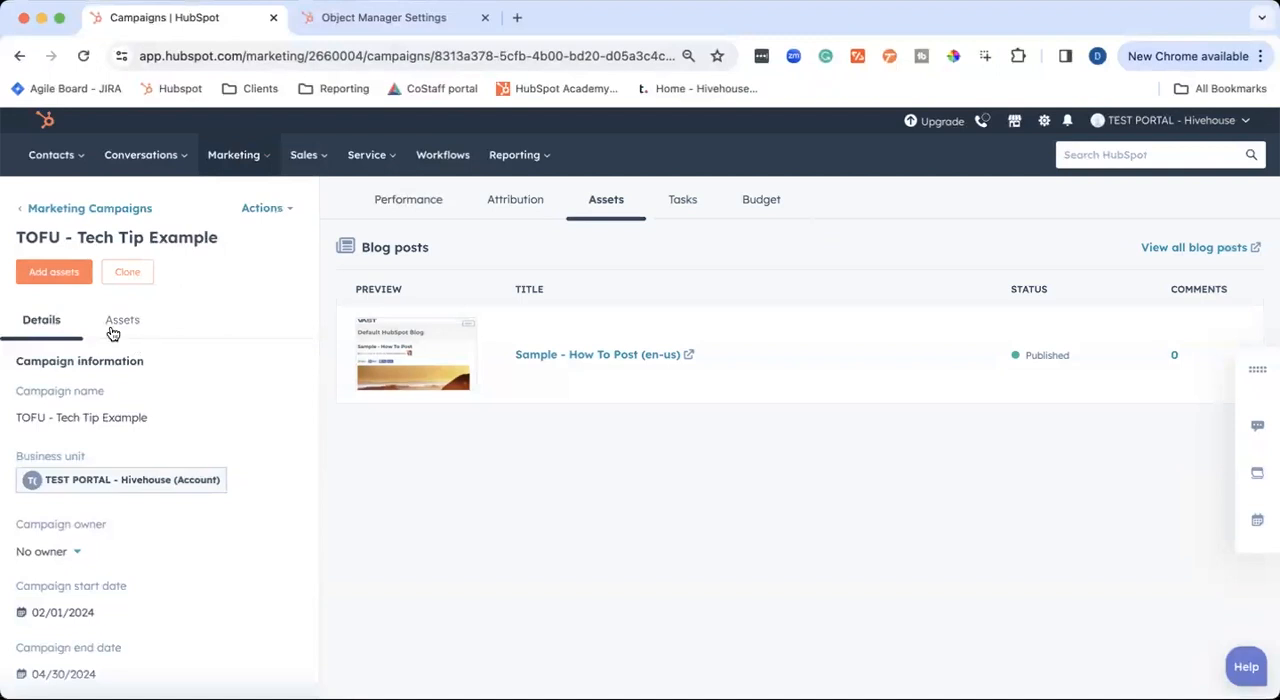
click(122, 320)
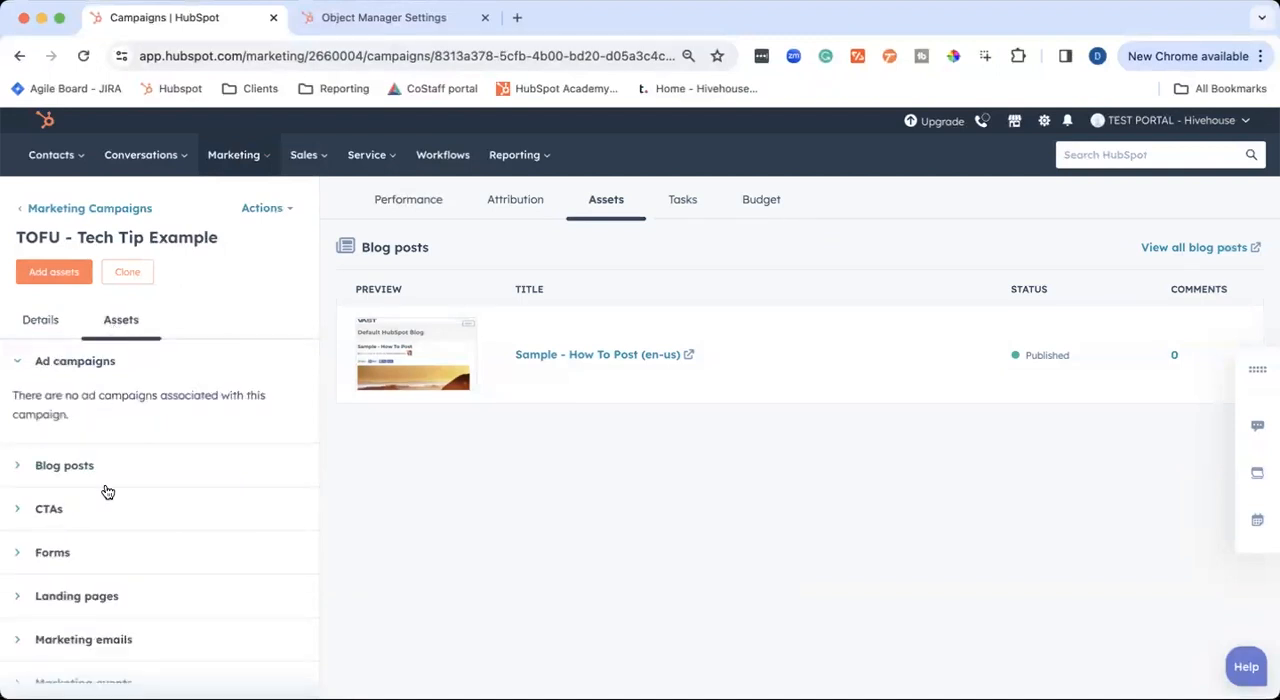
scroll(down, 3)
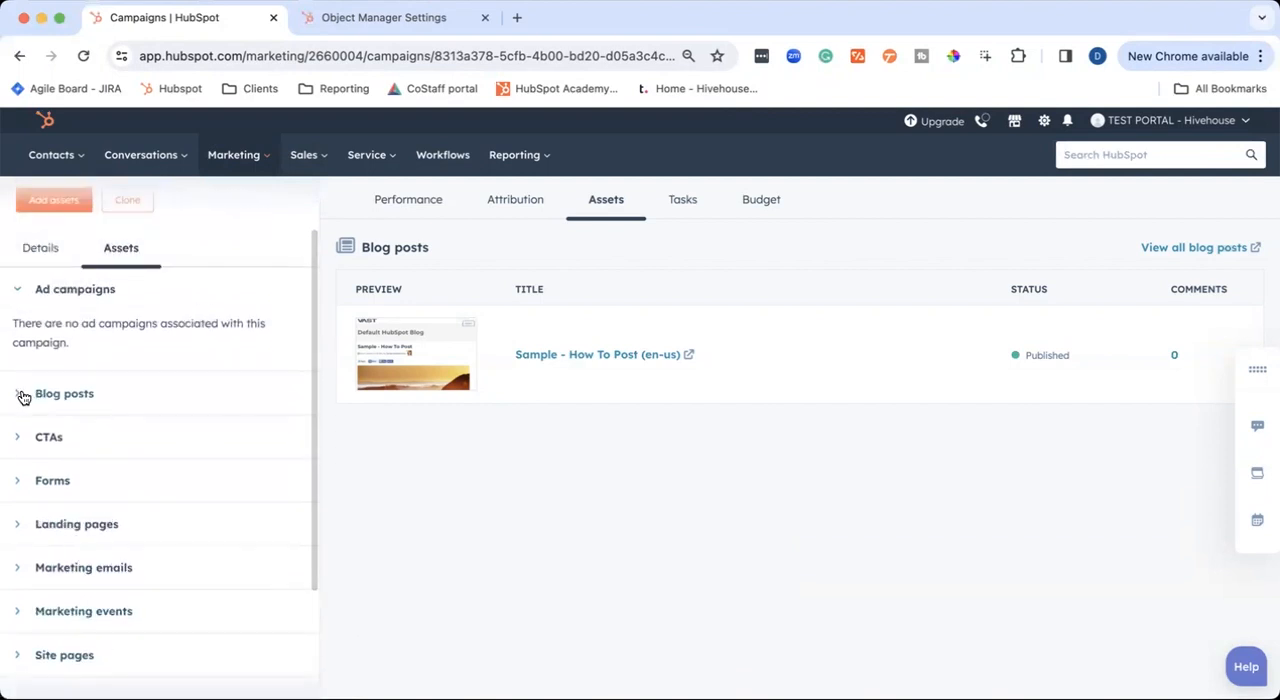
click(63, 394)
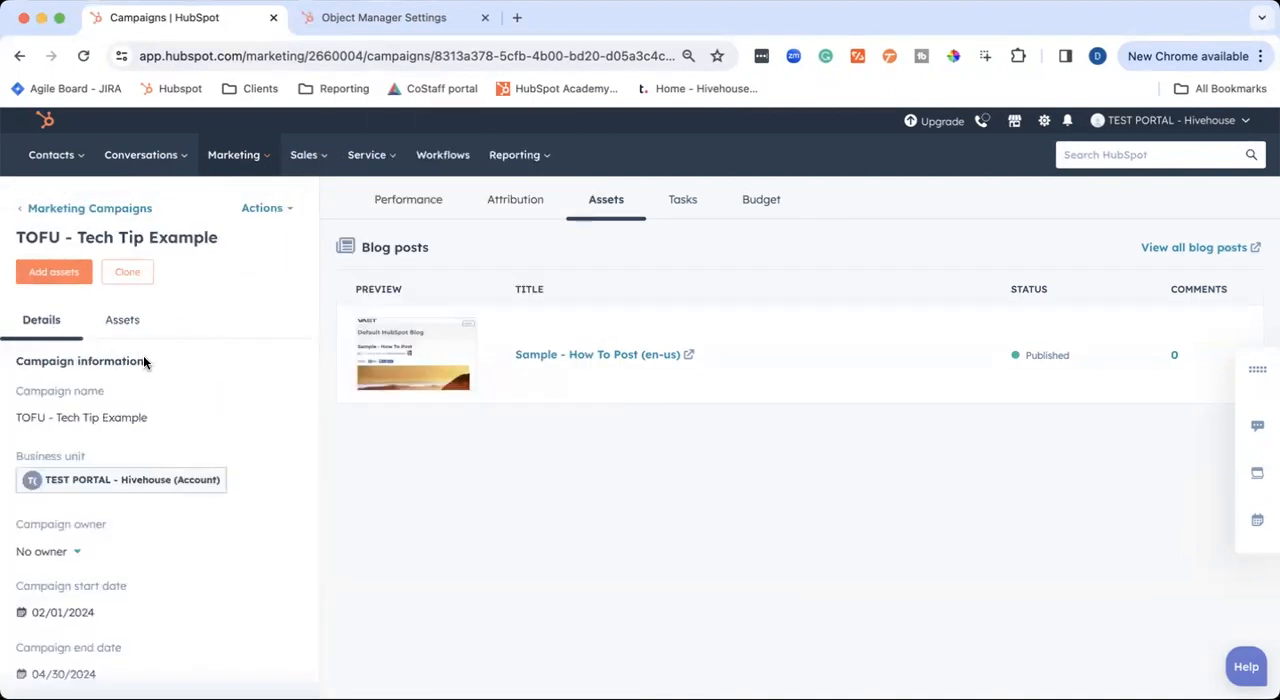
scroll(down, 3)
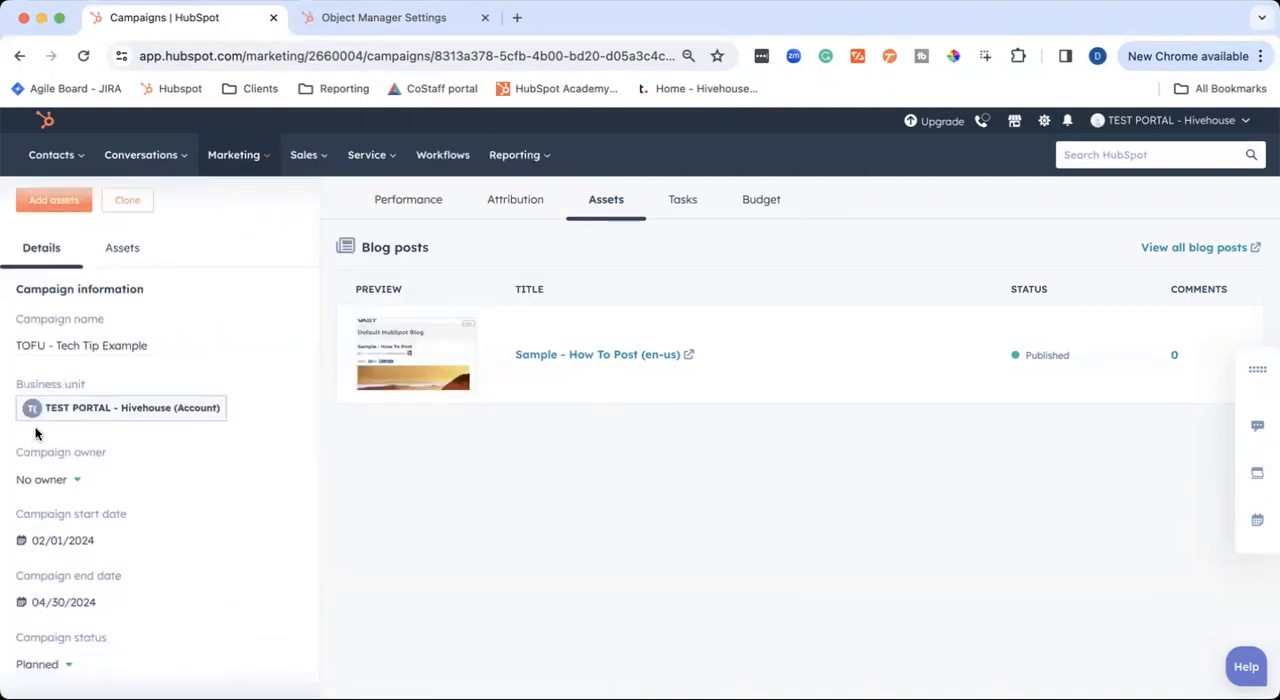
scroll(down, 3)
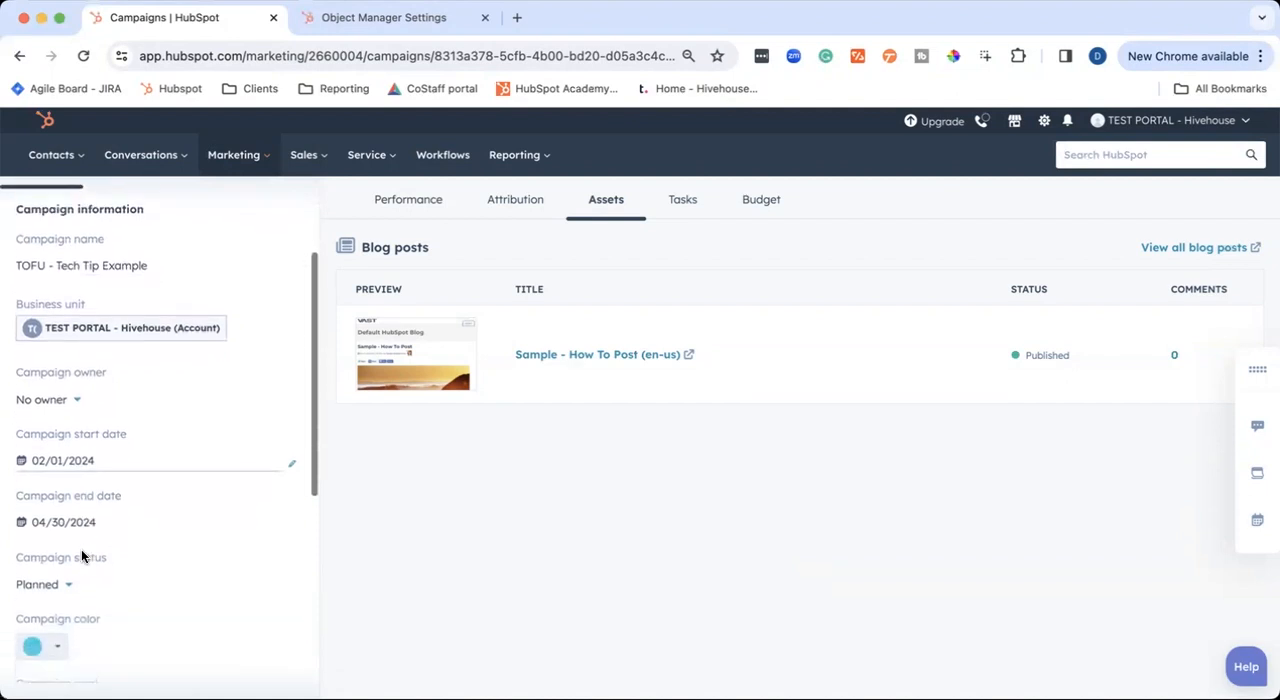
scroll(down, 3)
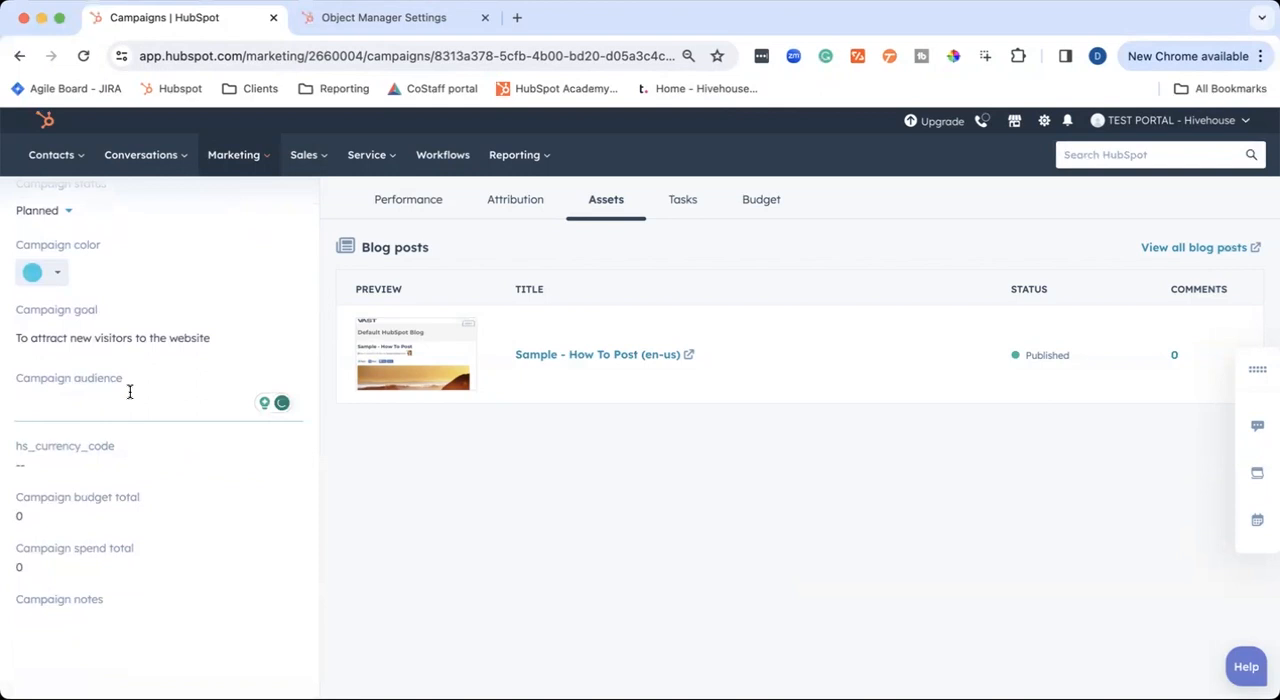
mouse_move(75, 426)
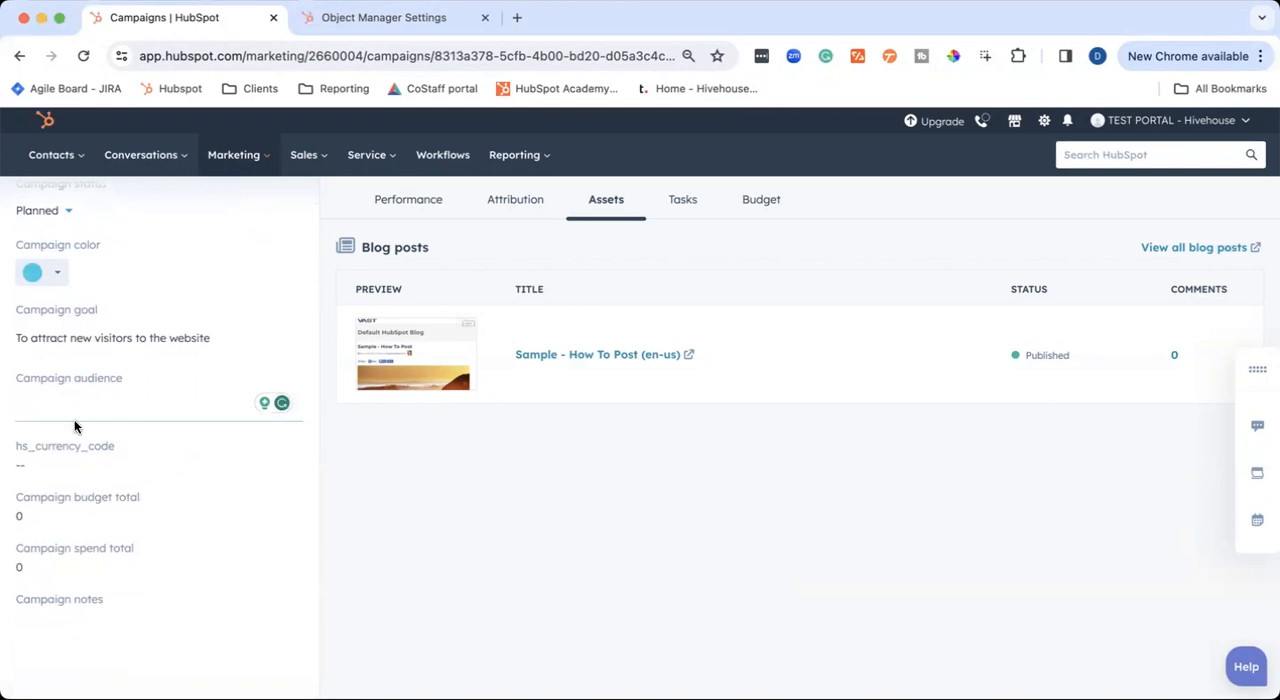
mouse_move(80, 488)
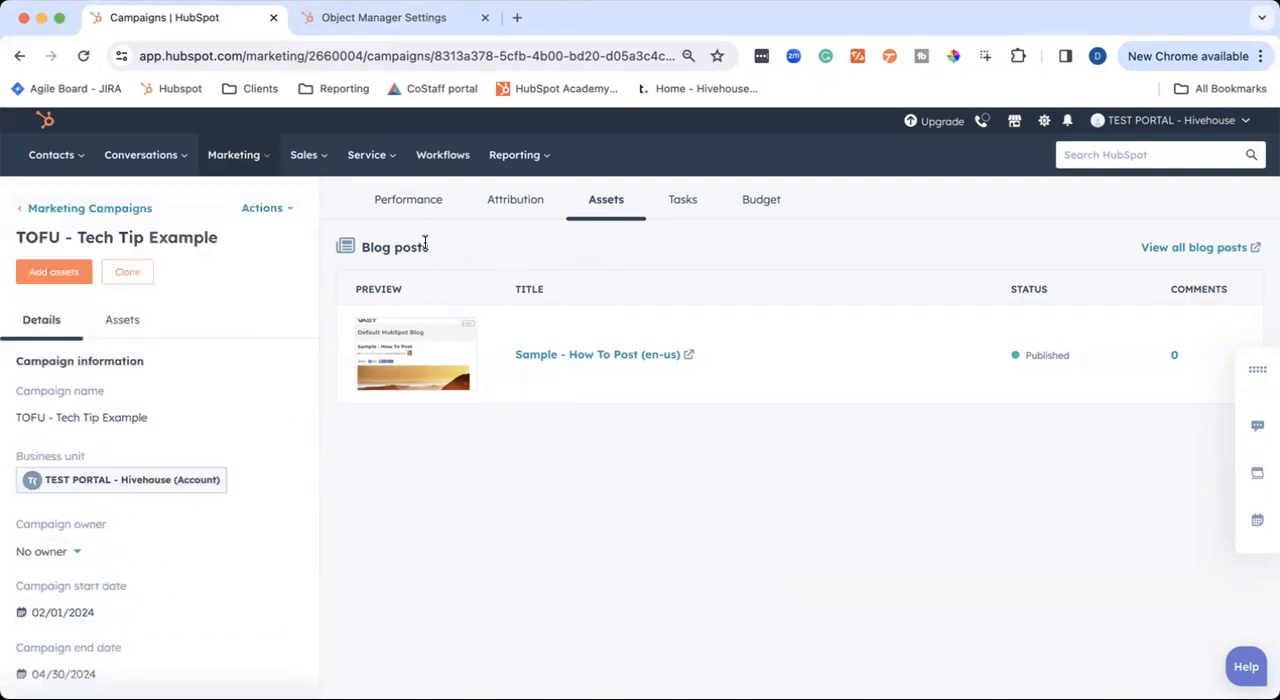
mouse_move(634, 252)
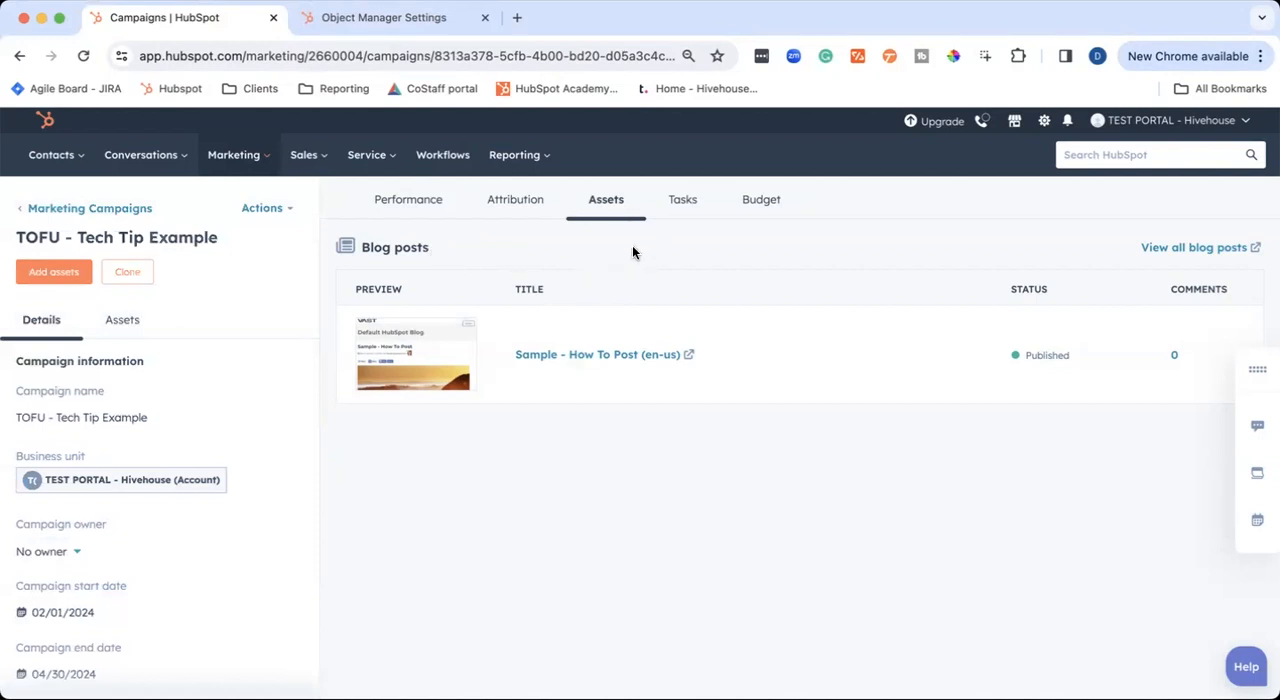
View the campaign's Performance tab and review the Contact attribution options
click(408, 199)
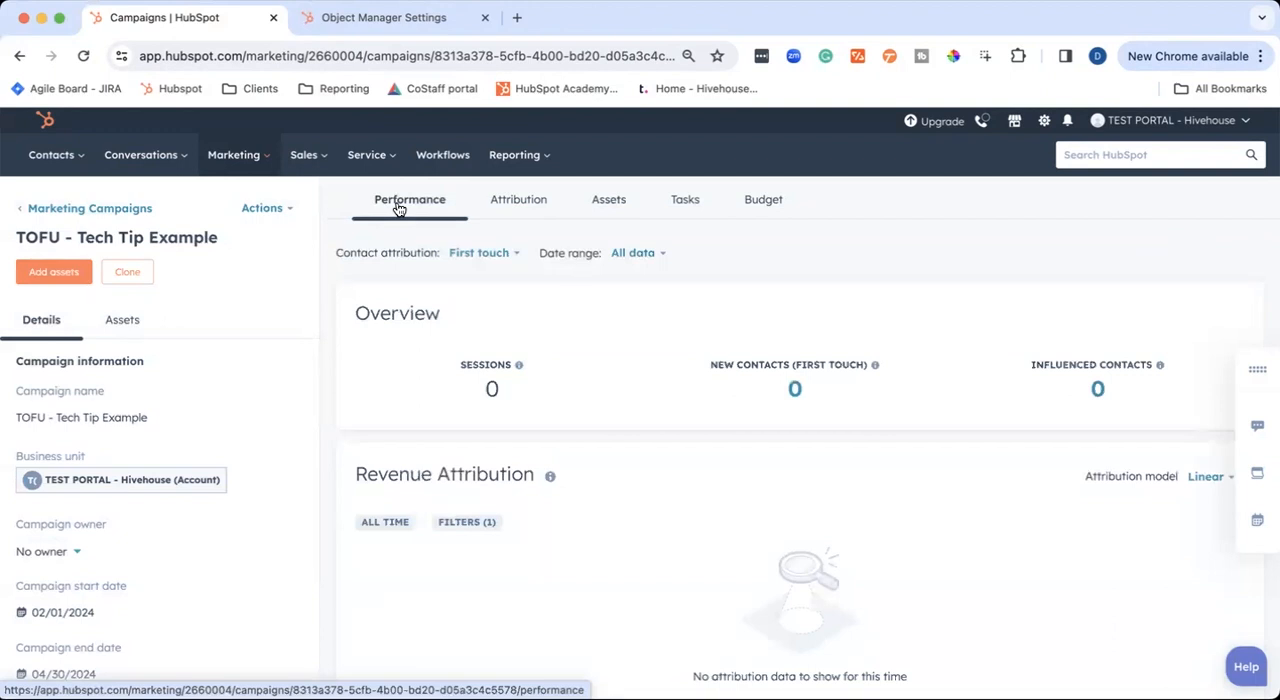
mouse_move(400, 214)
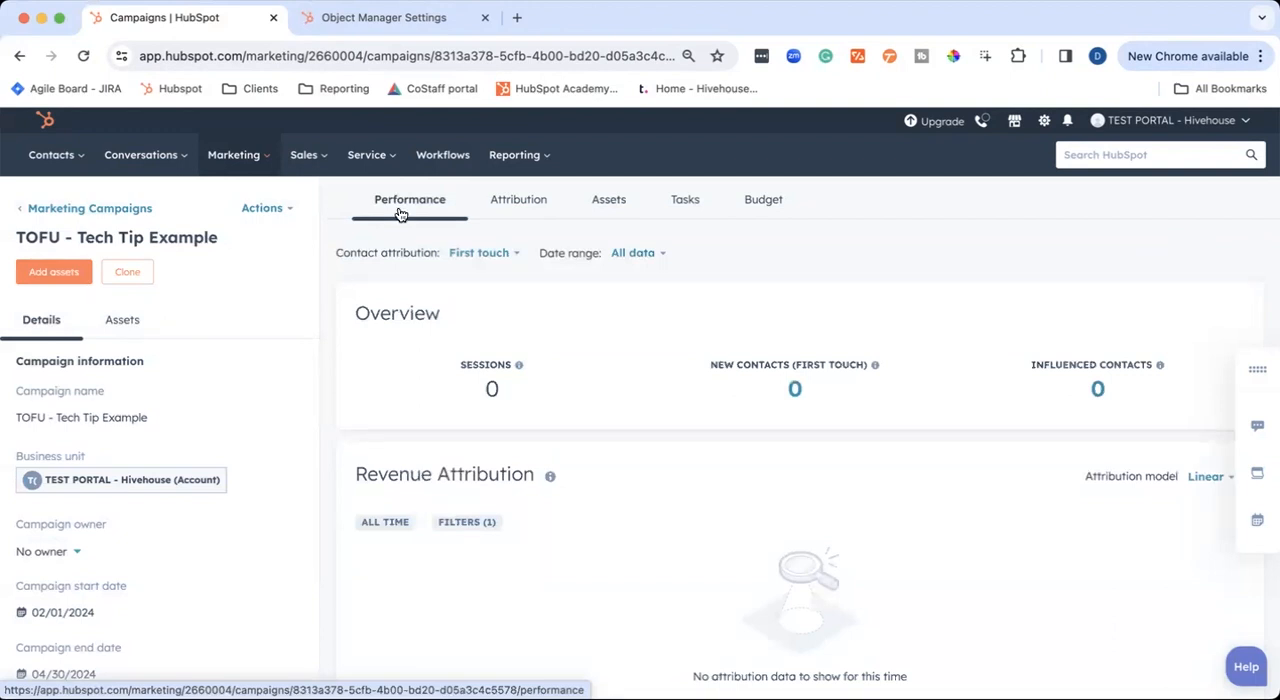
mouse_move(621, 275)
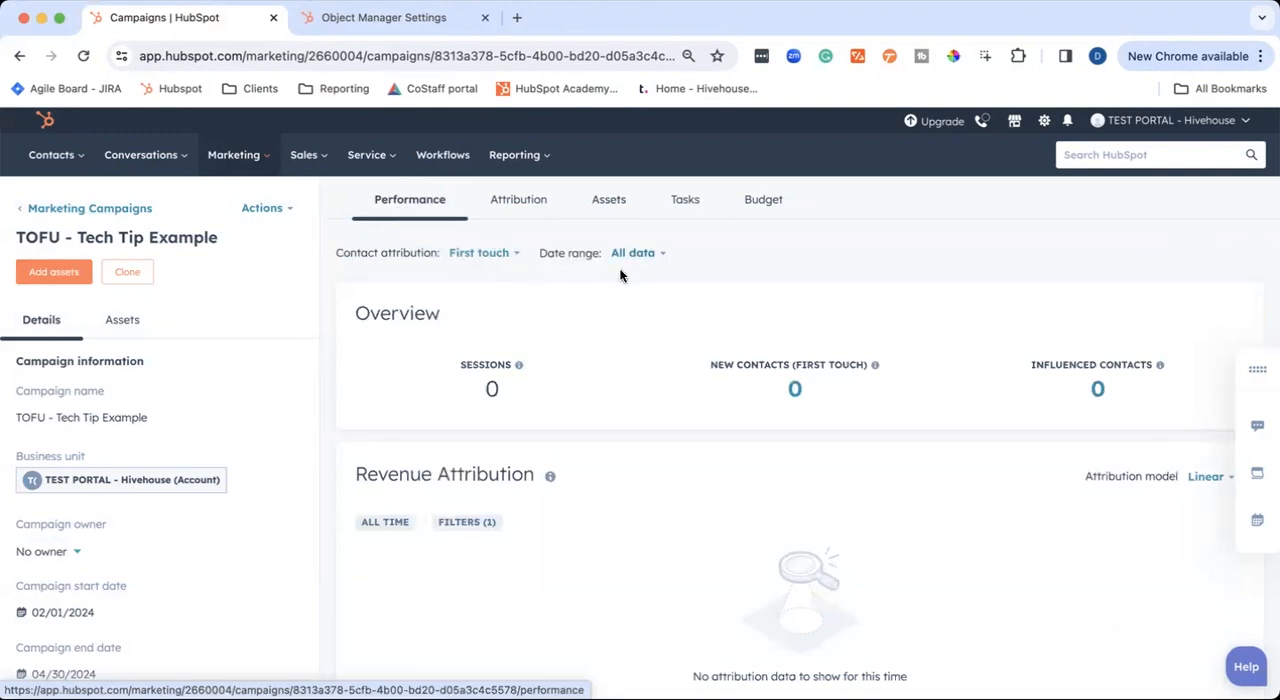
click(479, 252)
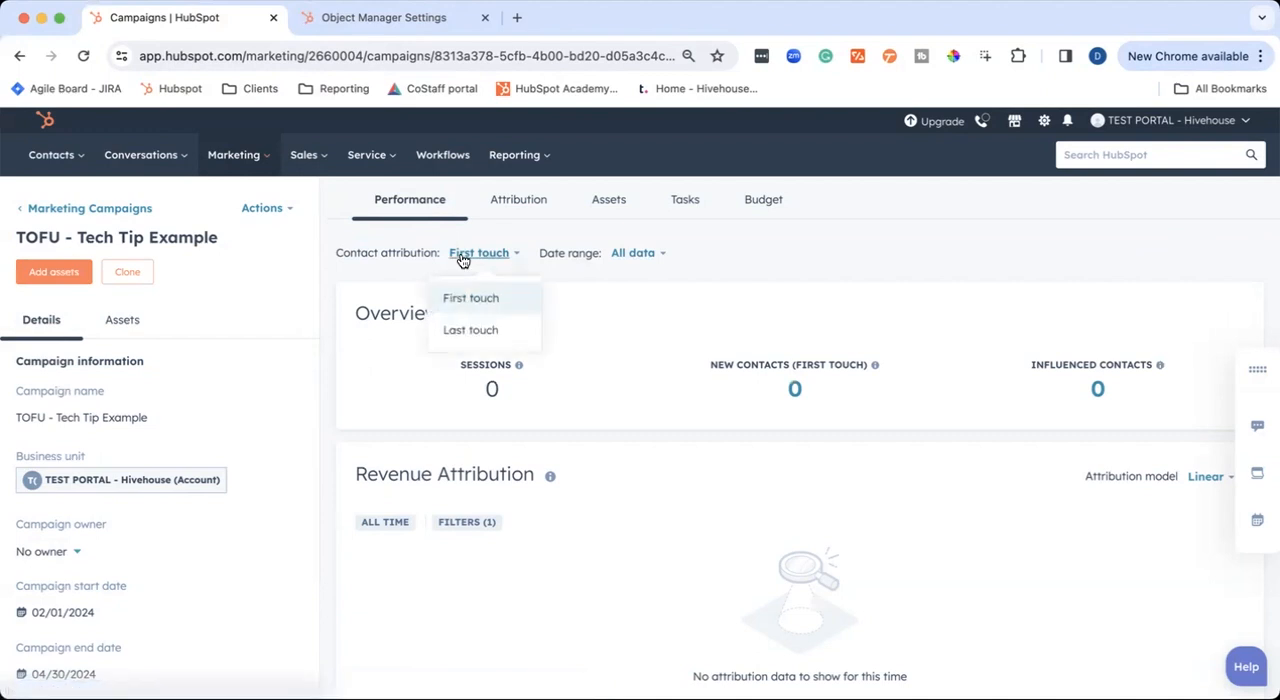
mouse_move(476, 259)
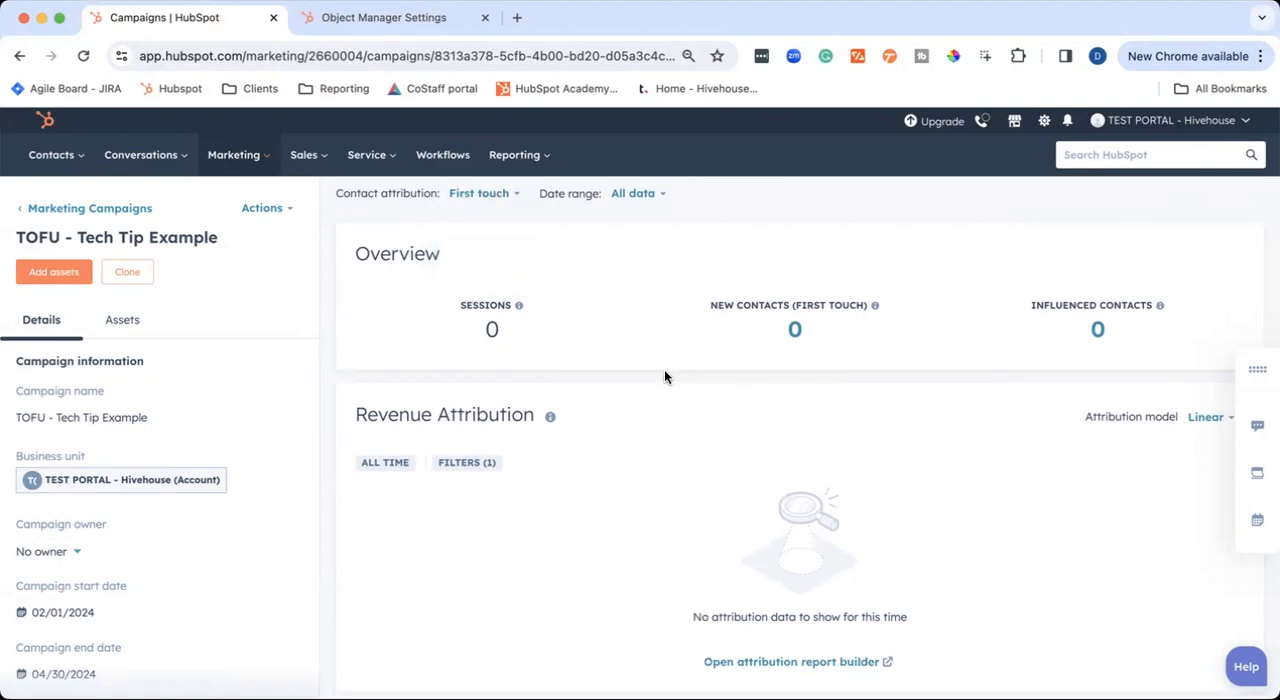
mouse_move(1007, 327)
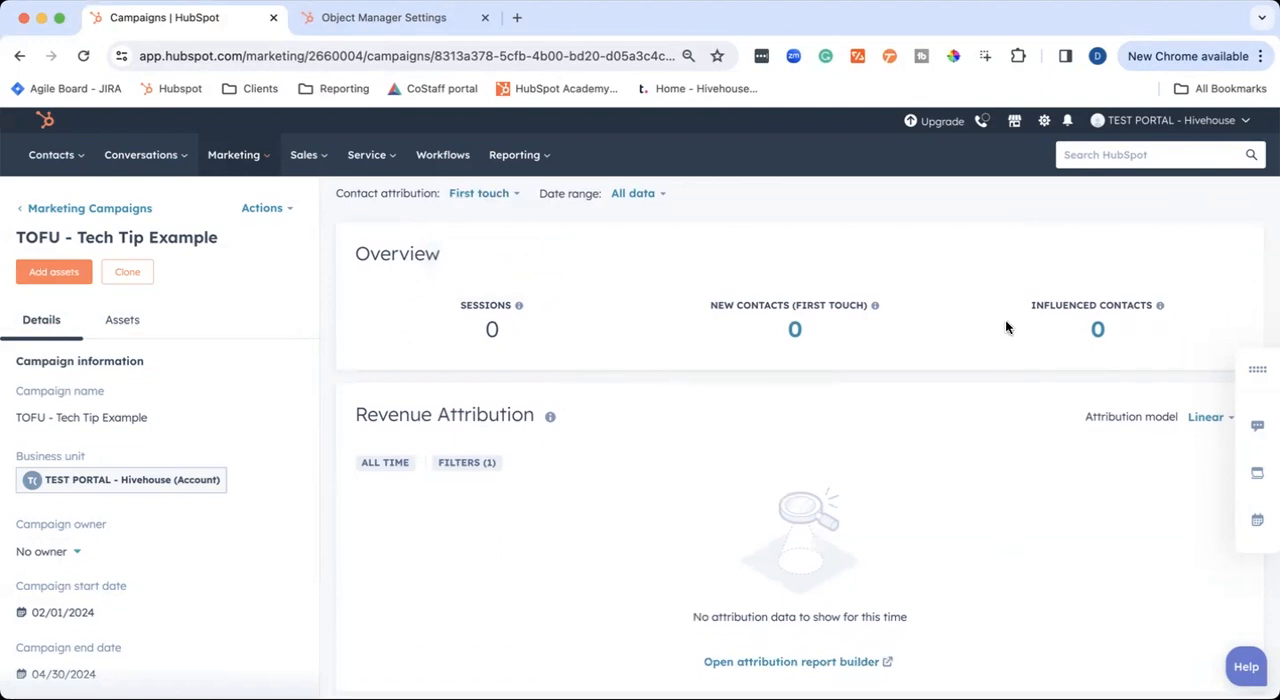
scroll(down, 3)
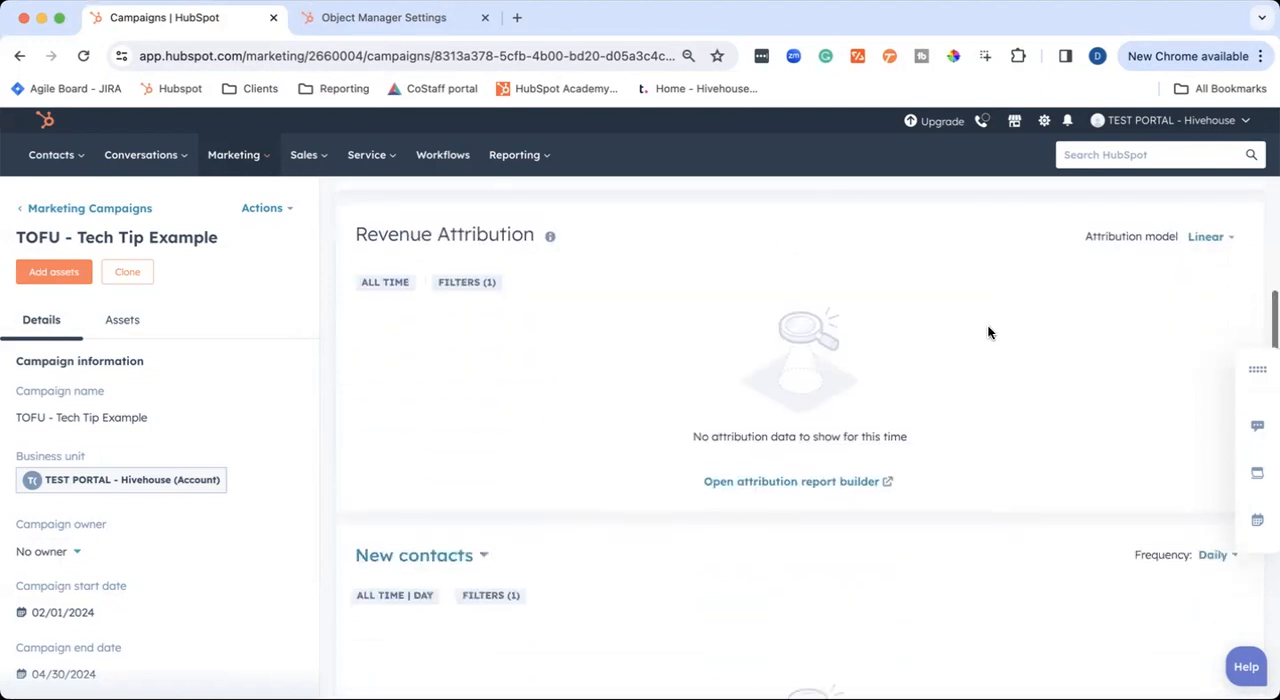
mouse_move(855, 356)
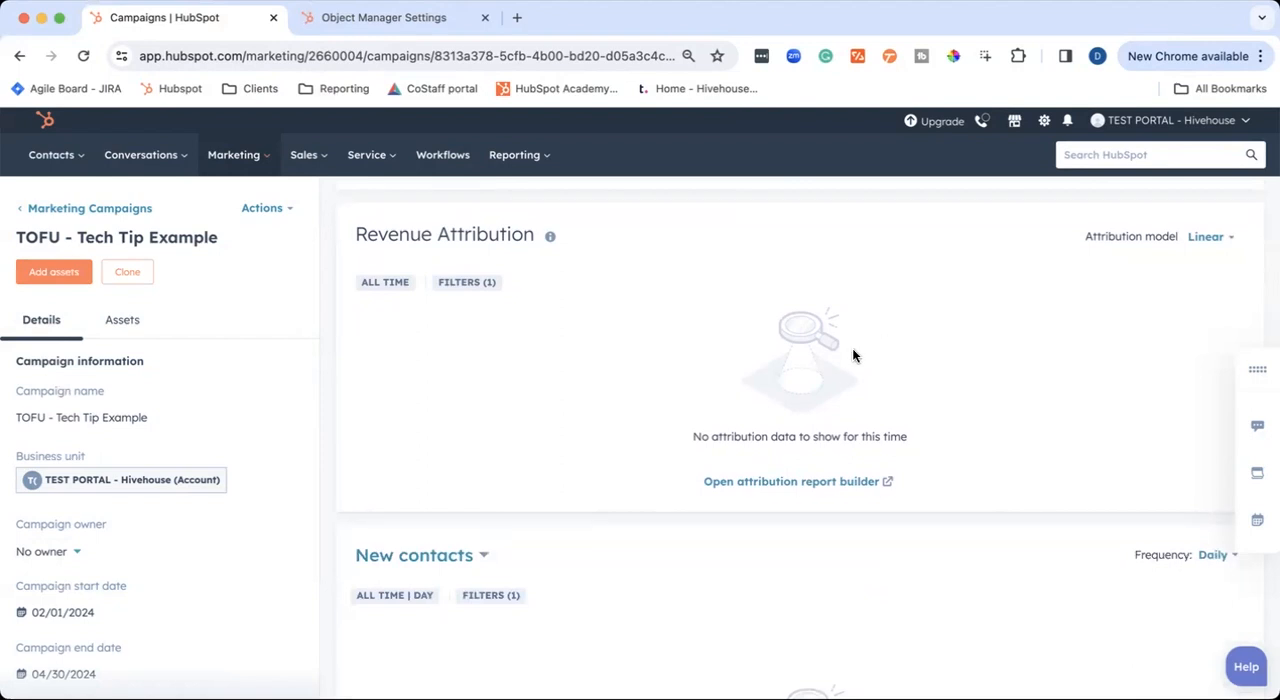
mouse_move(1158, 280)
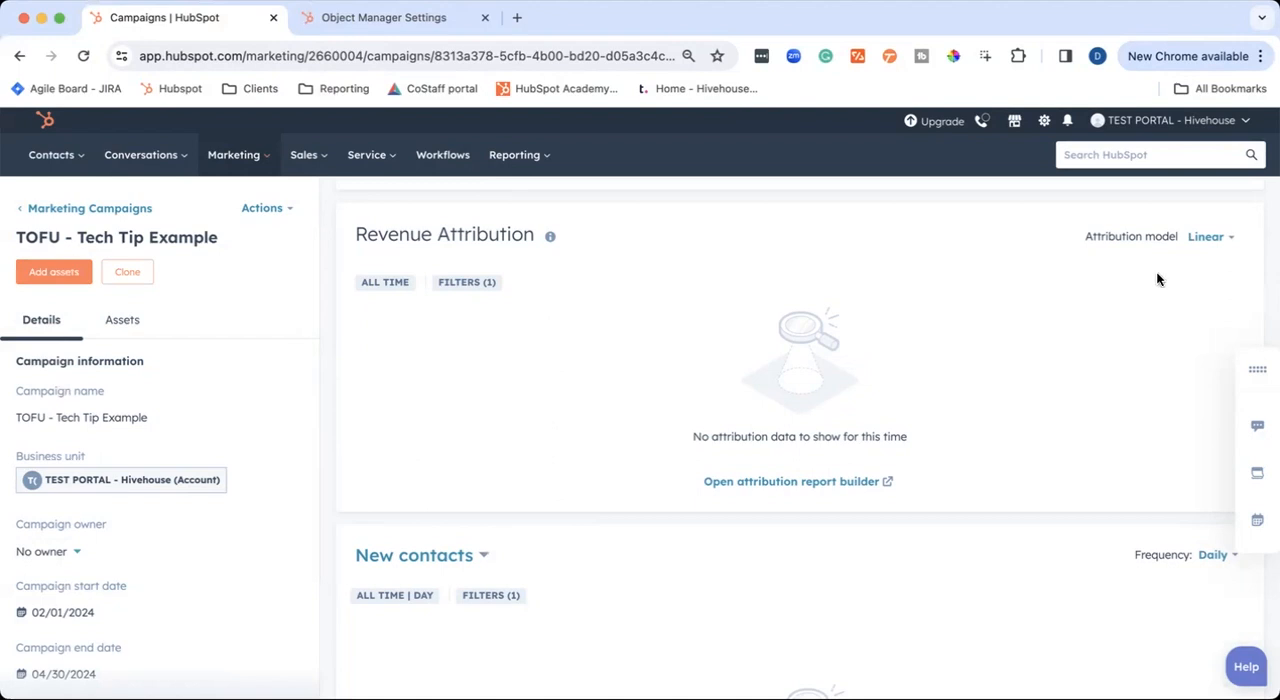
Switch the performance trend chart from New contacts to Sessions
click(1208, 237)
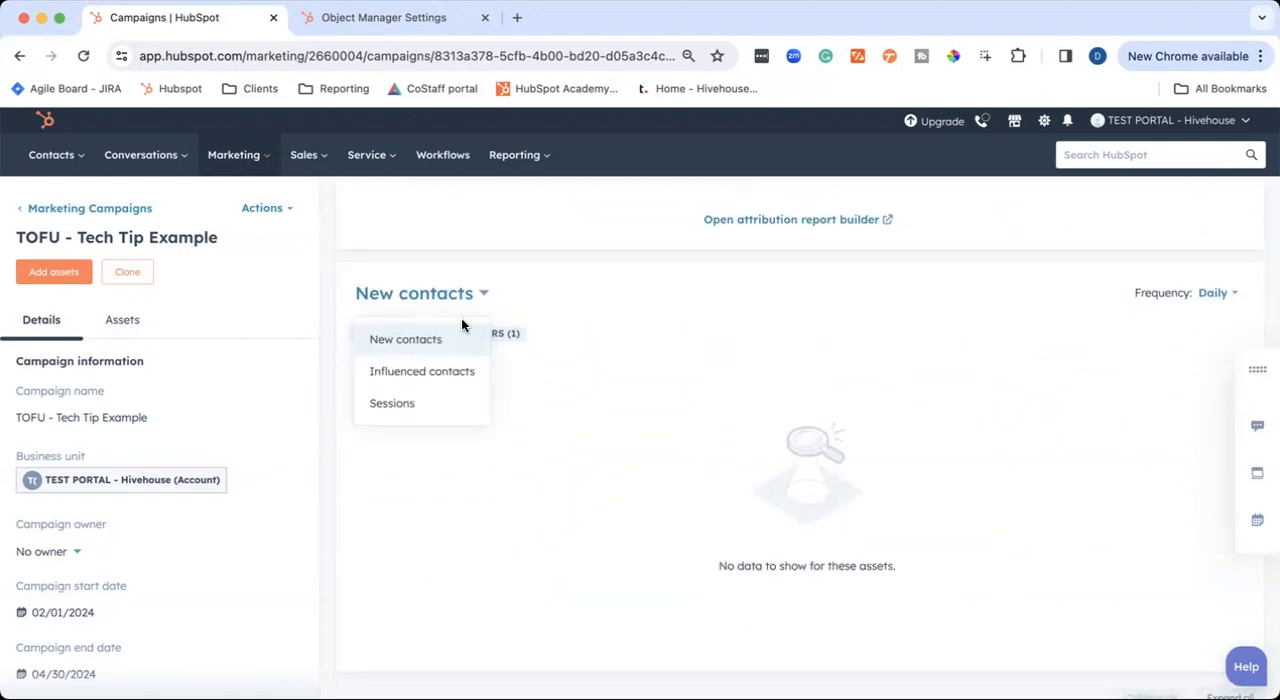
click(405, 339)
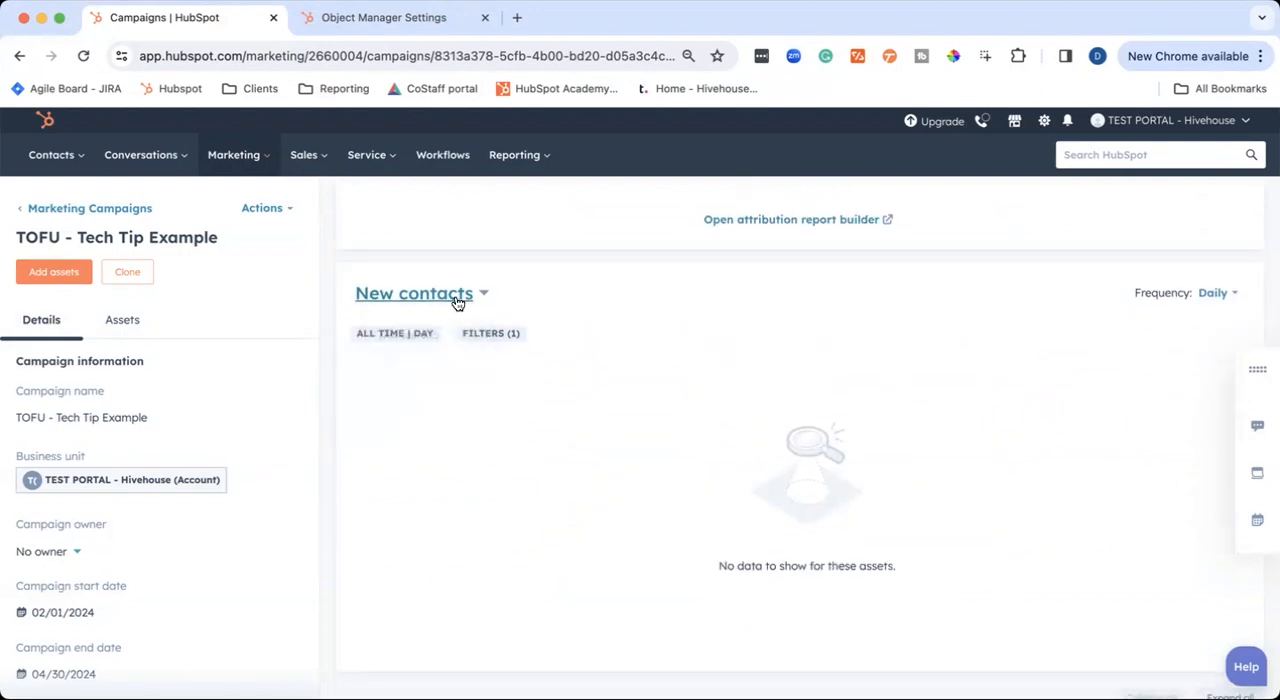
click(415, 293)
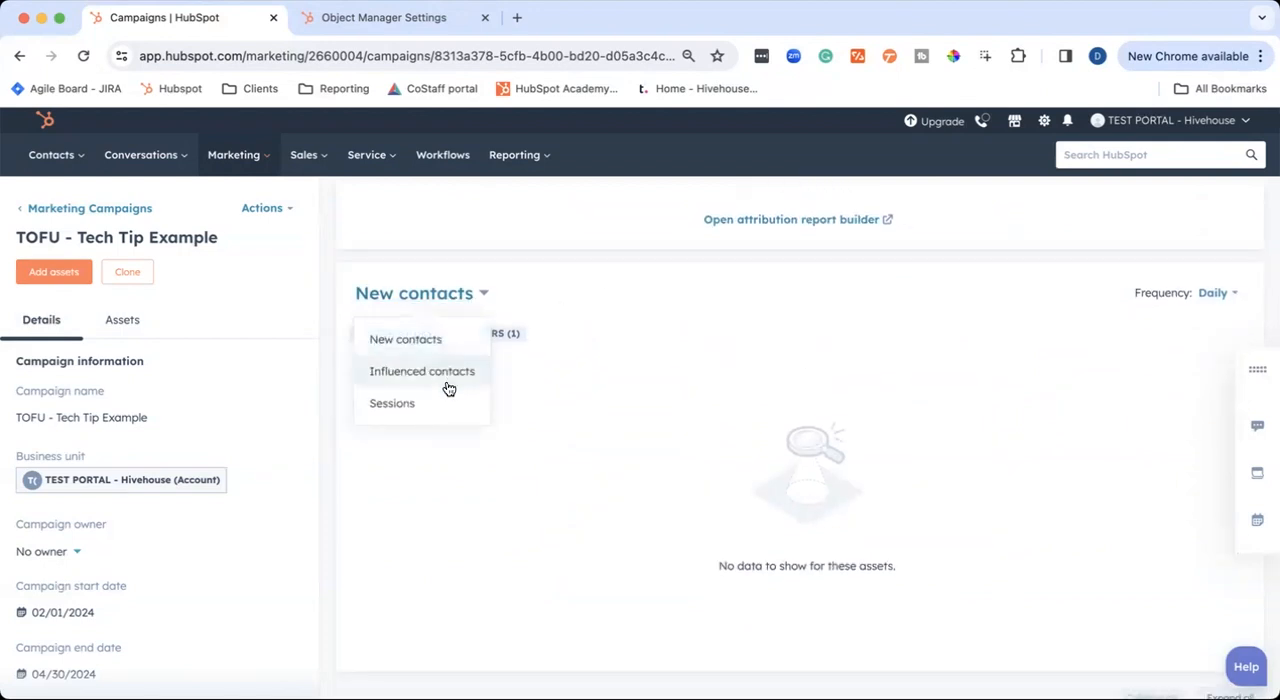
click(392, 403)
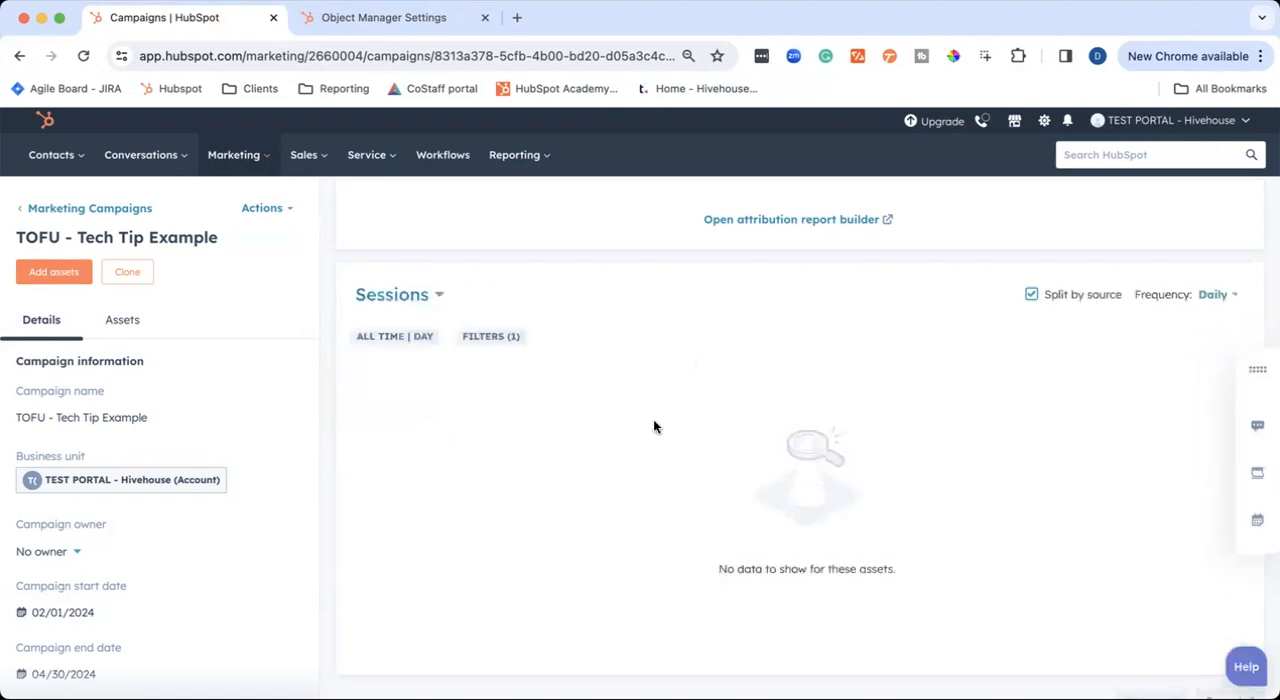
scroll(down, 3)
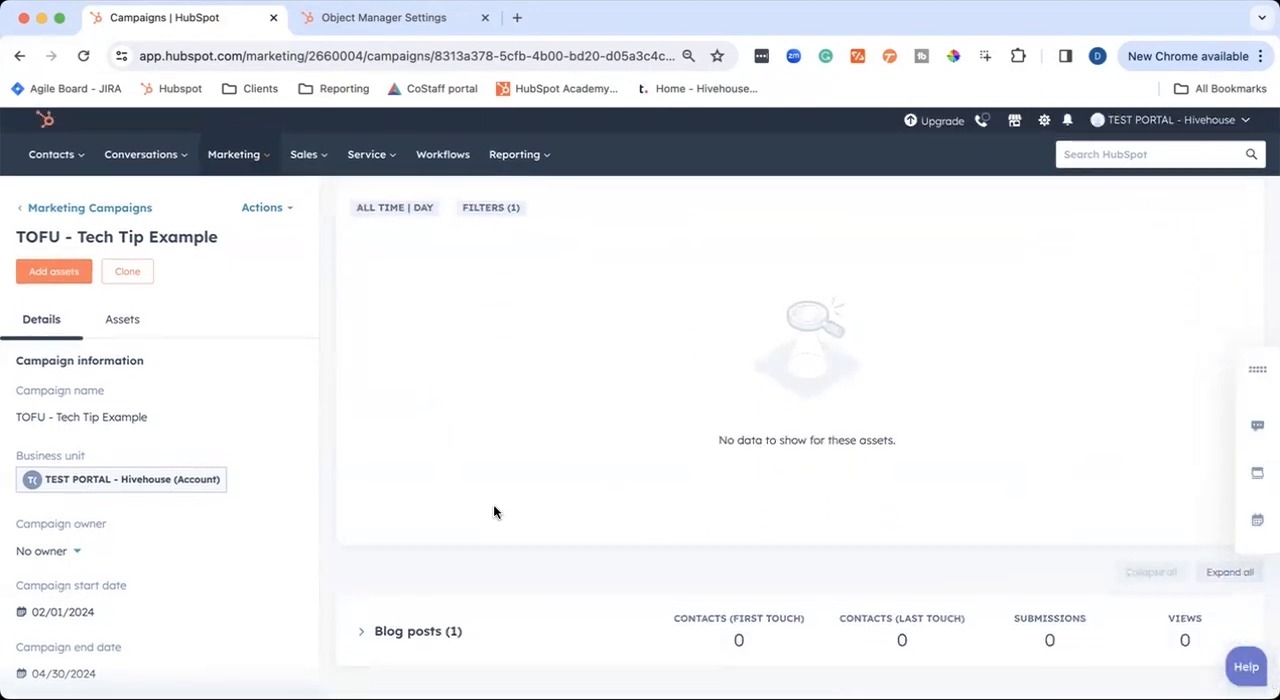
mouse_move(348, 640)
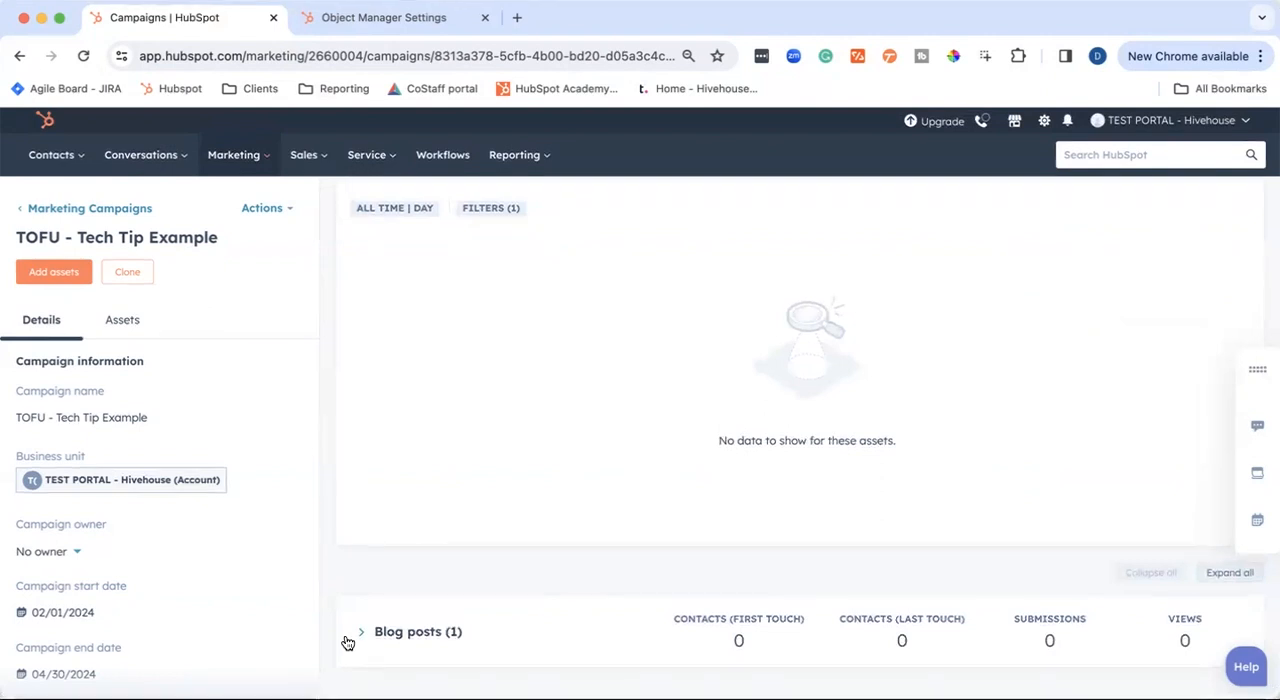
mouse_move(432, 636)
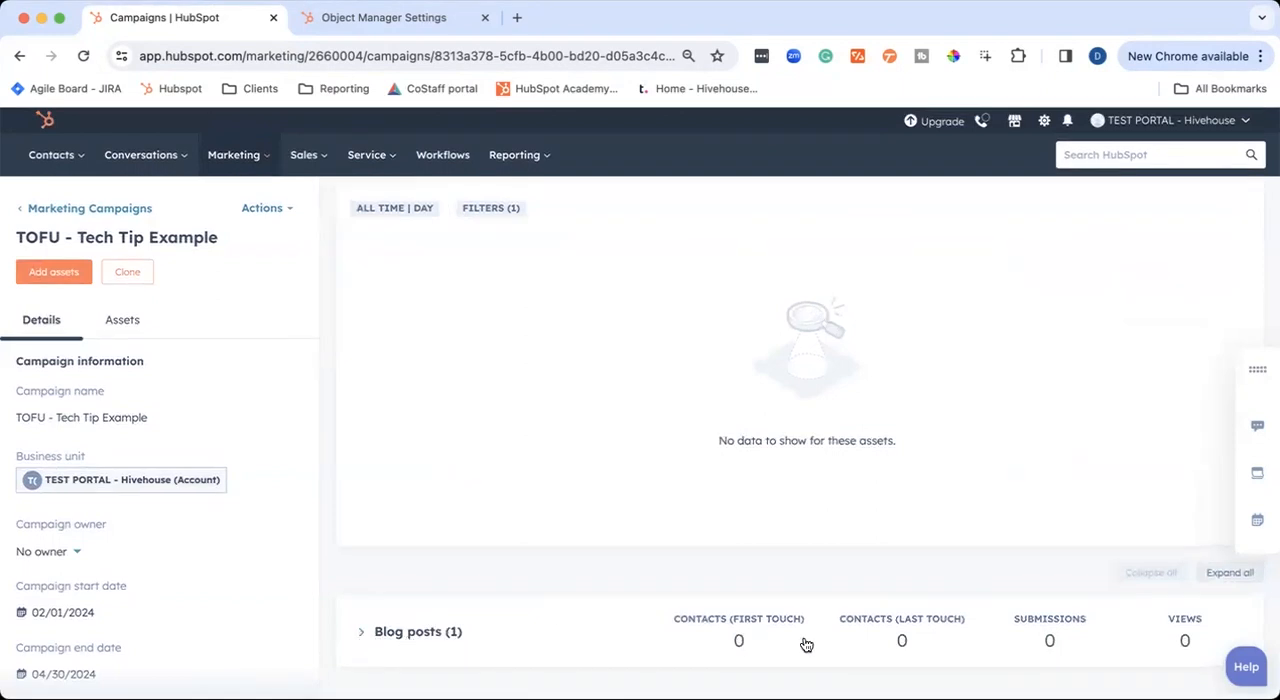
mouse_move(762, 653)
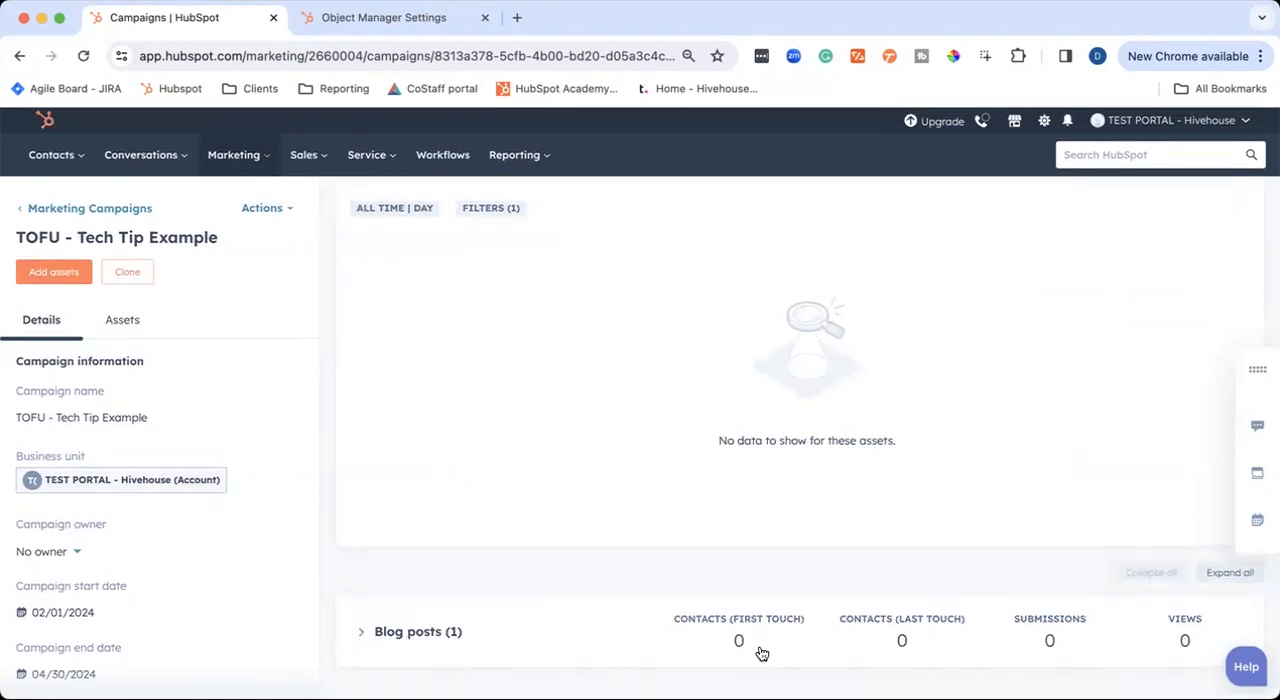
mouse_move(1050, 657)
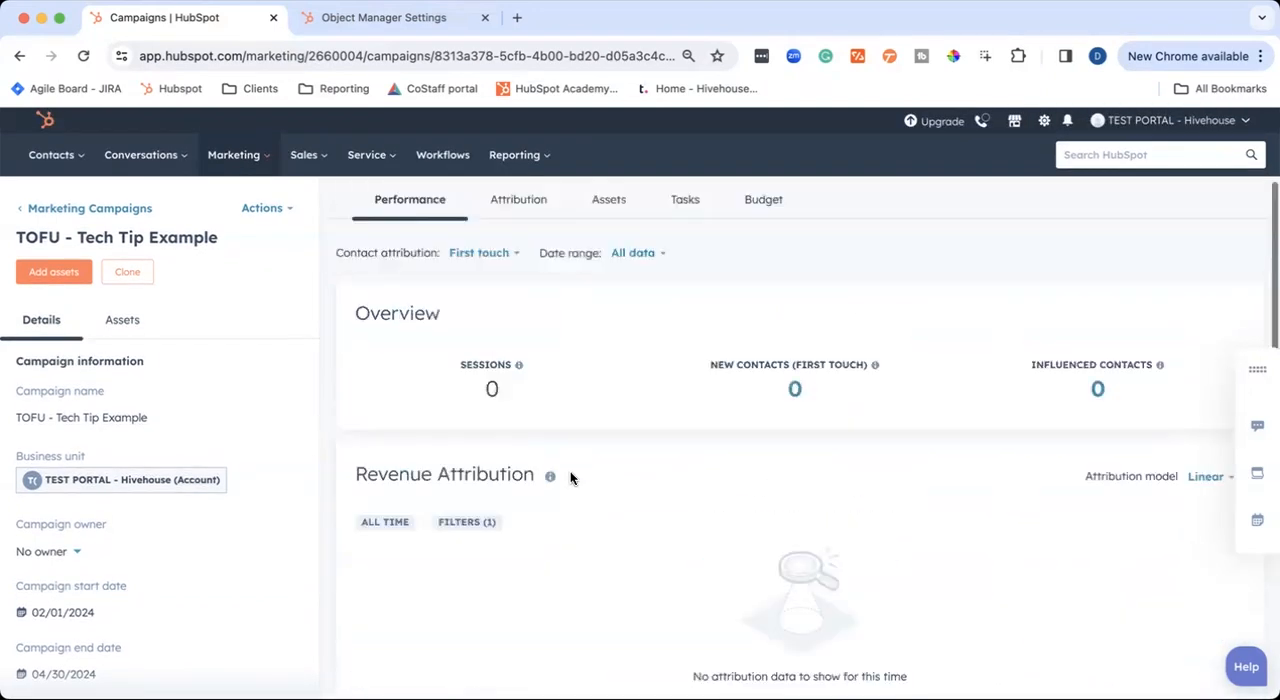
mouse_move(520, 207)
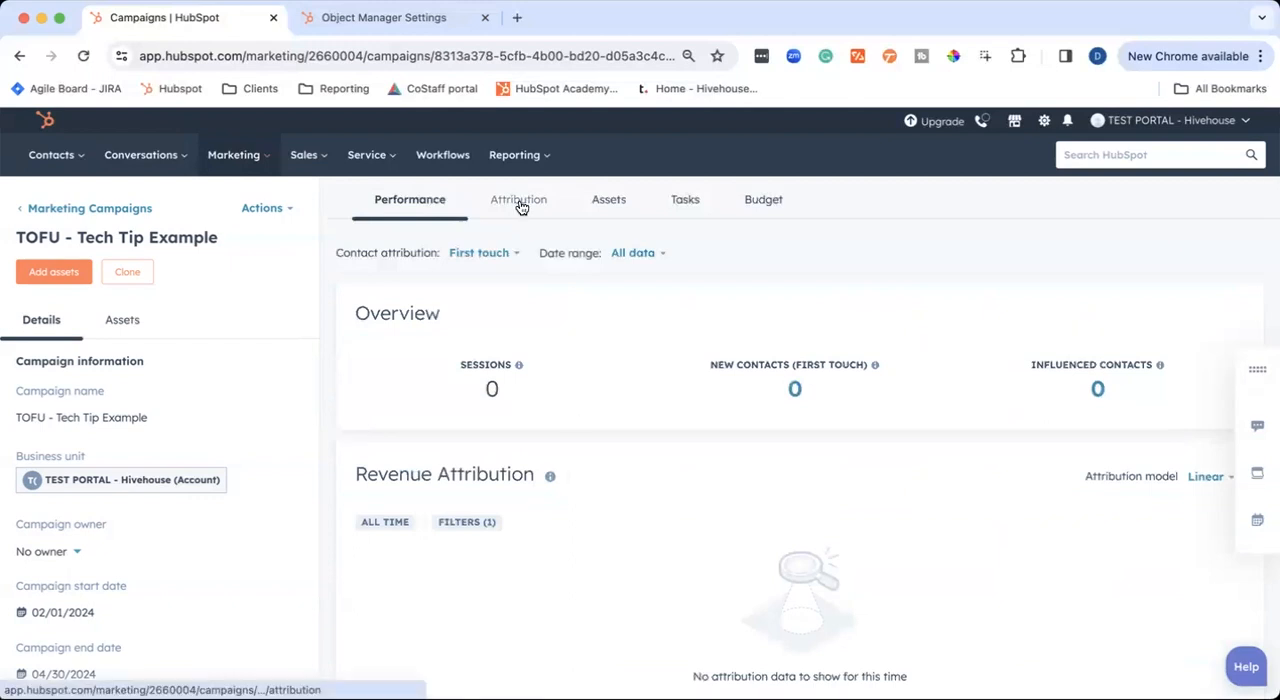
Open the Attribution tab and scroll through the contact create reports
click(519, 199)
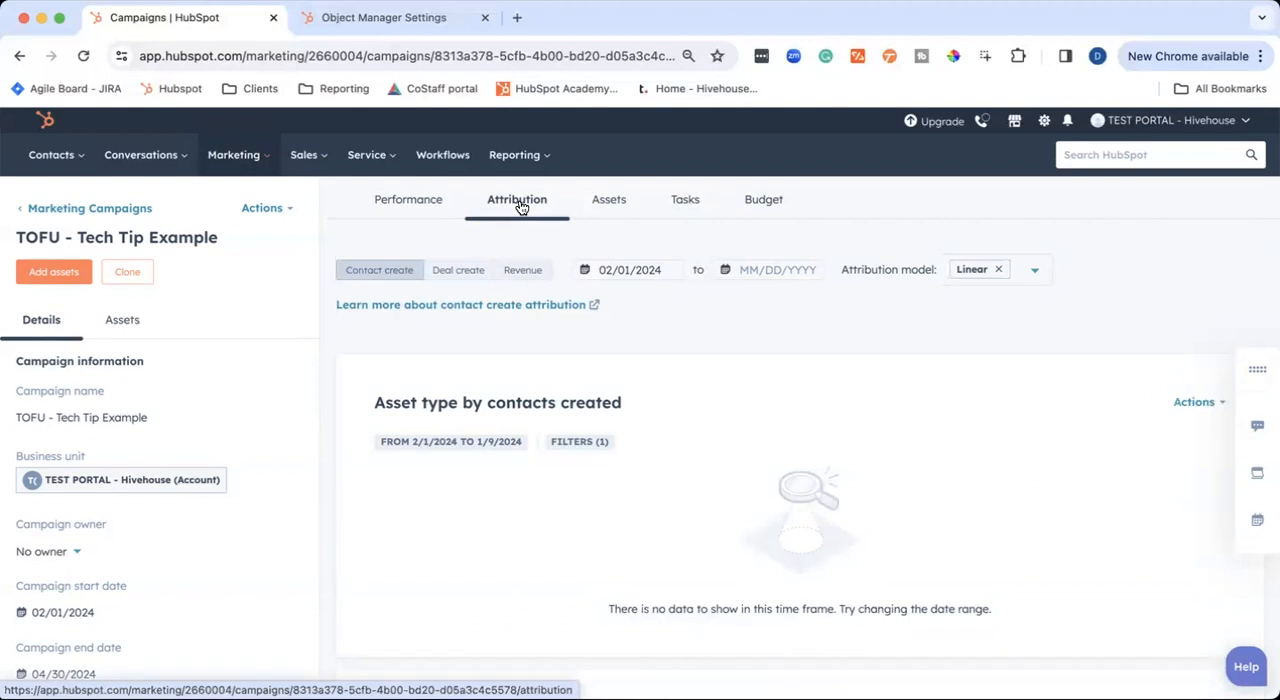
mouse_move(1022, 281)
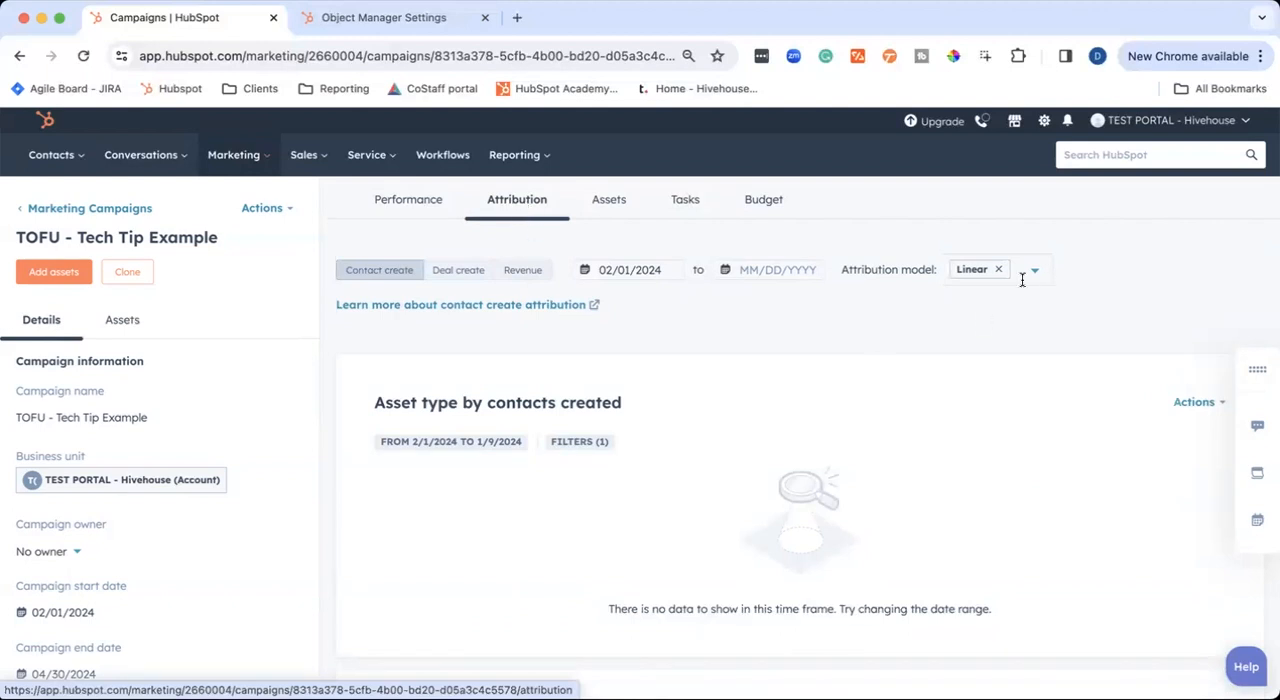
mouse_move(665, 298)
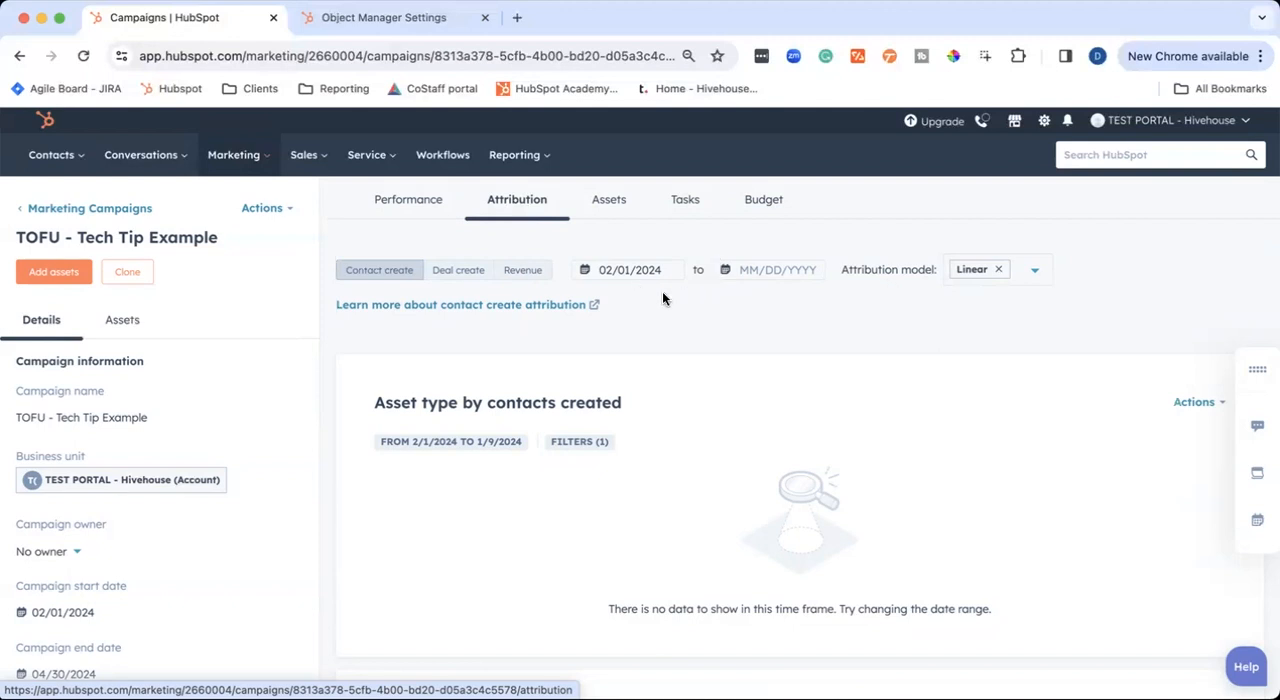
mouse_move(456, 327)
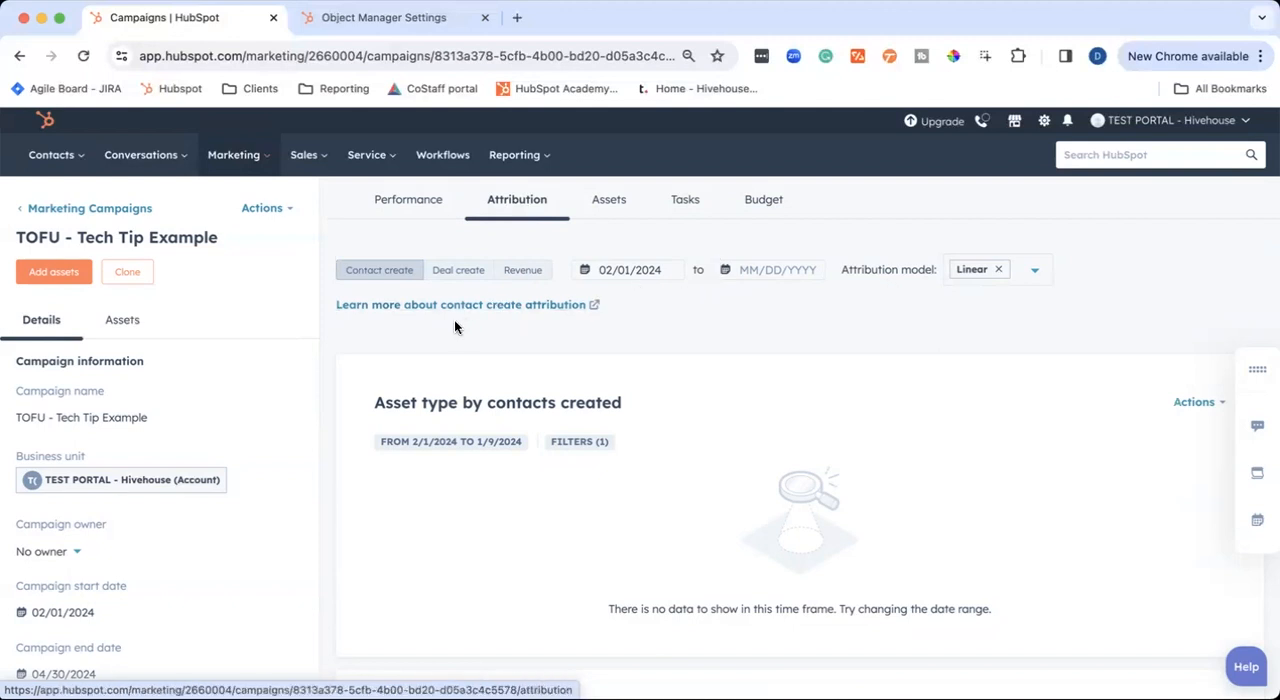
mouse_move(458, 275)
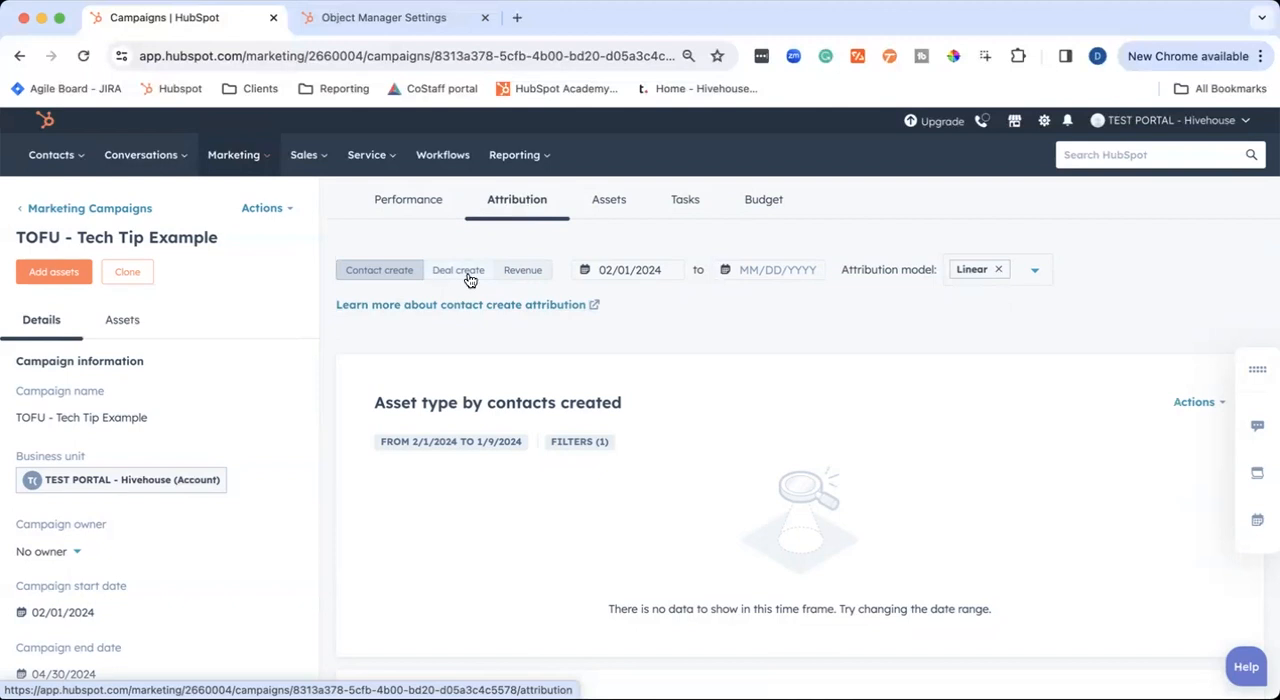
mouse_move(586, 425)
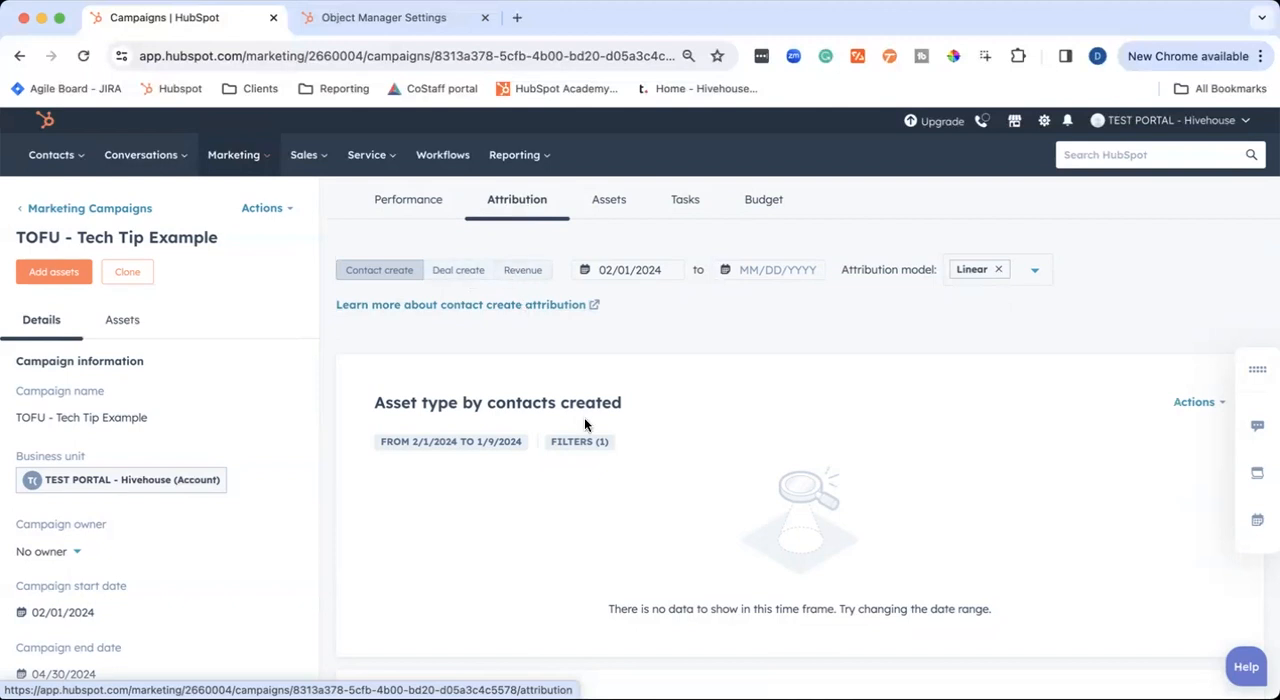
scroll(down, 3)
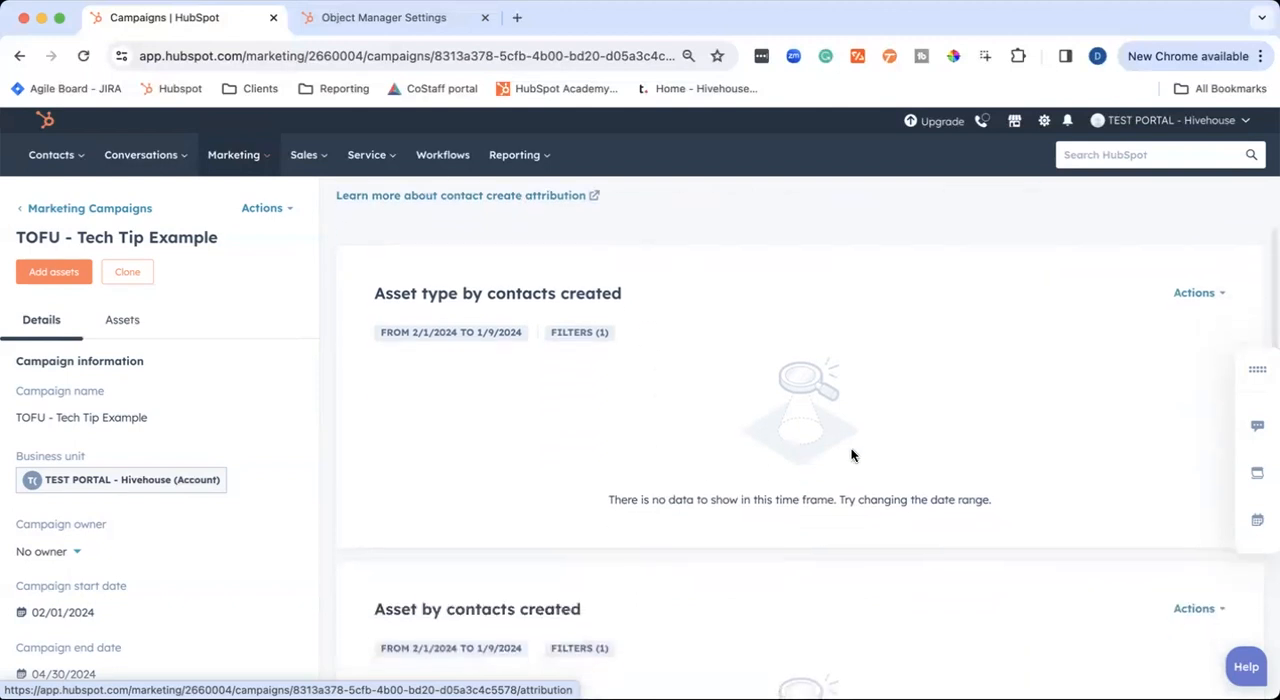
scroll(down, 3)
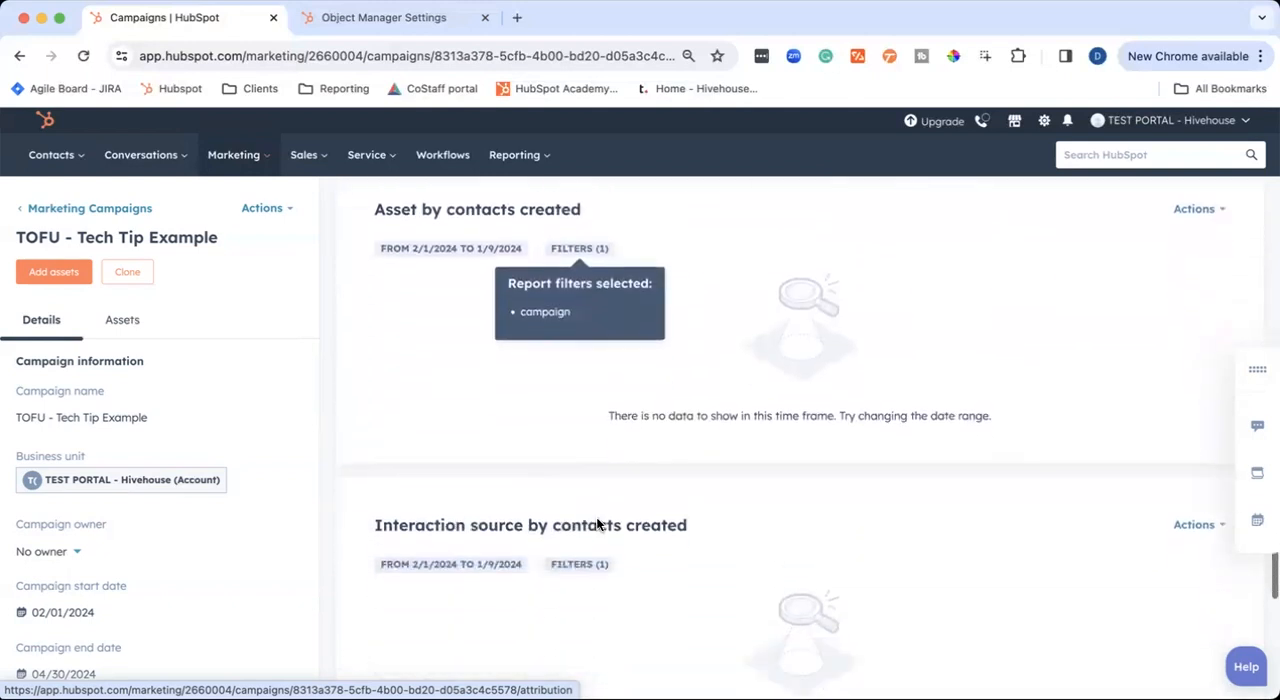
scroll(down, 3)
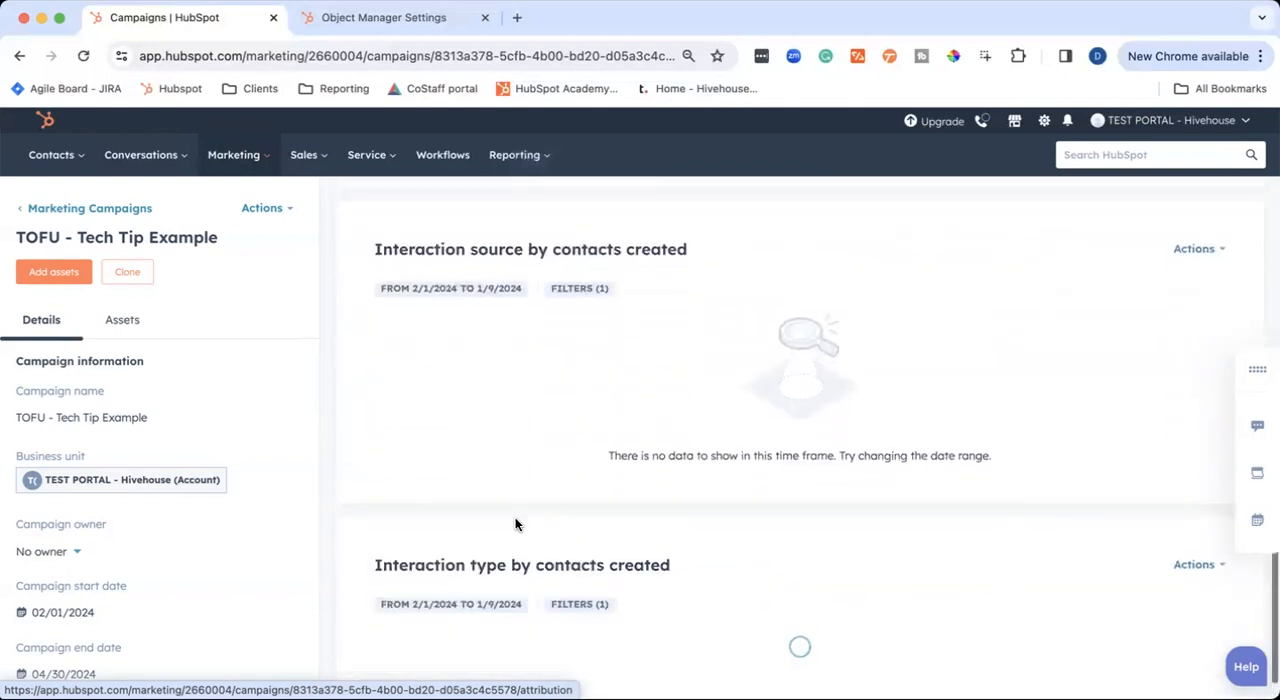
scroll(down, 3)
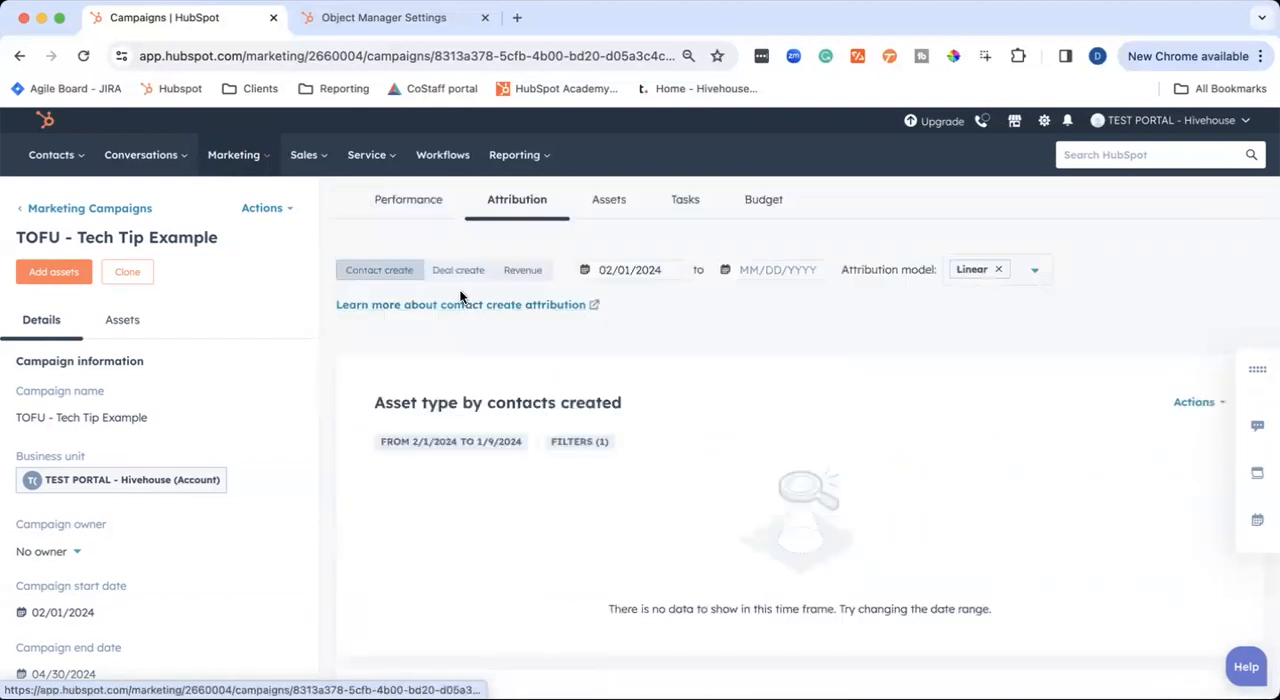
Switch attribution to Deal create, then Revenue, and scroll through the empty revenue reports
click(458, 270)
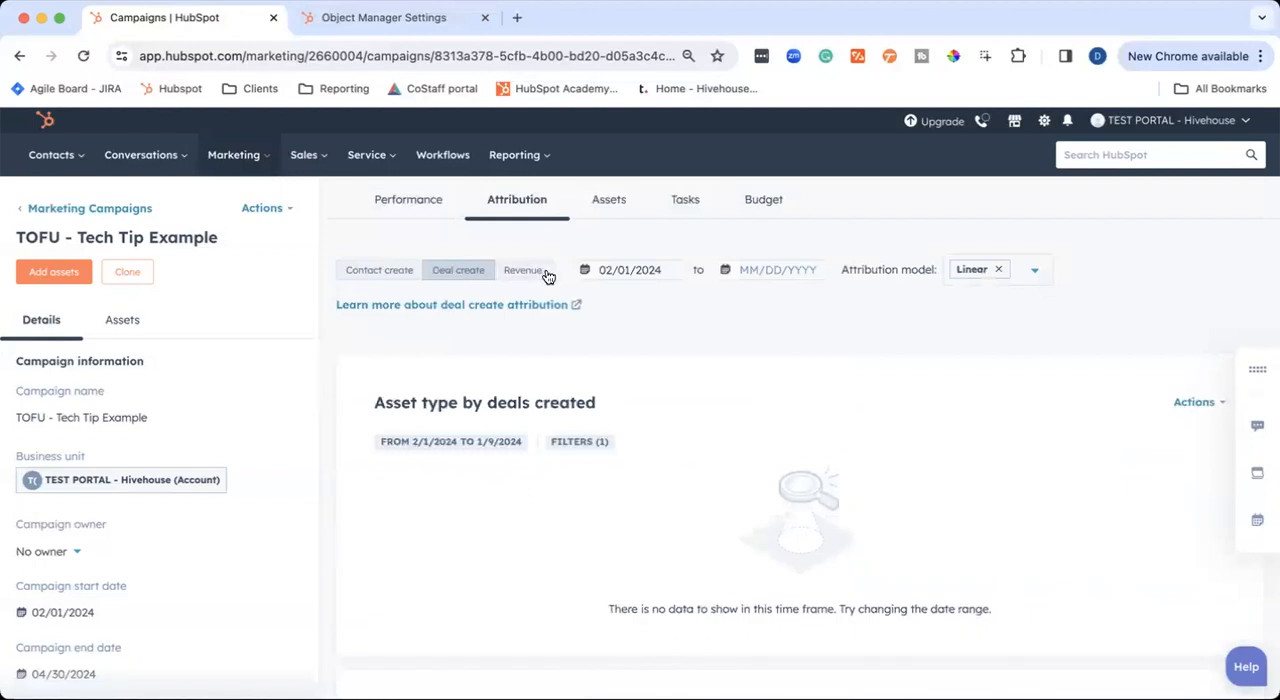
click(523, 270)
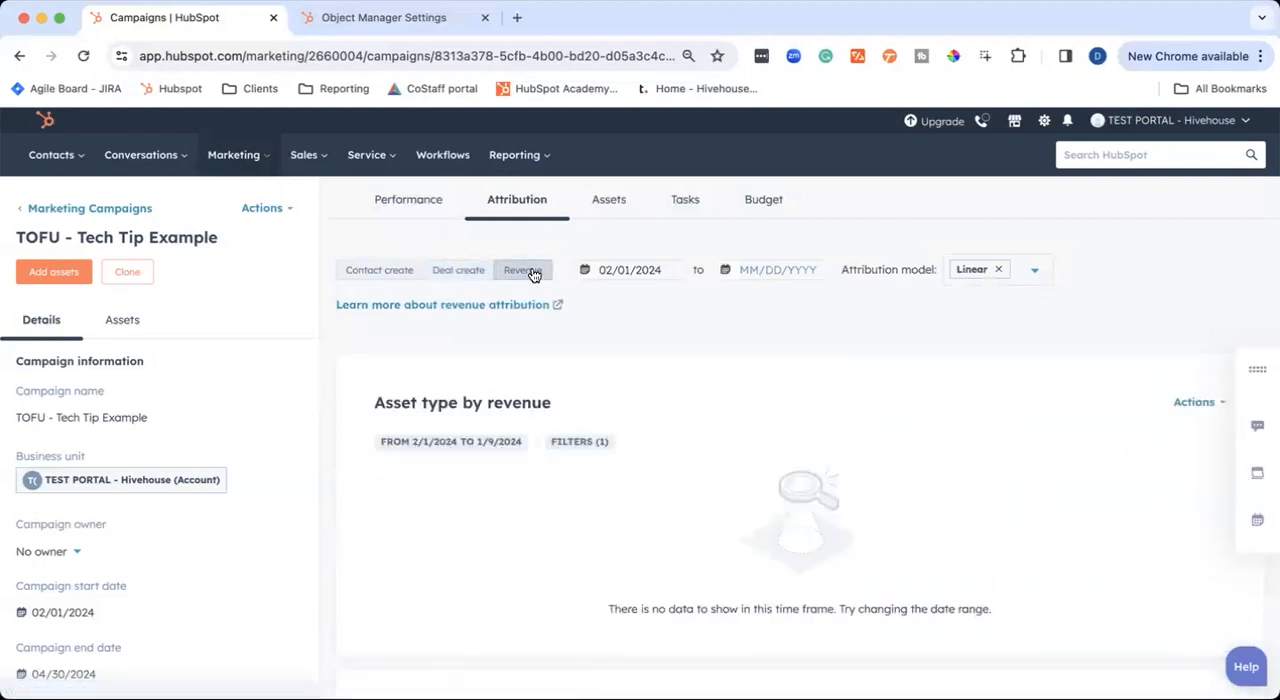
scroll(down, 3)
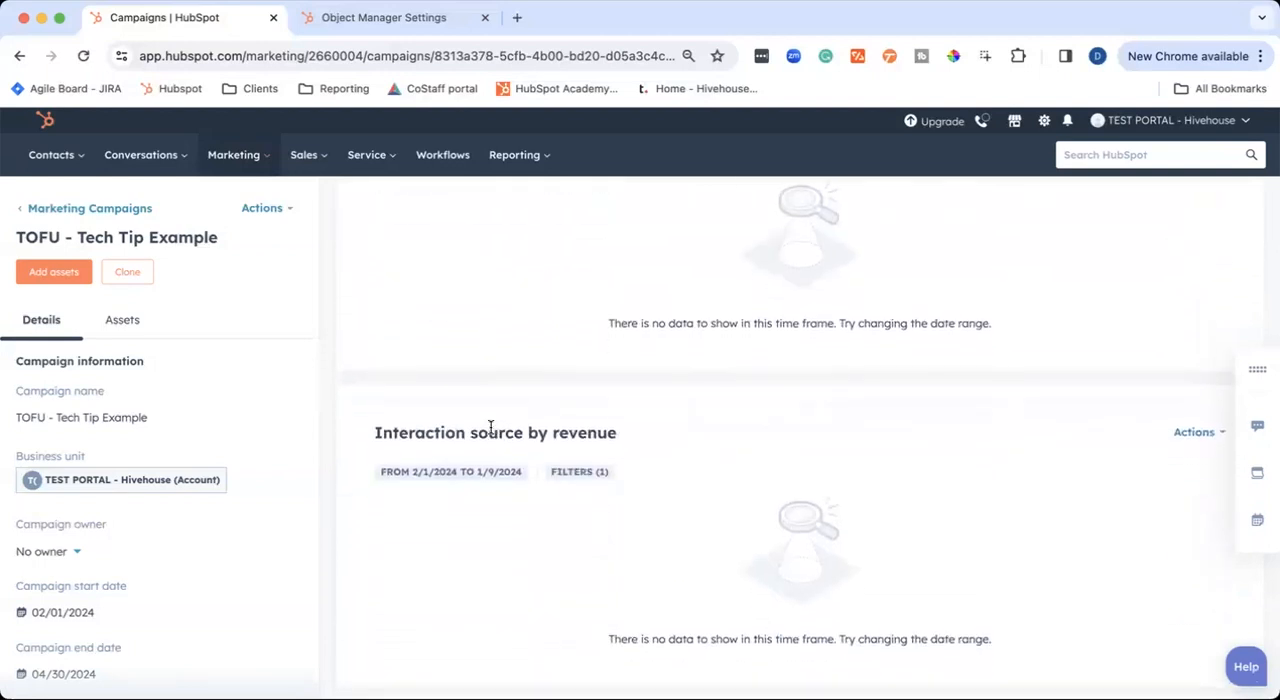
scroll(down, 3)
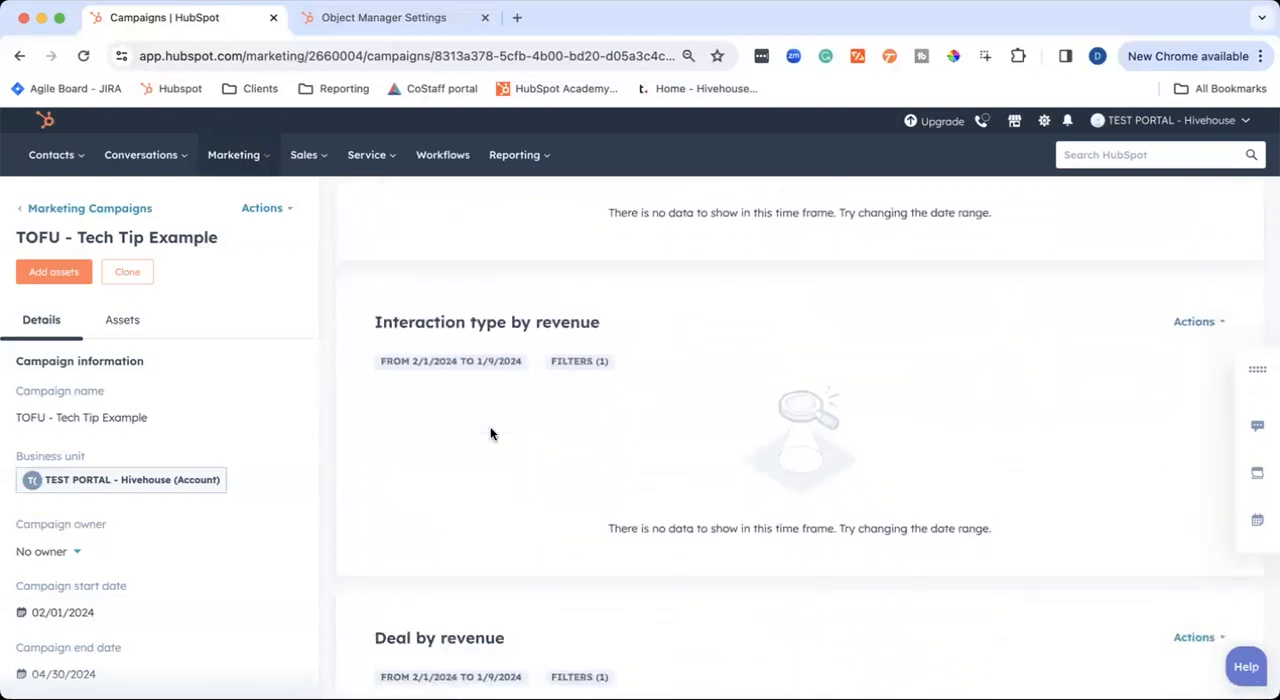
scroll(down, 3)
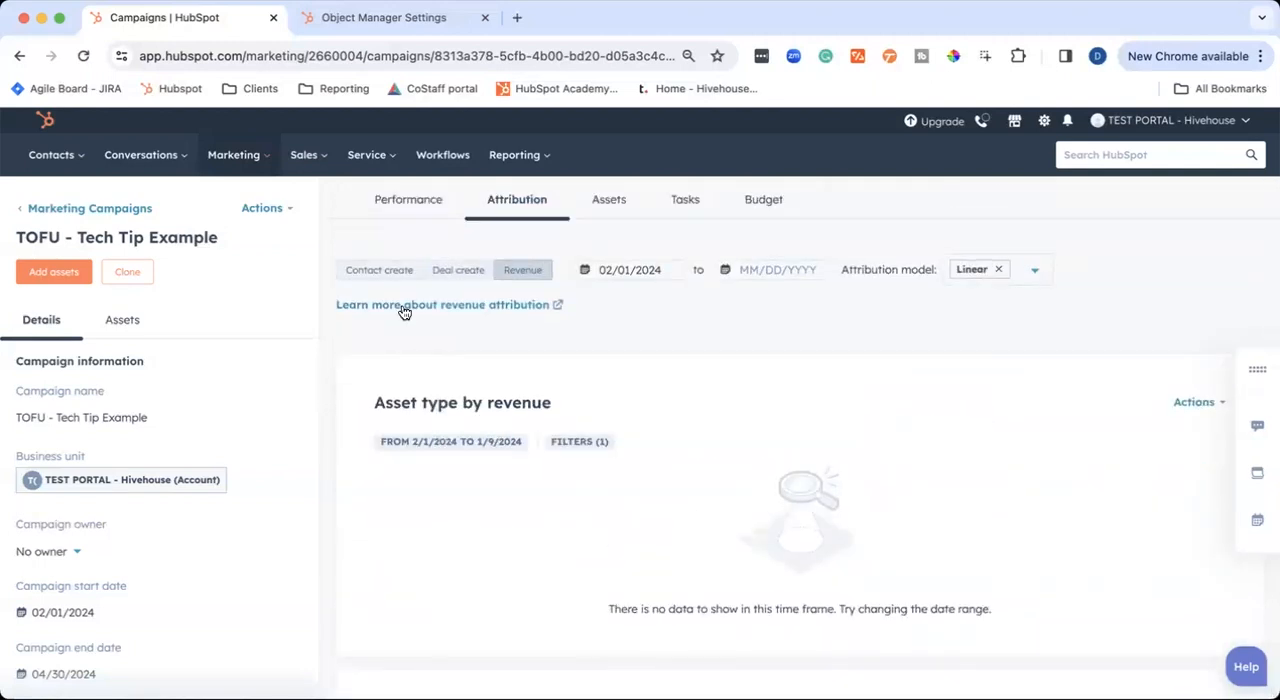
Review the Sample - How To Post asset's Actions menu, then view the empty Tasks tab
click(606, 199)
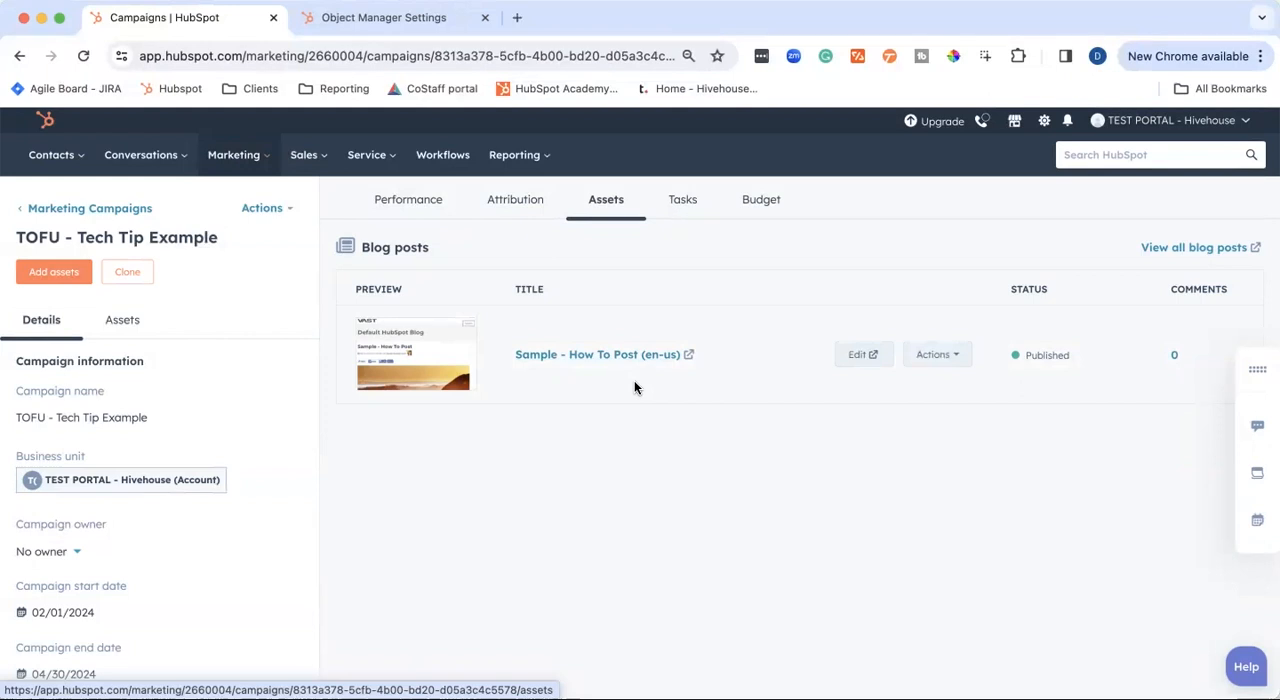
mouse_move(685, 388)
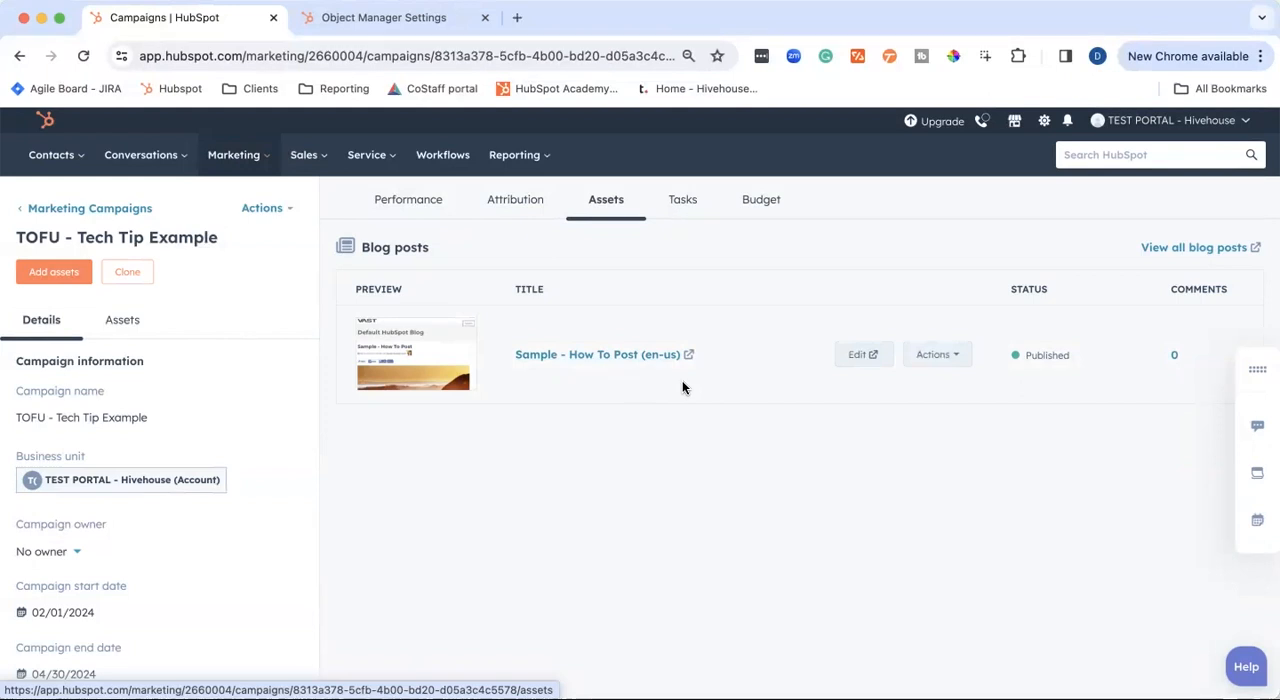
mouse_move(625, 376)
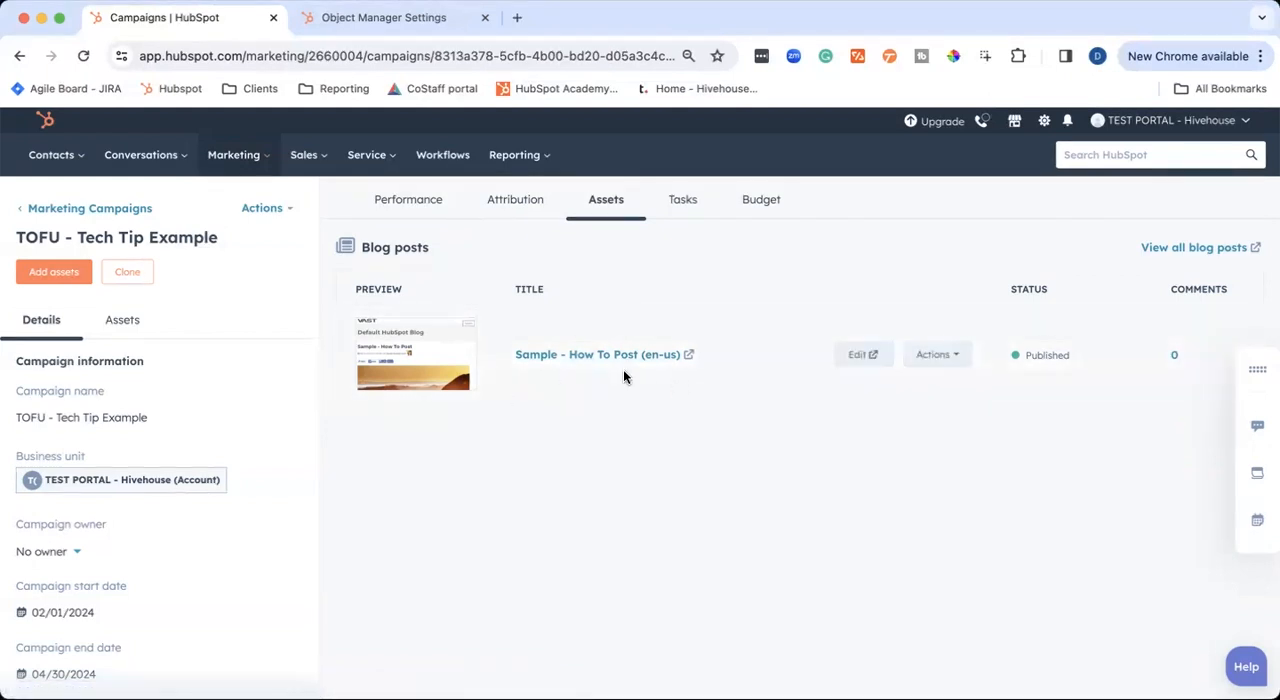
click(932, 354)
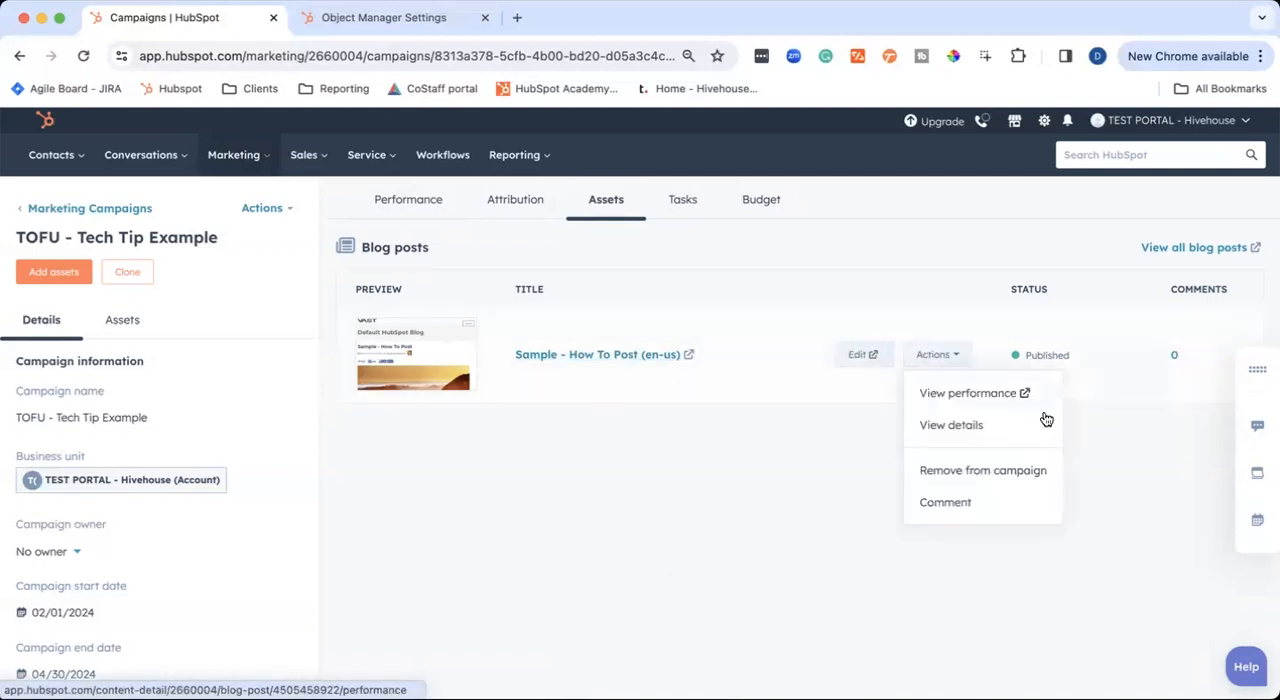
mouse_move(916, 510)
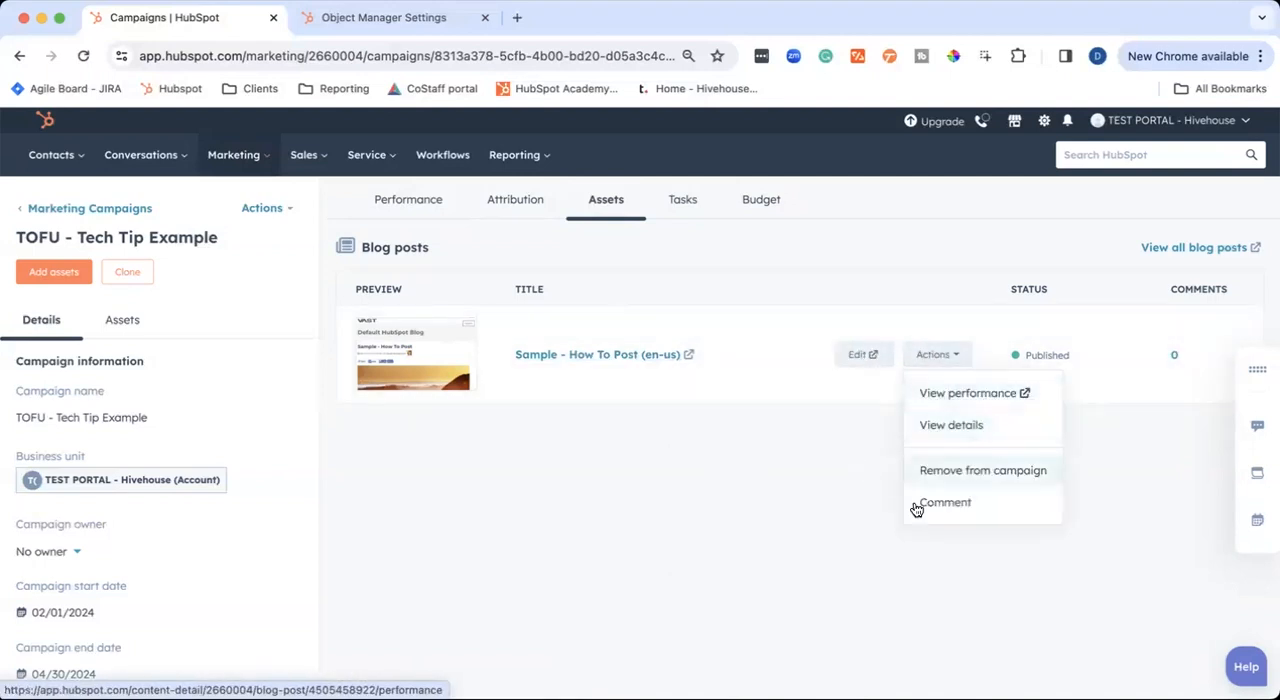
click(733, 289)
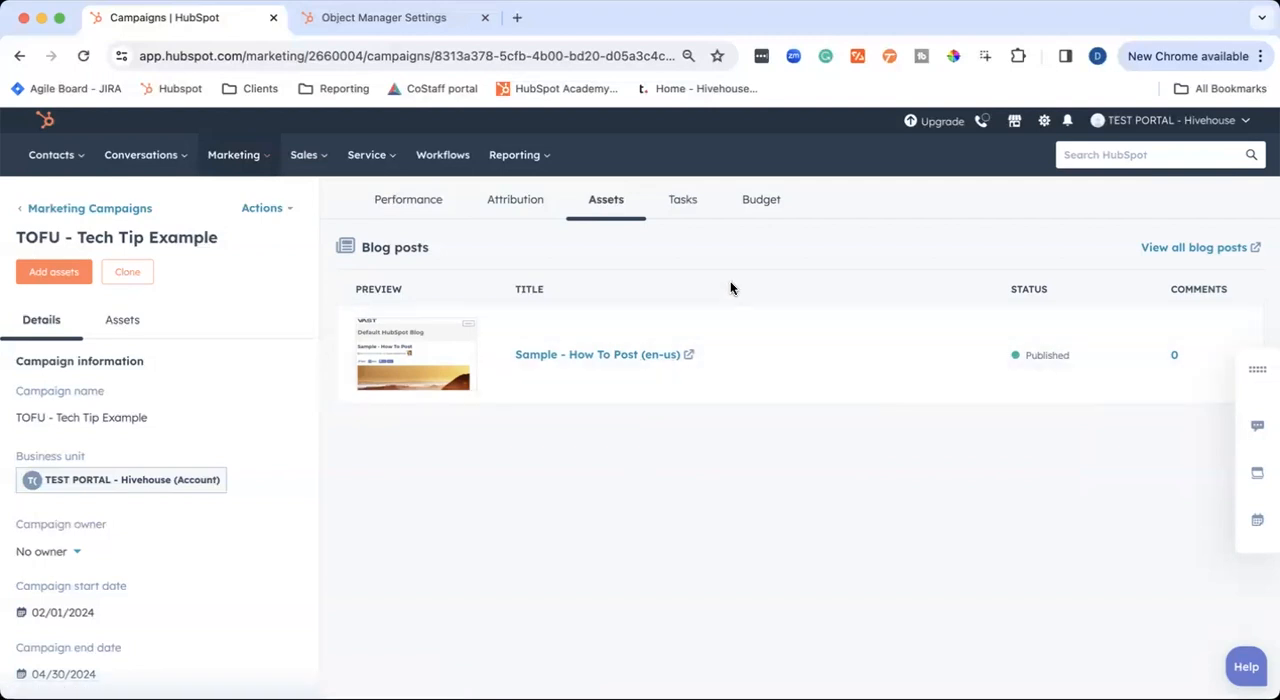
click(682, 199)
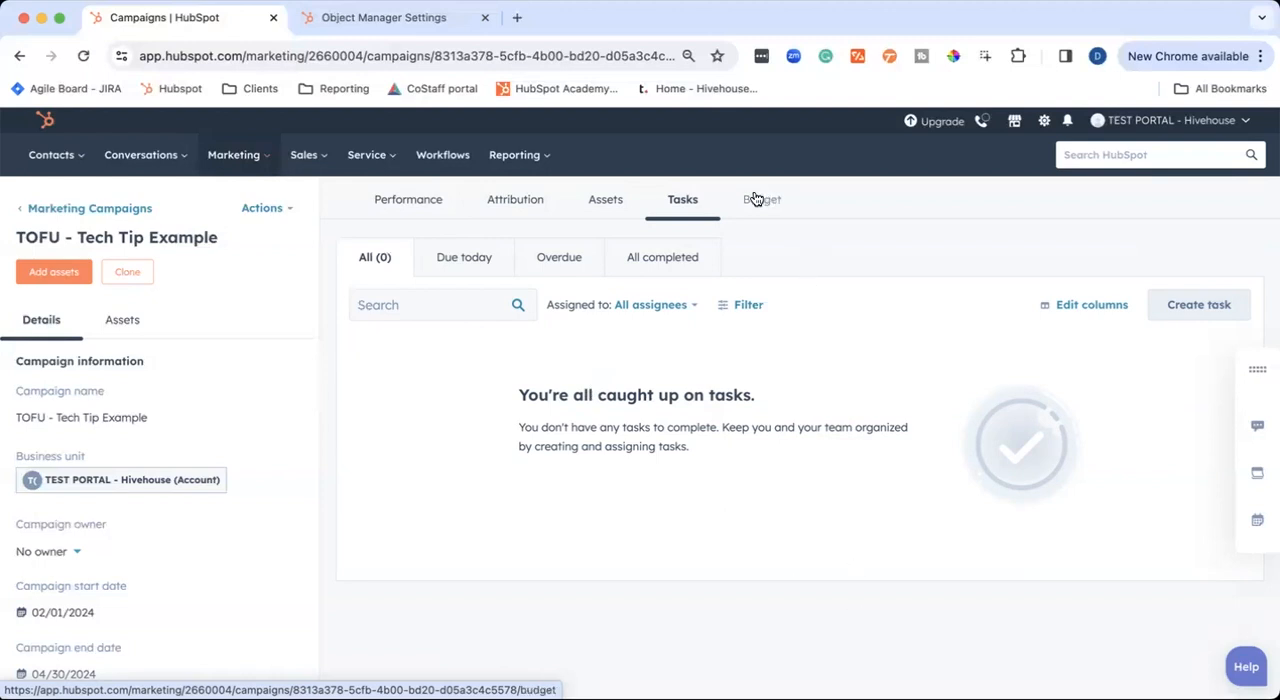
On the Budget tab, add an Ad Spend budget item at $3,000
click(760, 199)
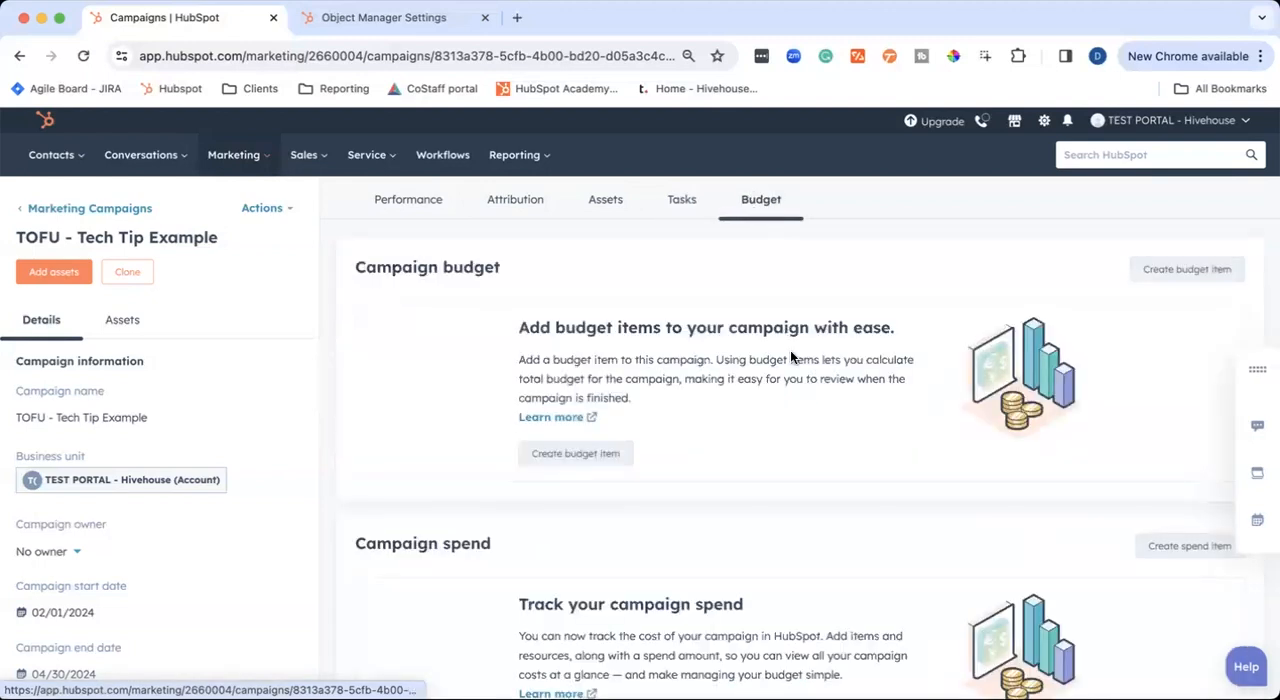
mouse_move(737, 569)
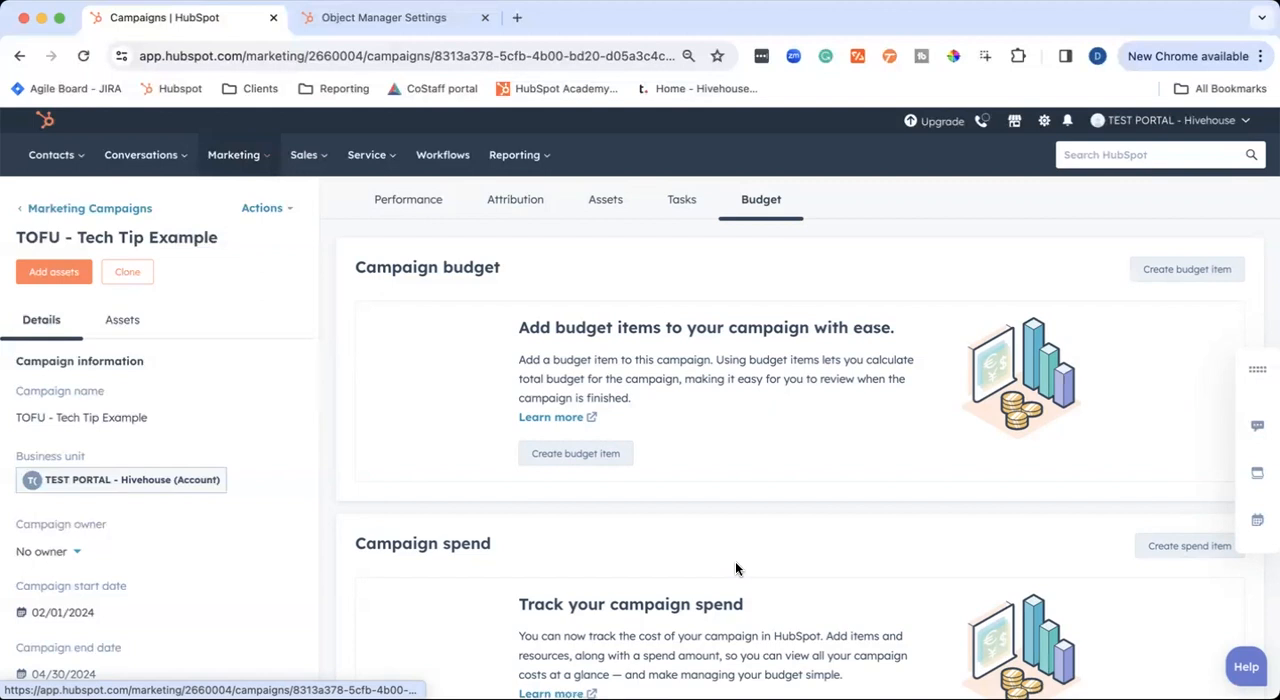
mouse_move(870, 504)
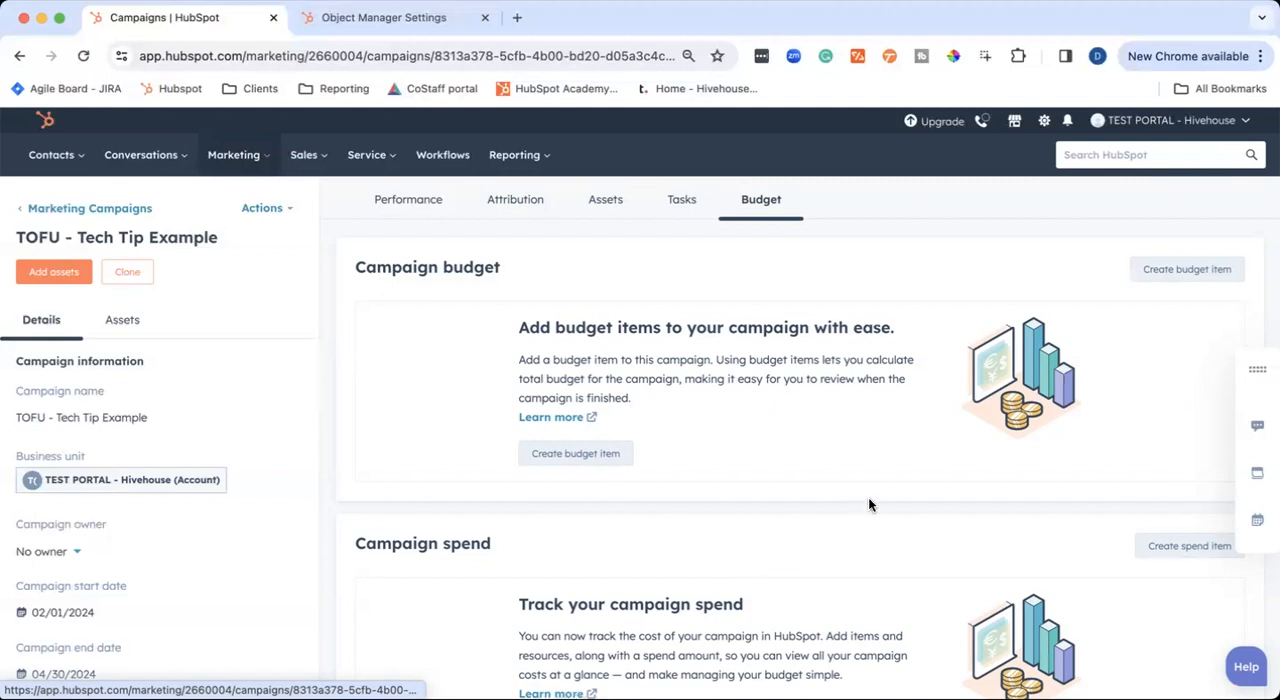
mouse_move(586, 454)
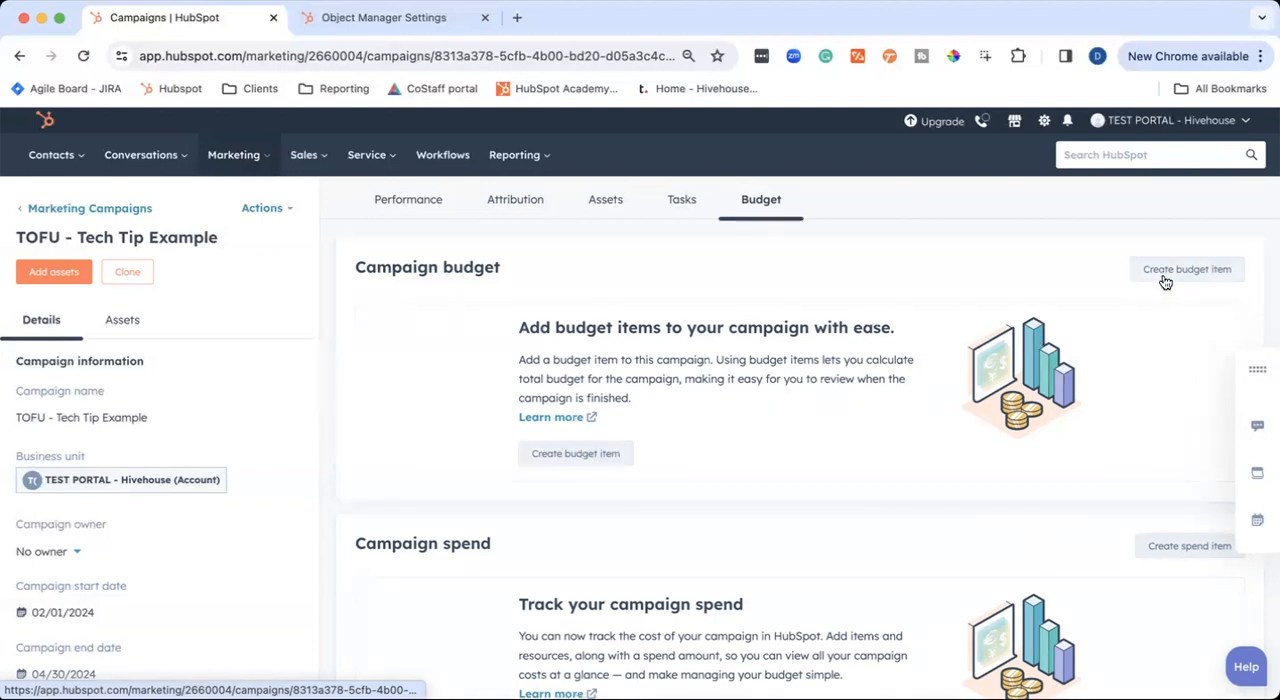
click(1186, 269)
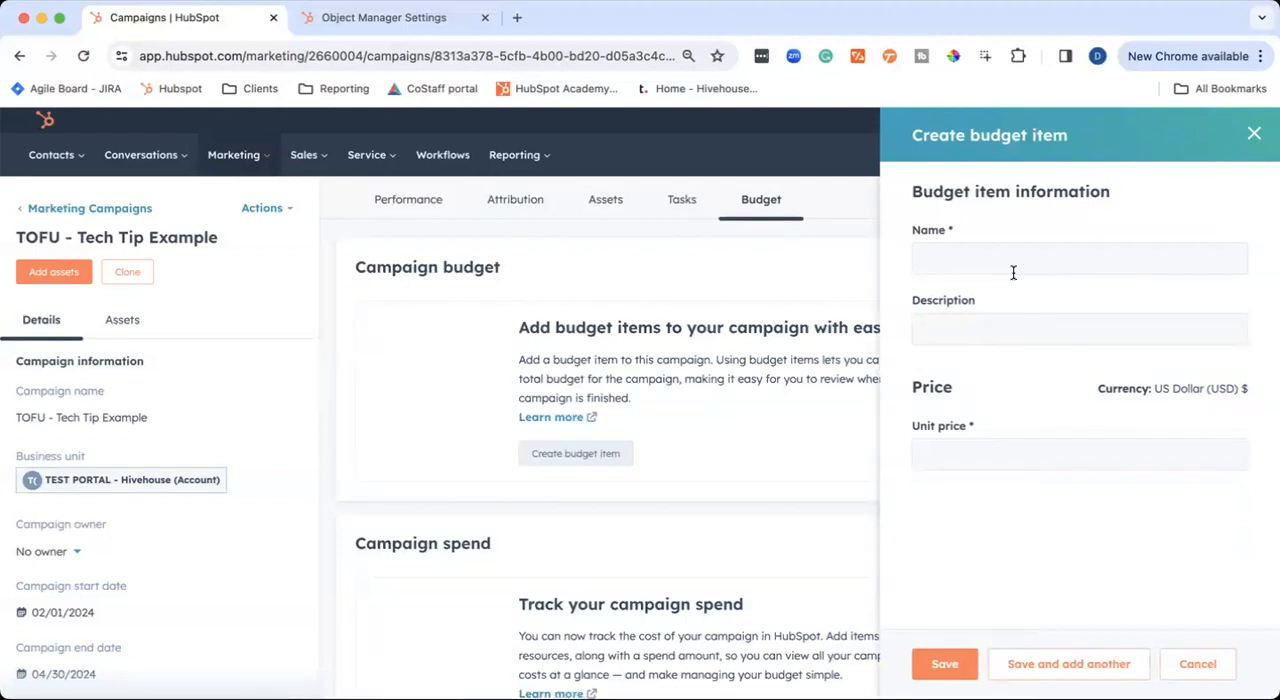
text(Ad)
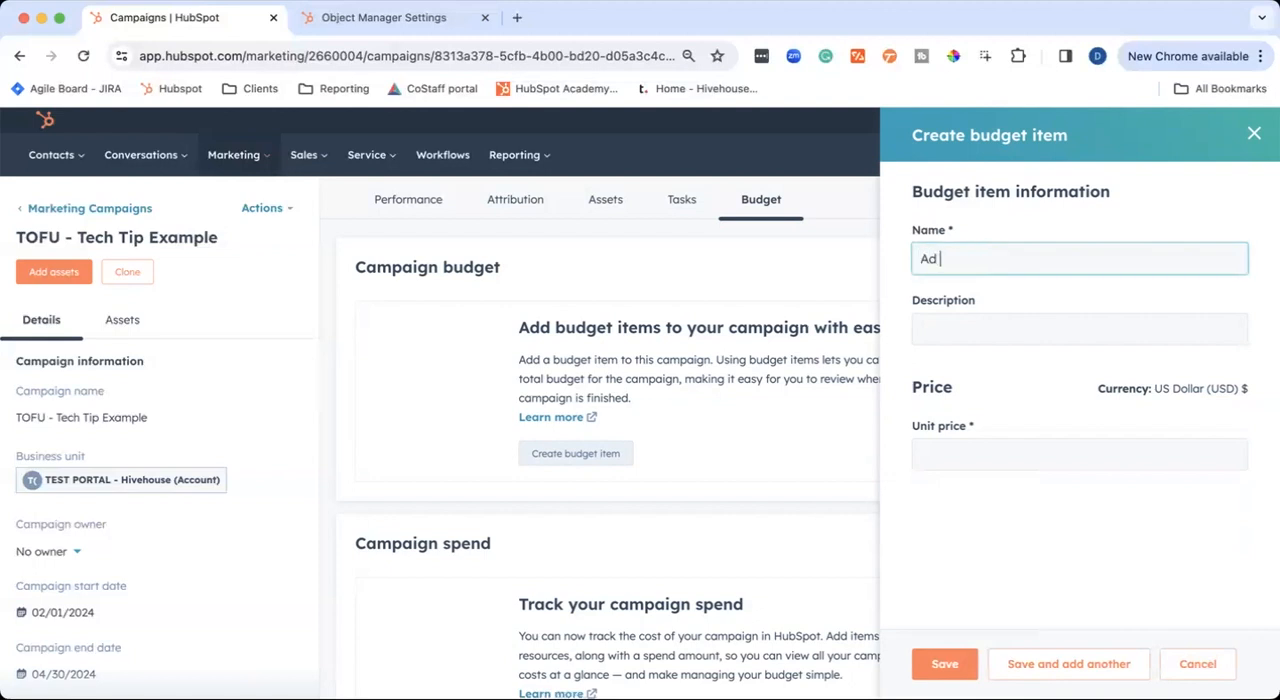
click(1079, 454)
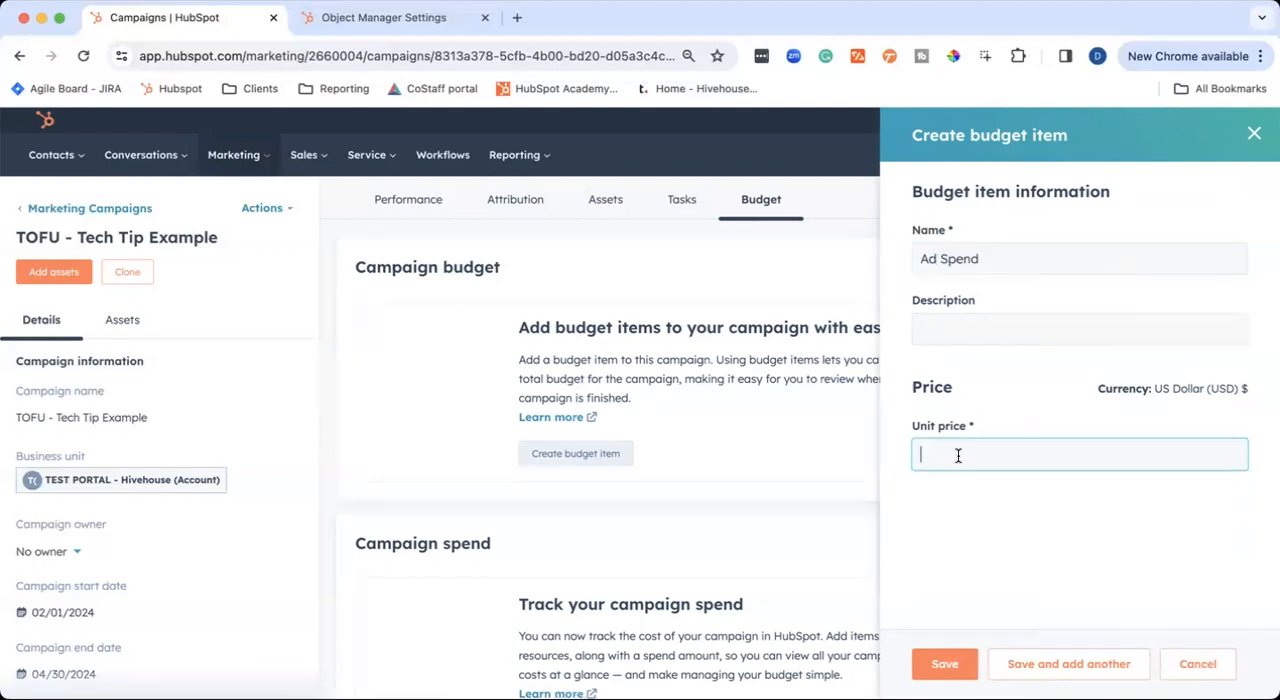
text(3000)
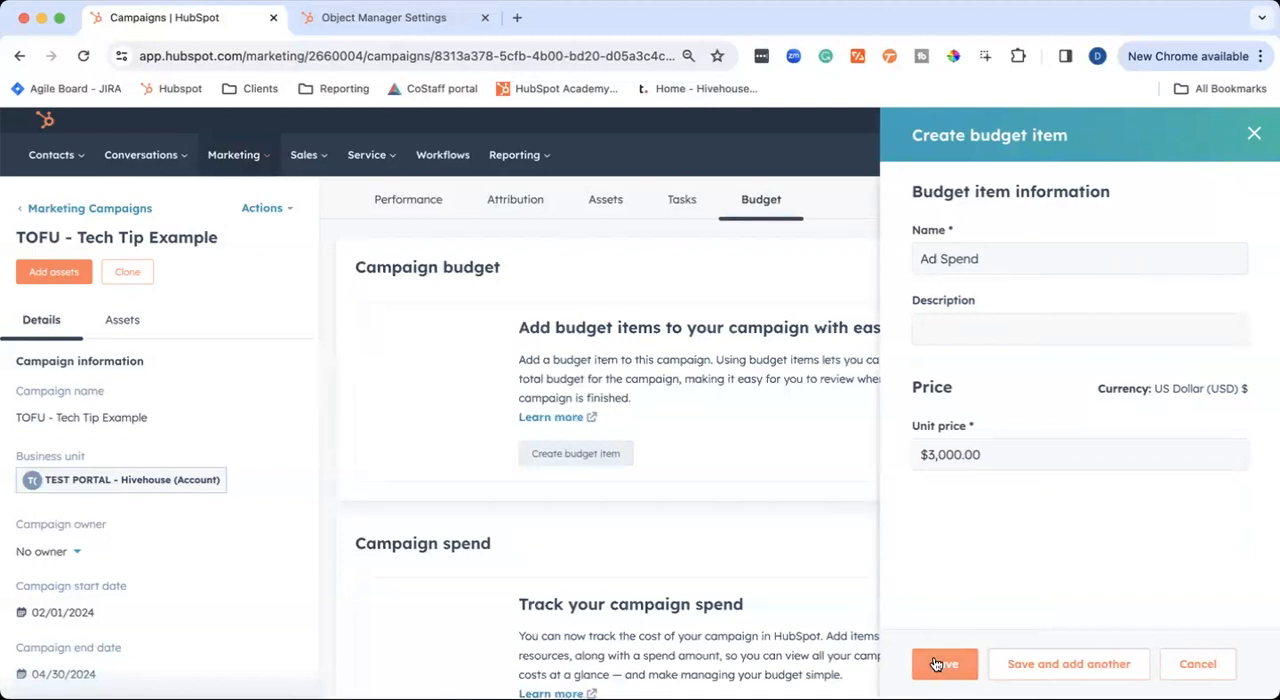
click(943, 664)
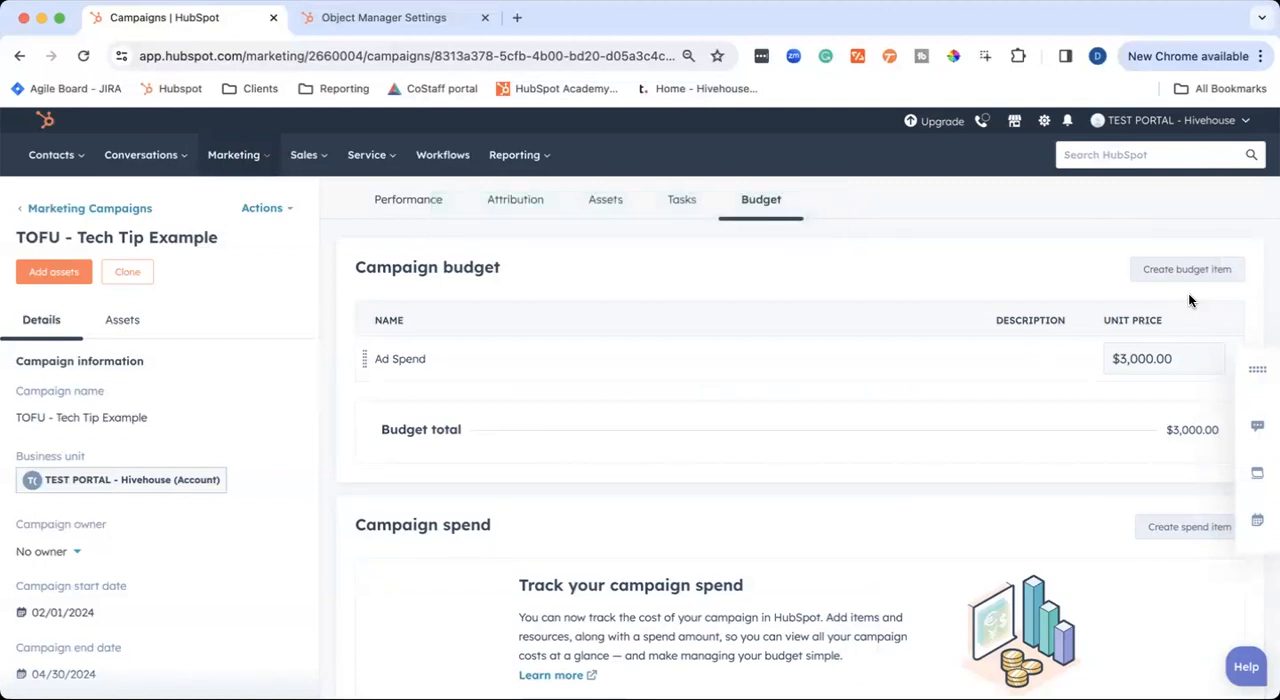
mouse_move(1172, 281)
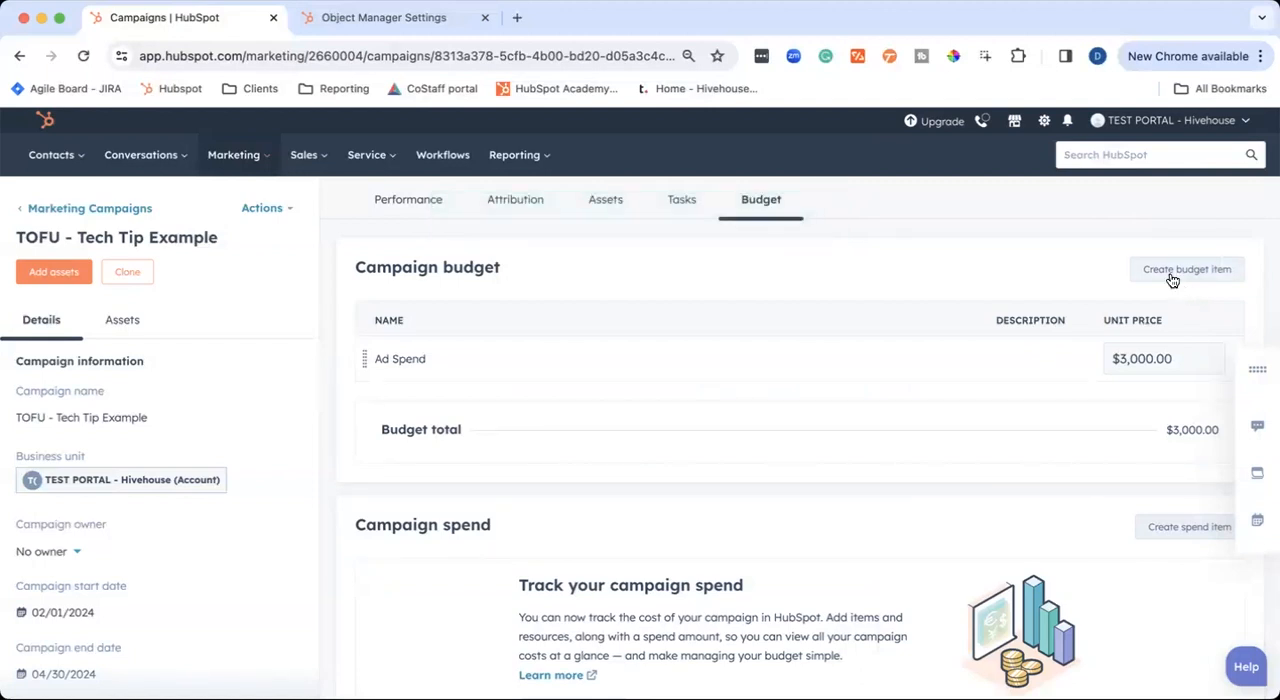
Add a Freelance budget item at $3,000, bringing the budget total to $6,000
click(1187, 269)
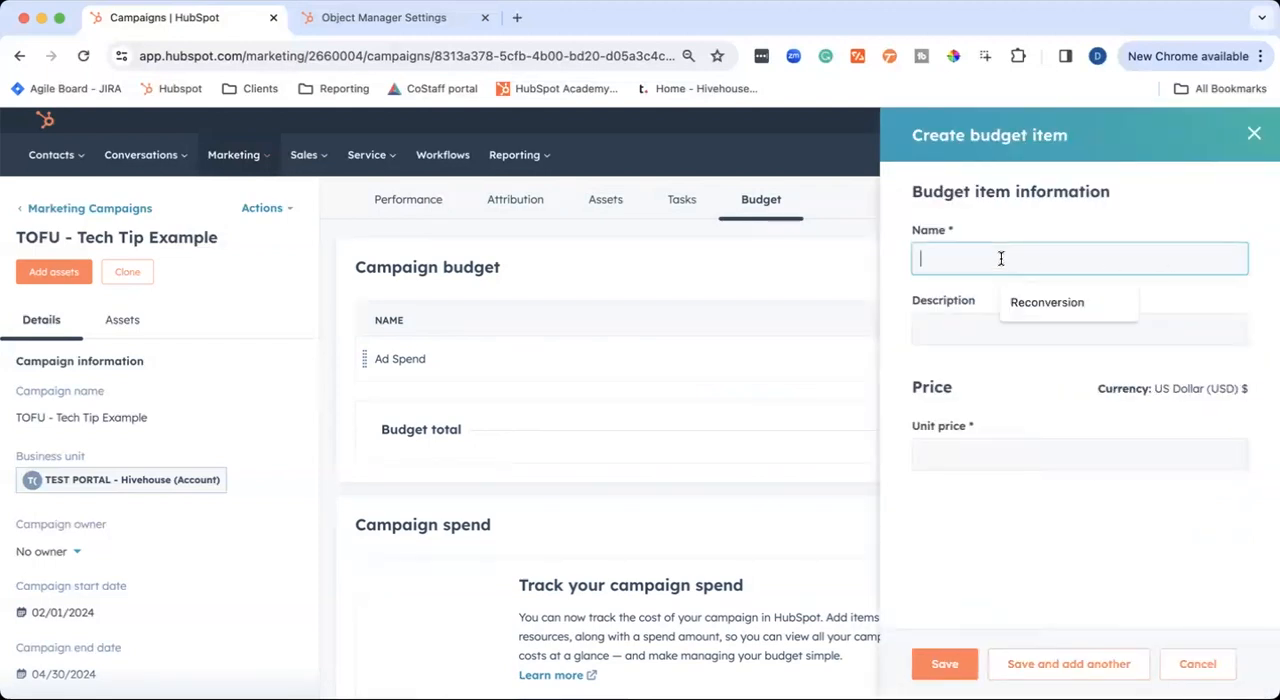
text(Freelance)
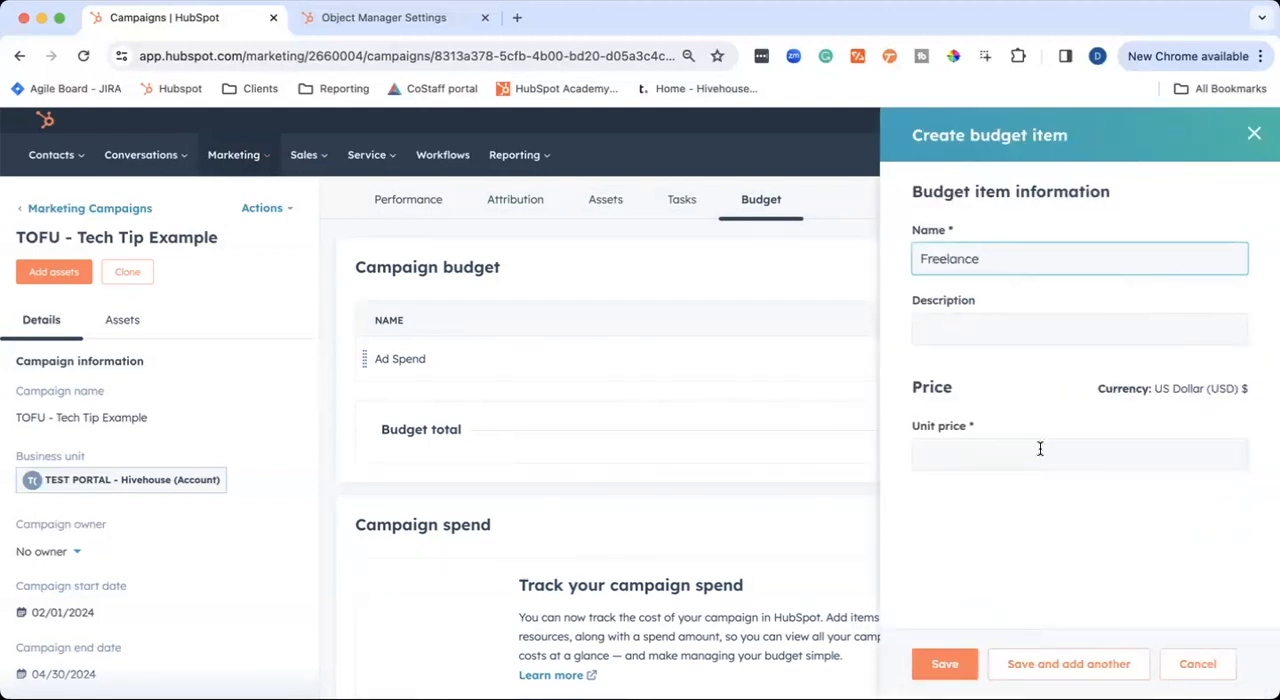
text(3,000.00)
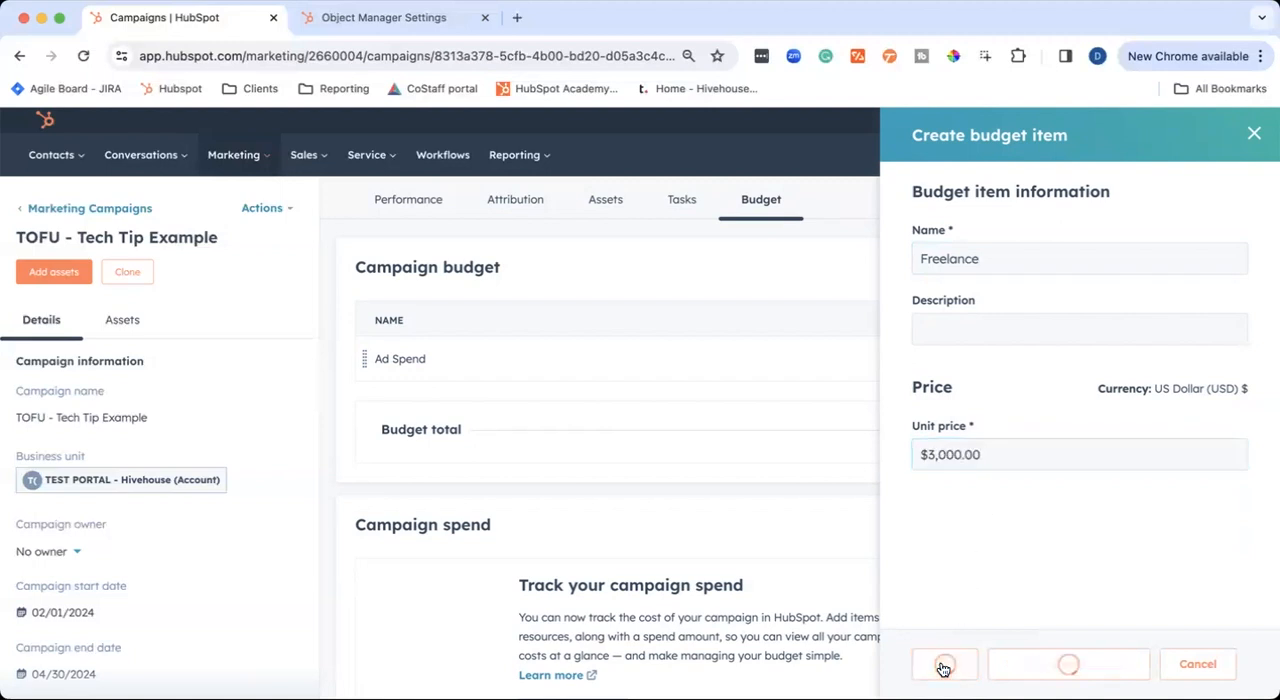
click(943, 664)
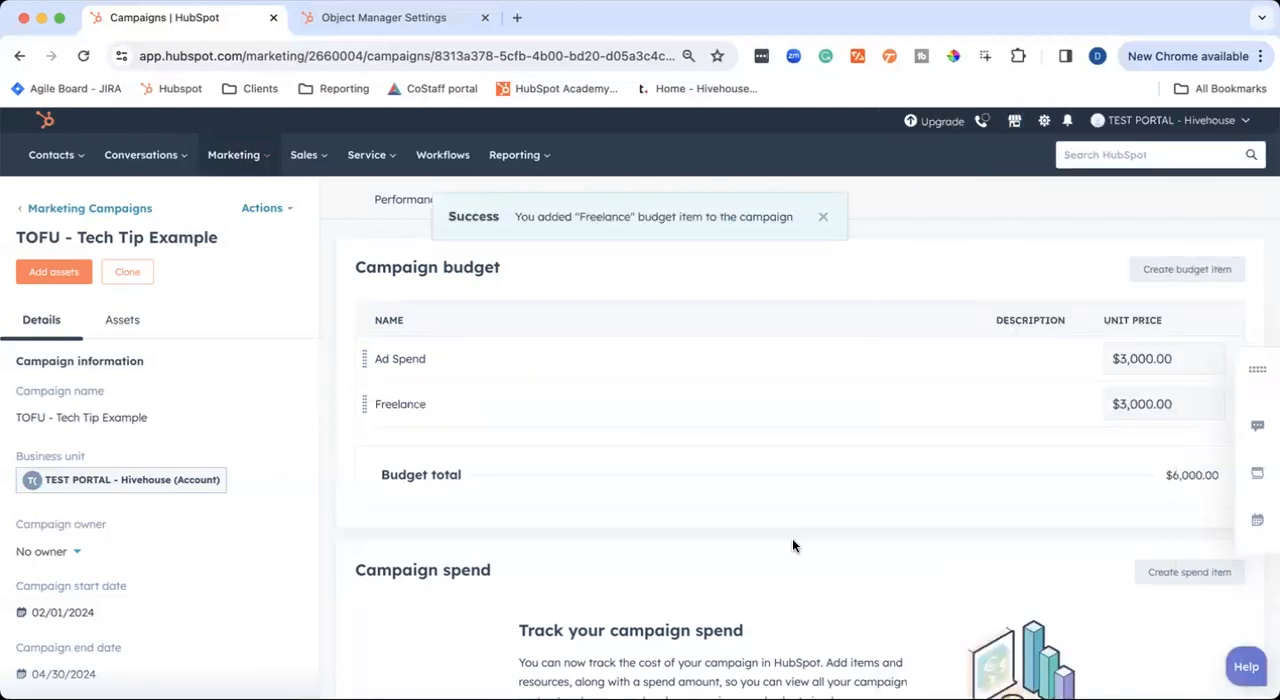
mouse_move(732, 501)
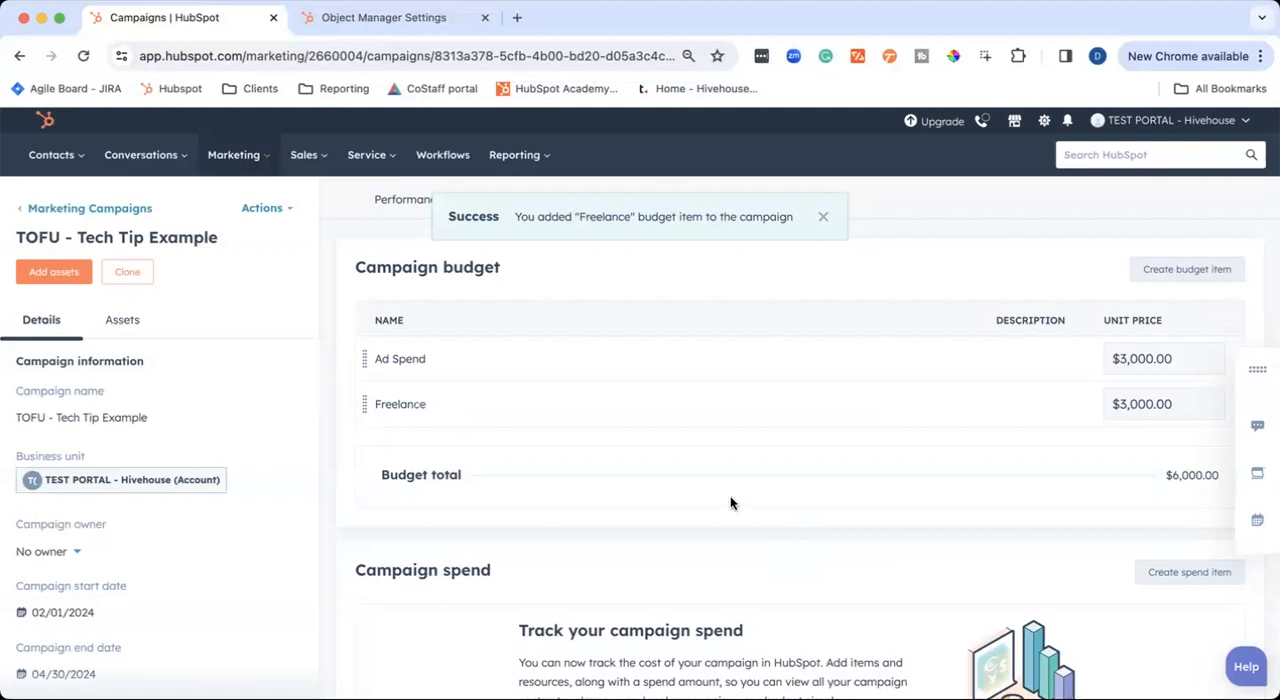
Add a February Ad Spend campaign spend item of $972.32
scroll(down, 3)
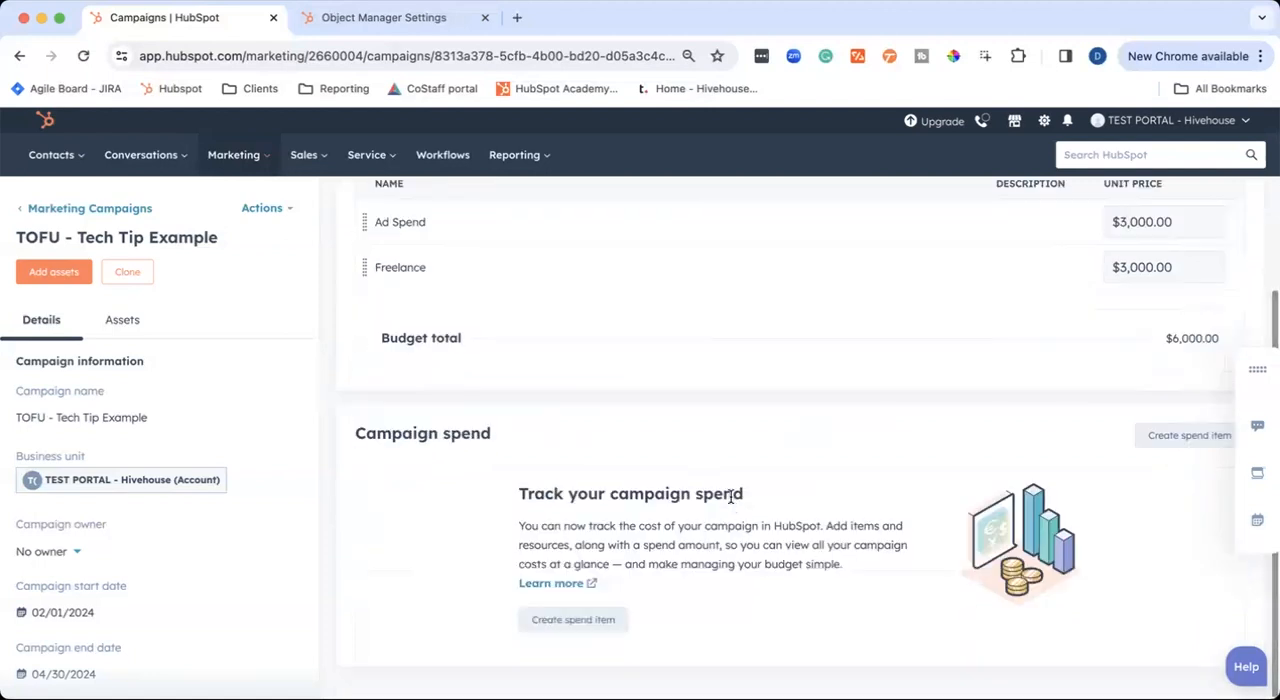
mouse_move(983, 492)
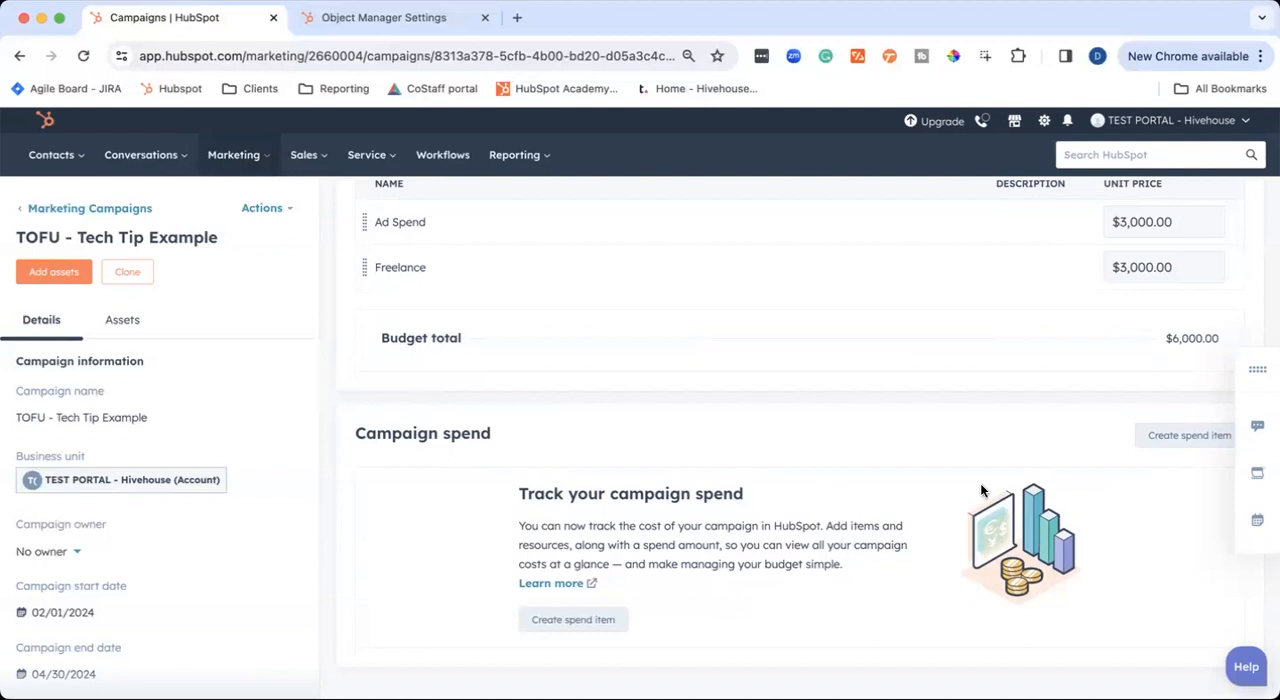
click(1187, 435)
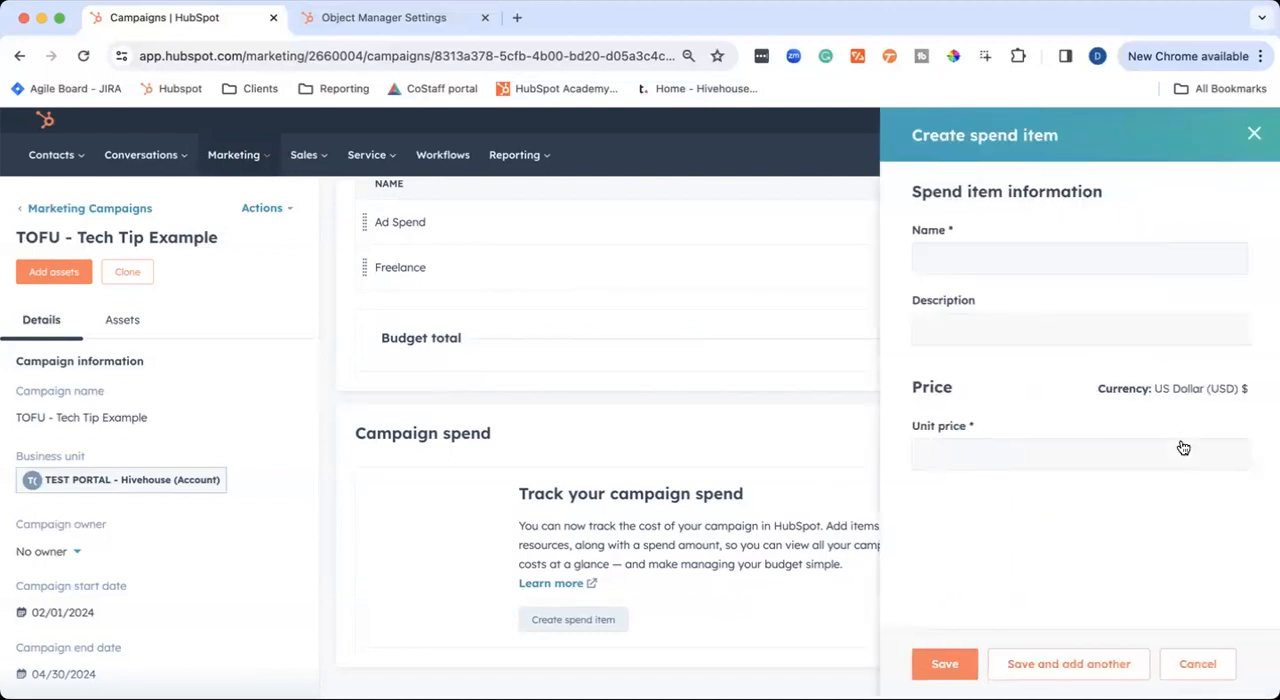
click(1079, 258)
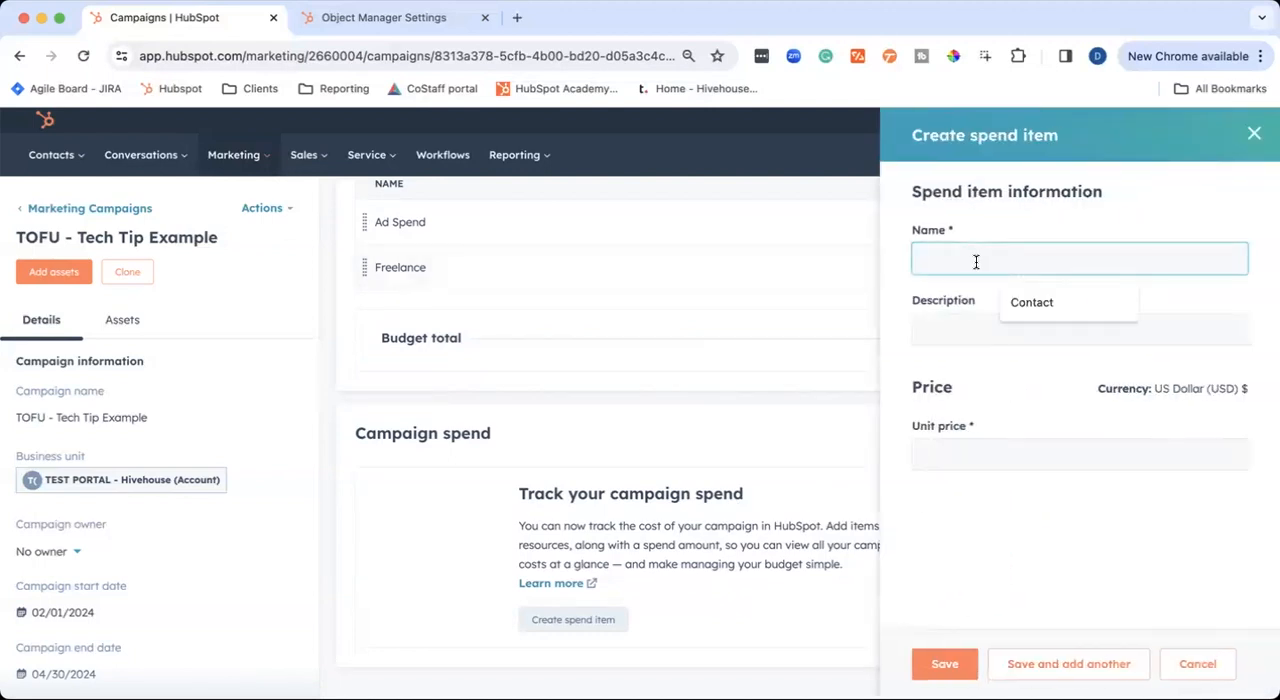
text(February Ad Spend)
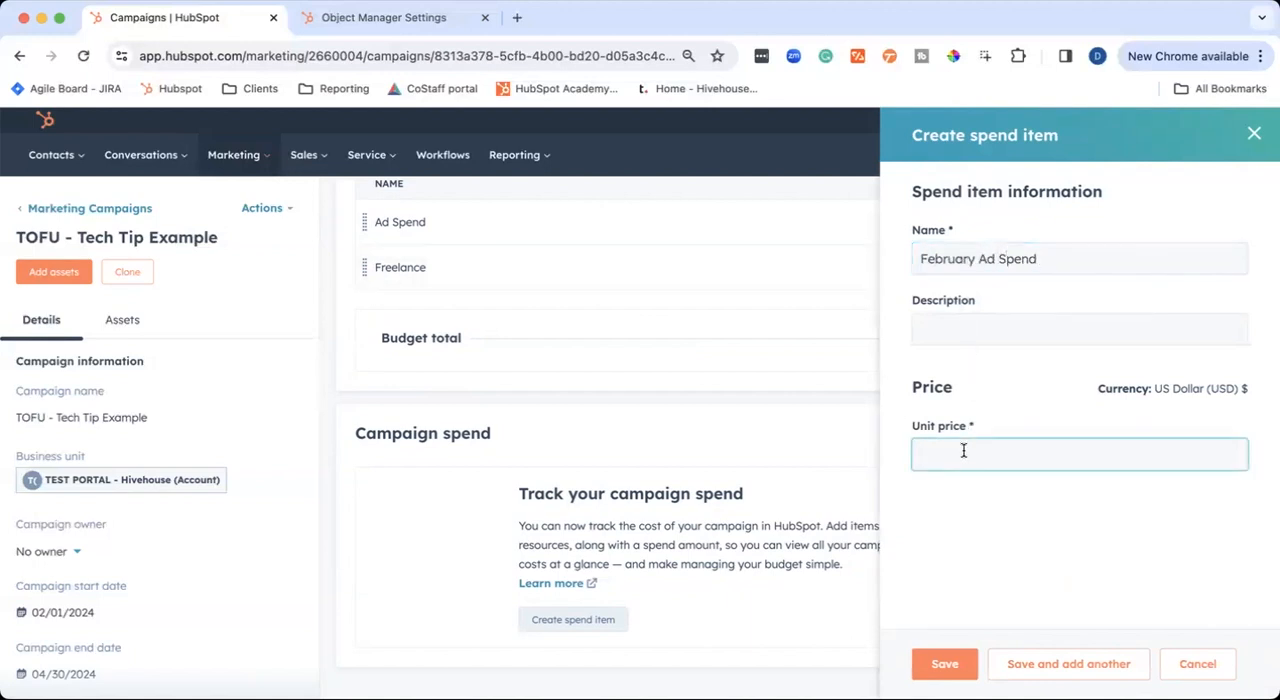
text(972.)
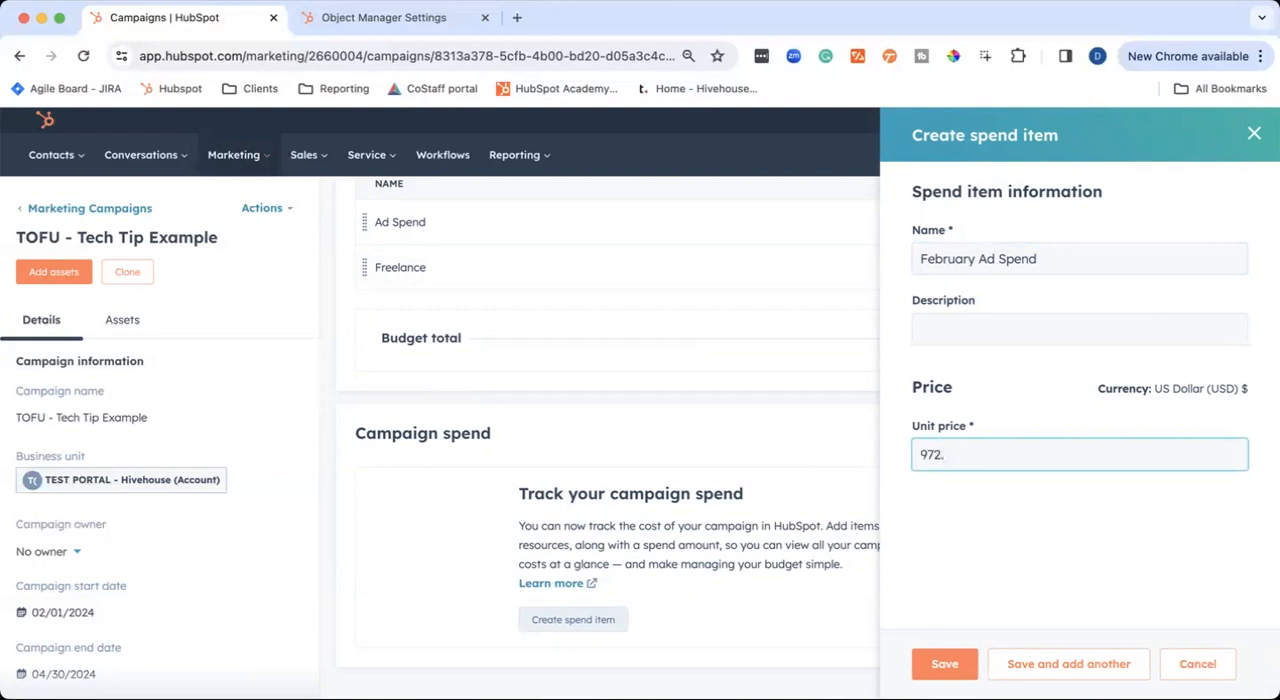
text(32)
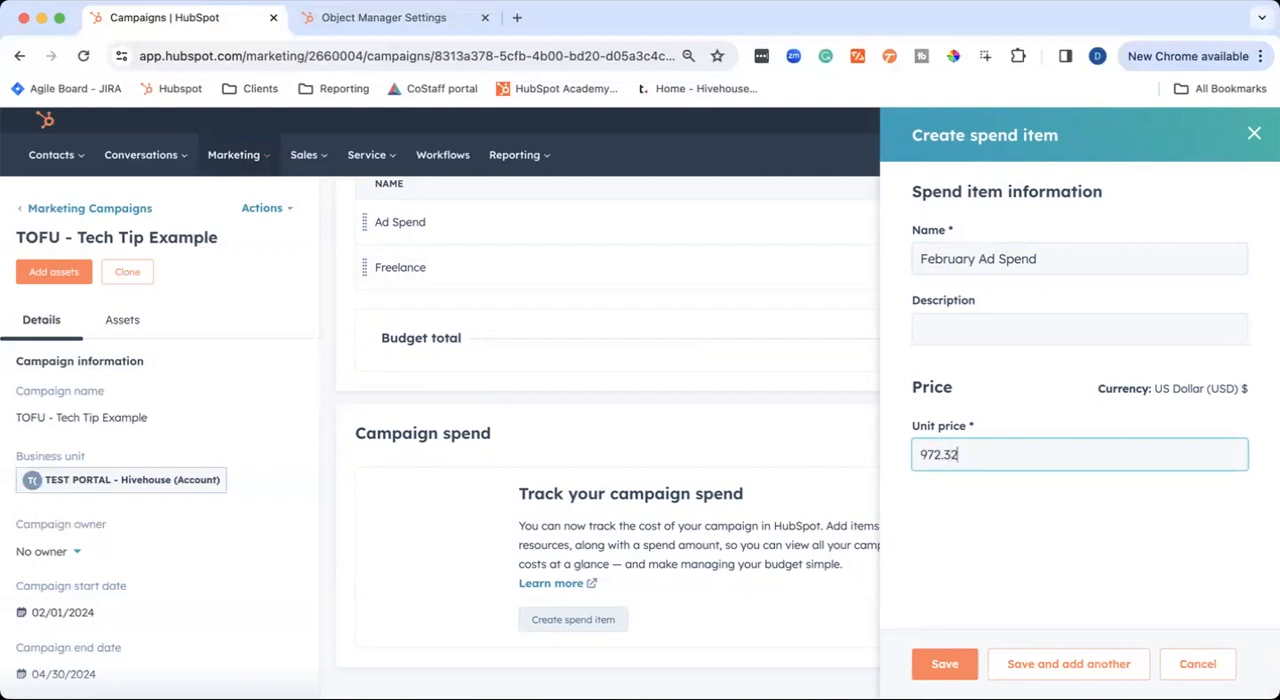
click(943, 664)
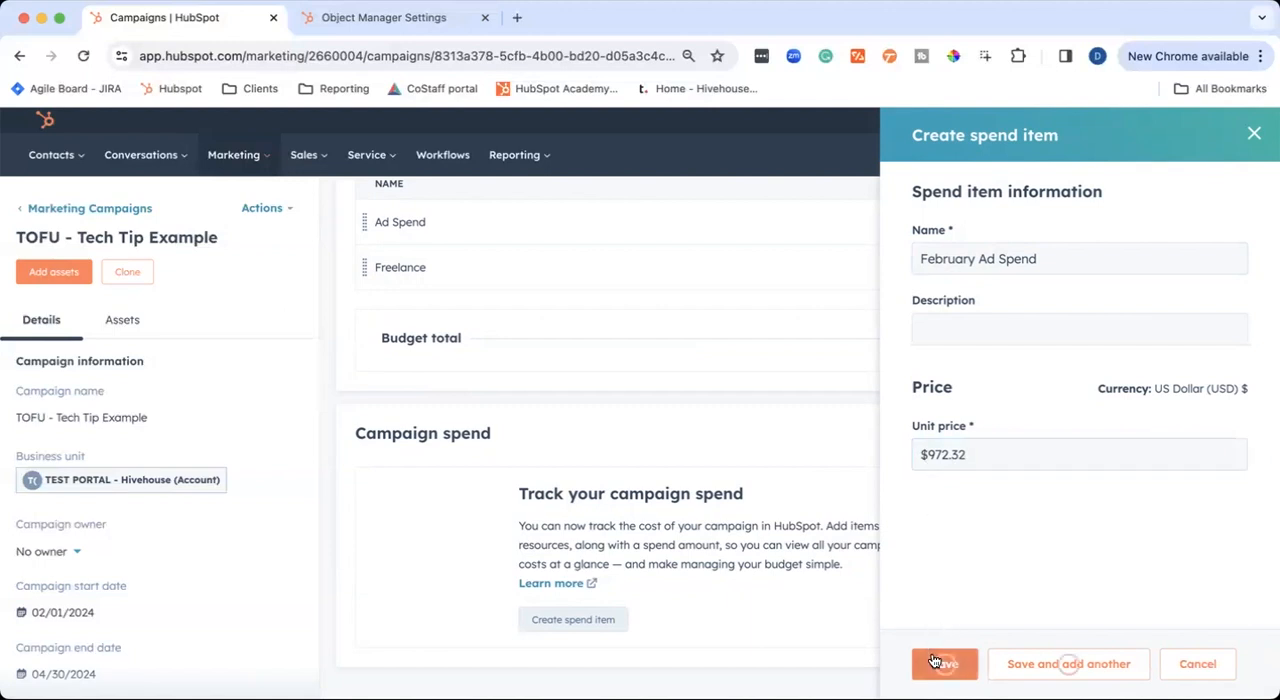
click(944, 664)
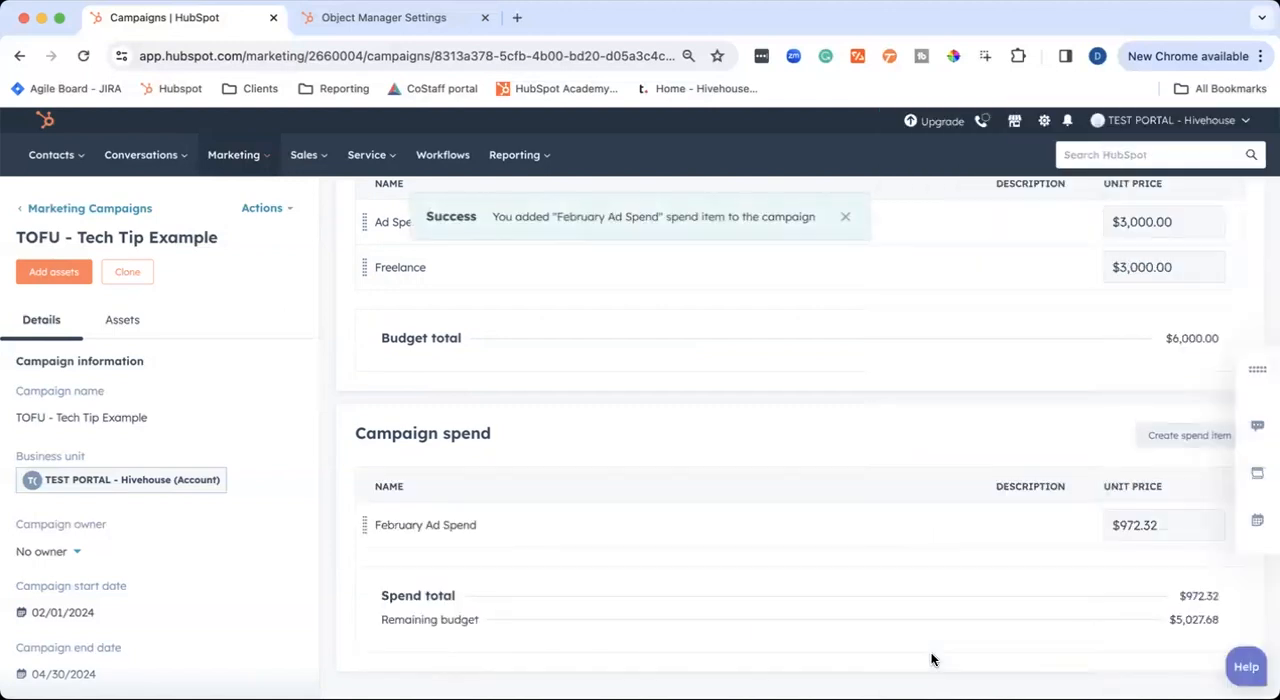
mouse_move(1175, 617)
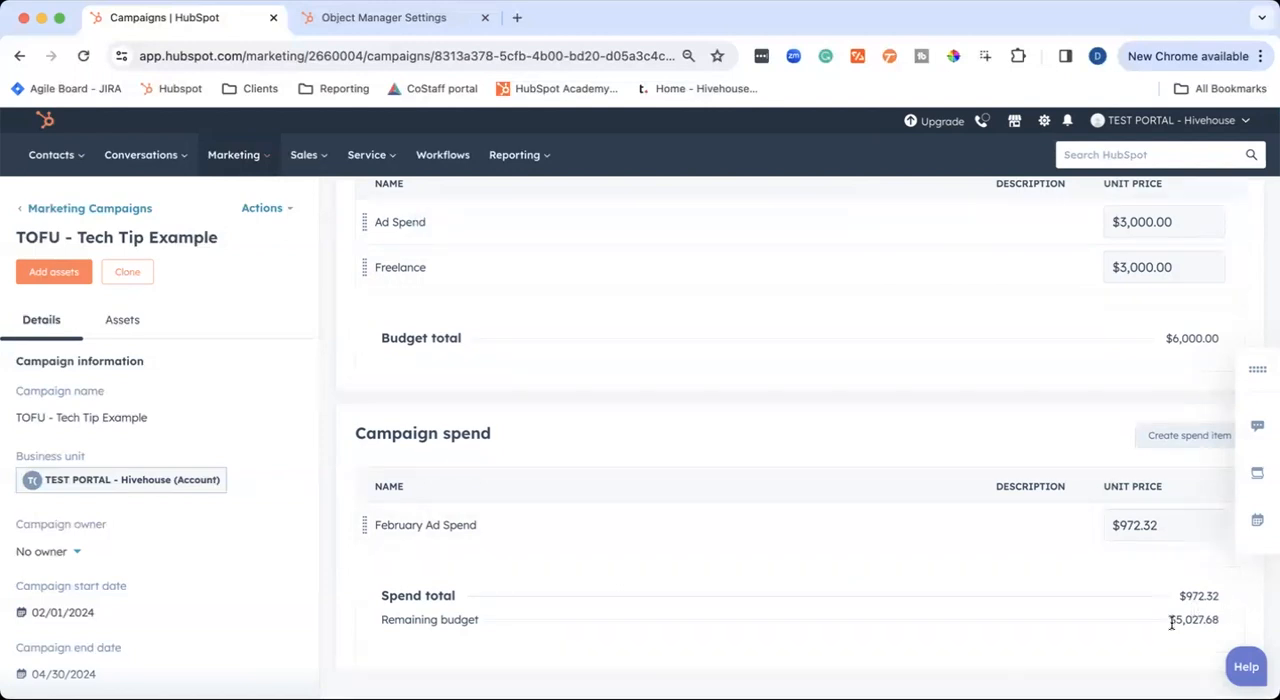
mouse_move(1155, 446)
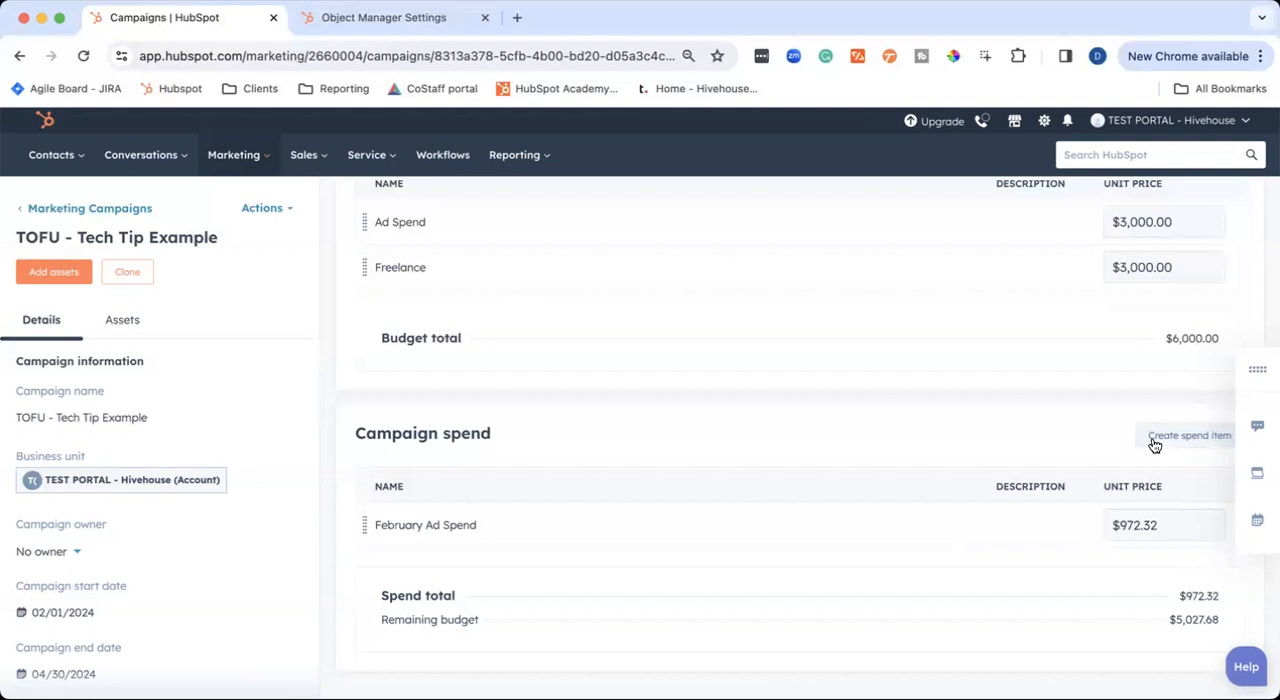
Add a Blog Post #1 spend item of $1,000, leaving $4,027.68 remaining
click(1189, 436)
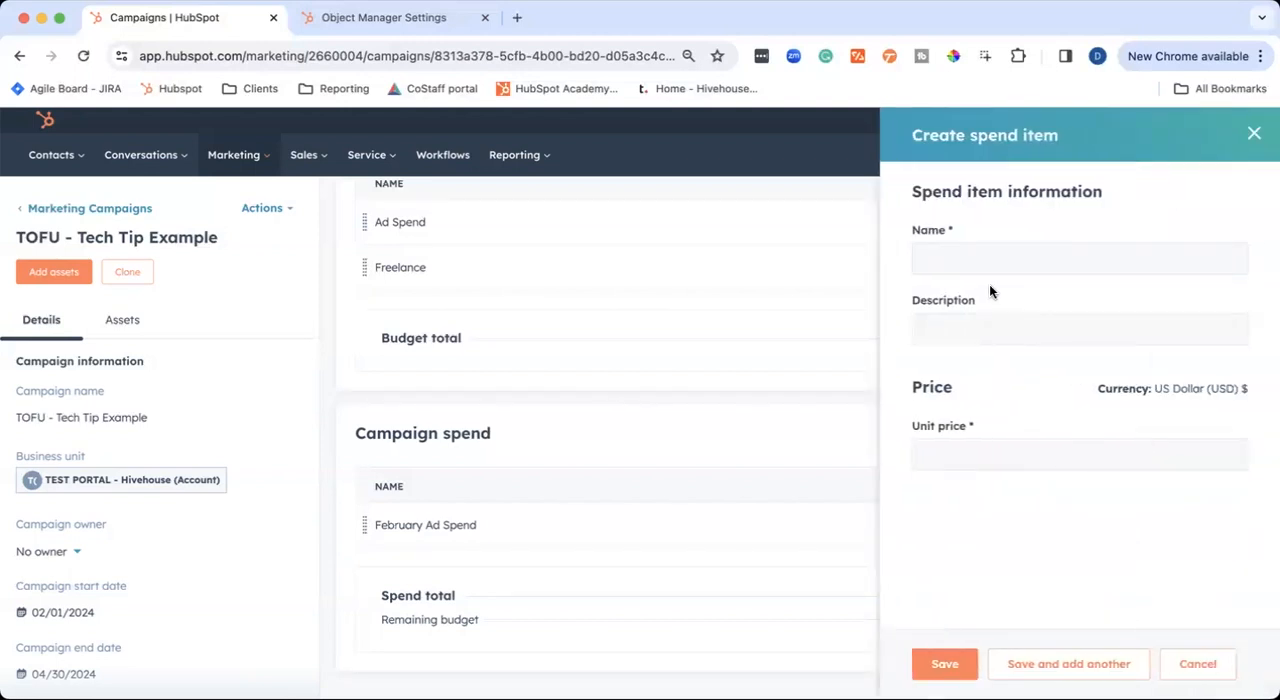
text(Blog Post)
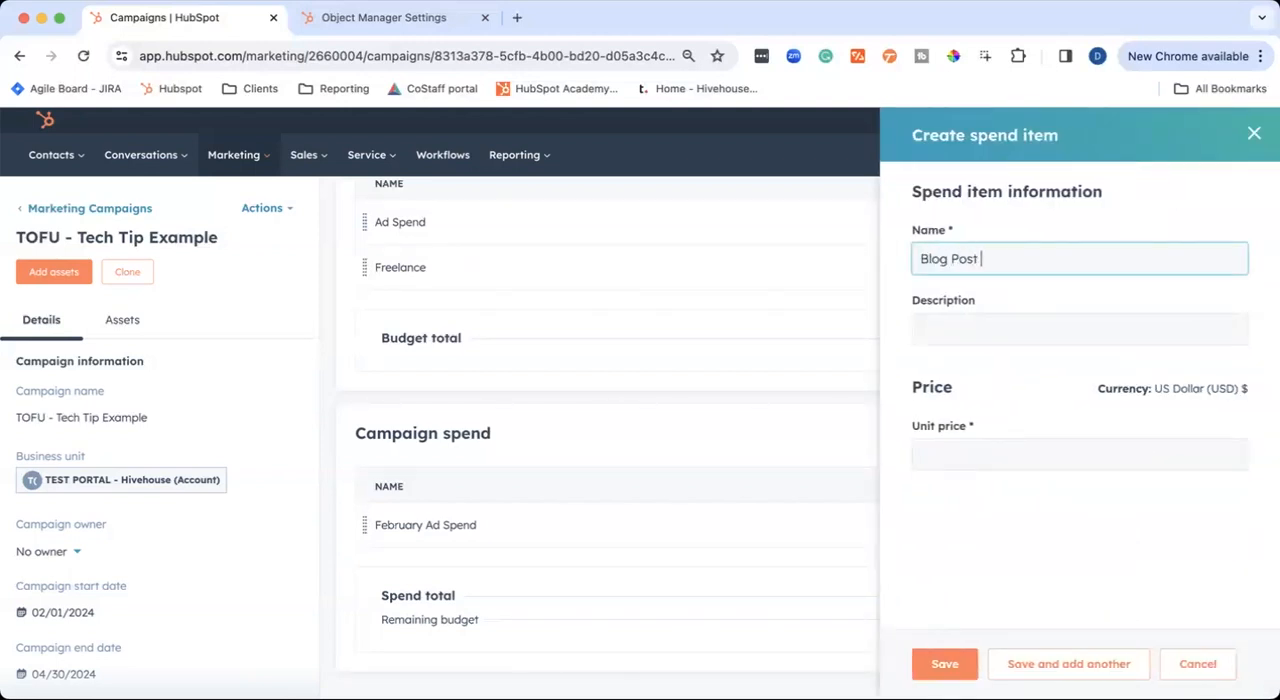
click(1079, 454)
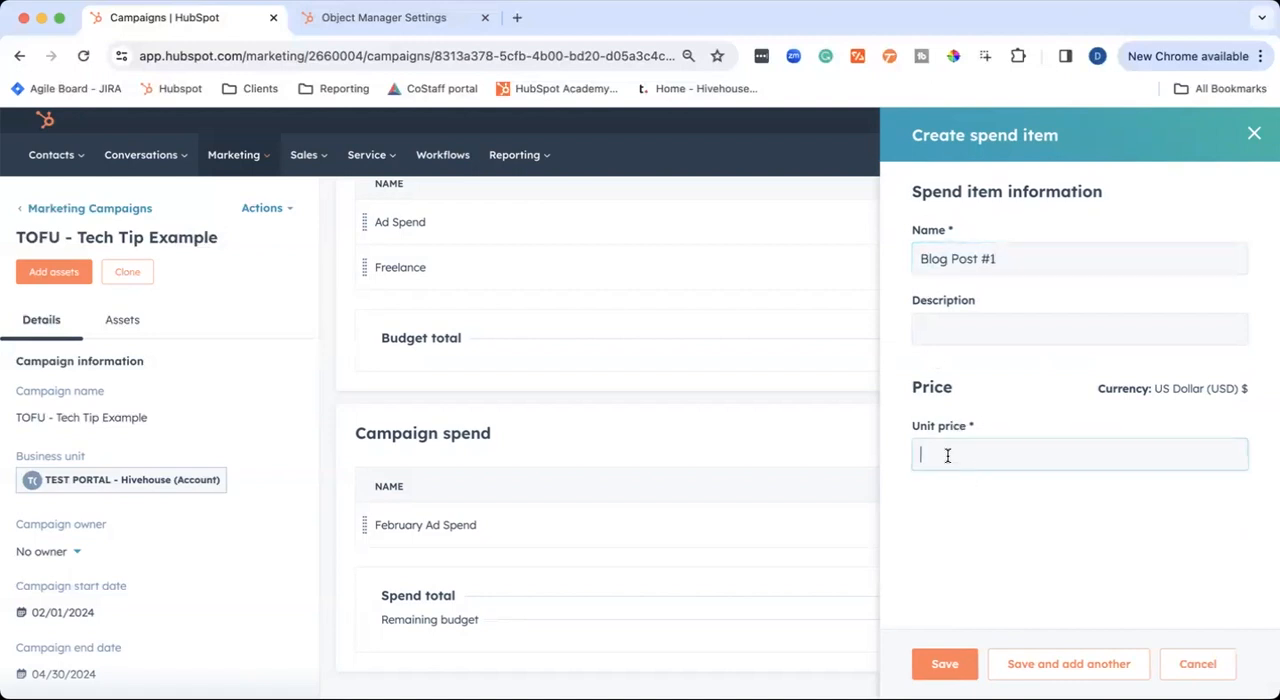
text(1,000)
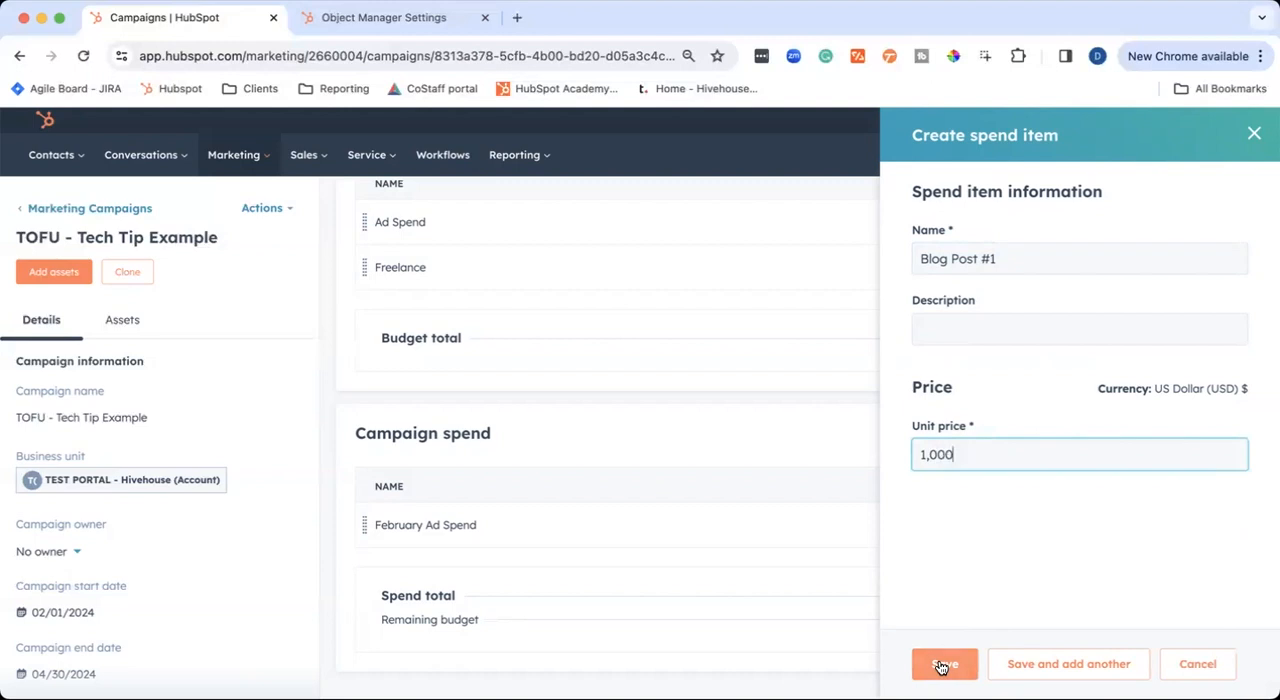
click(944, 664)
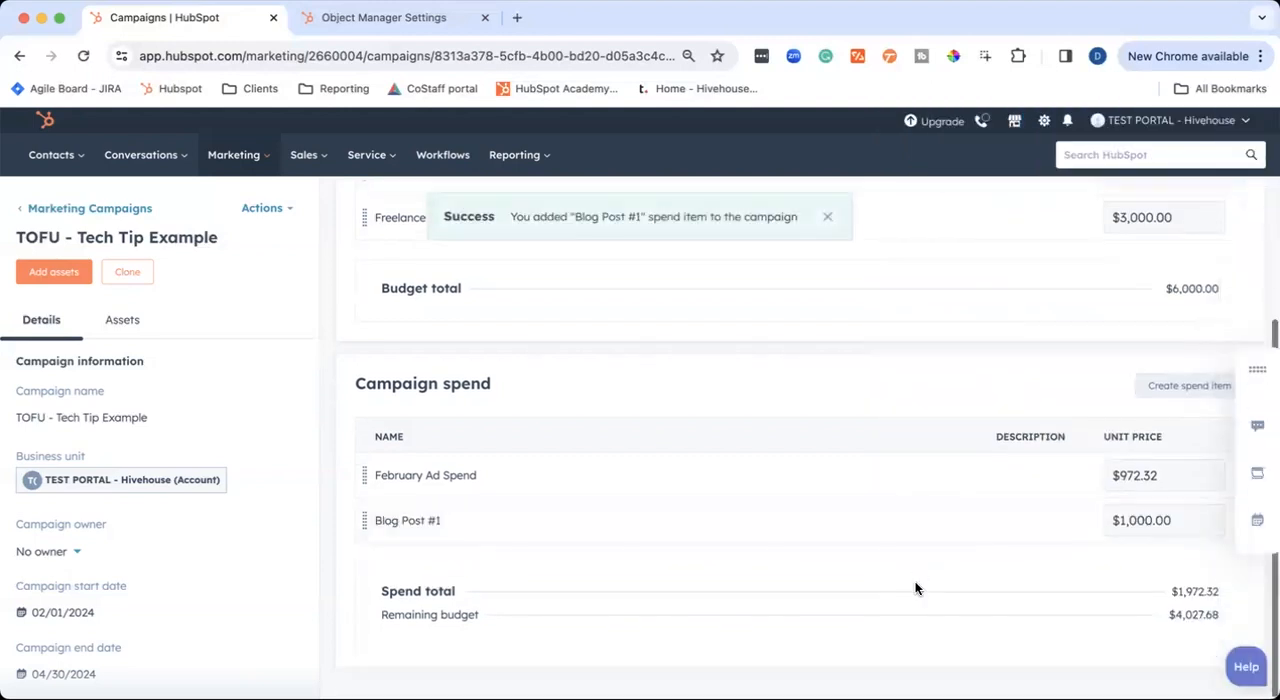
mouse_move(1161, 605)
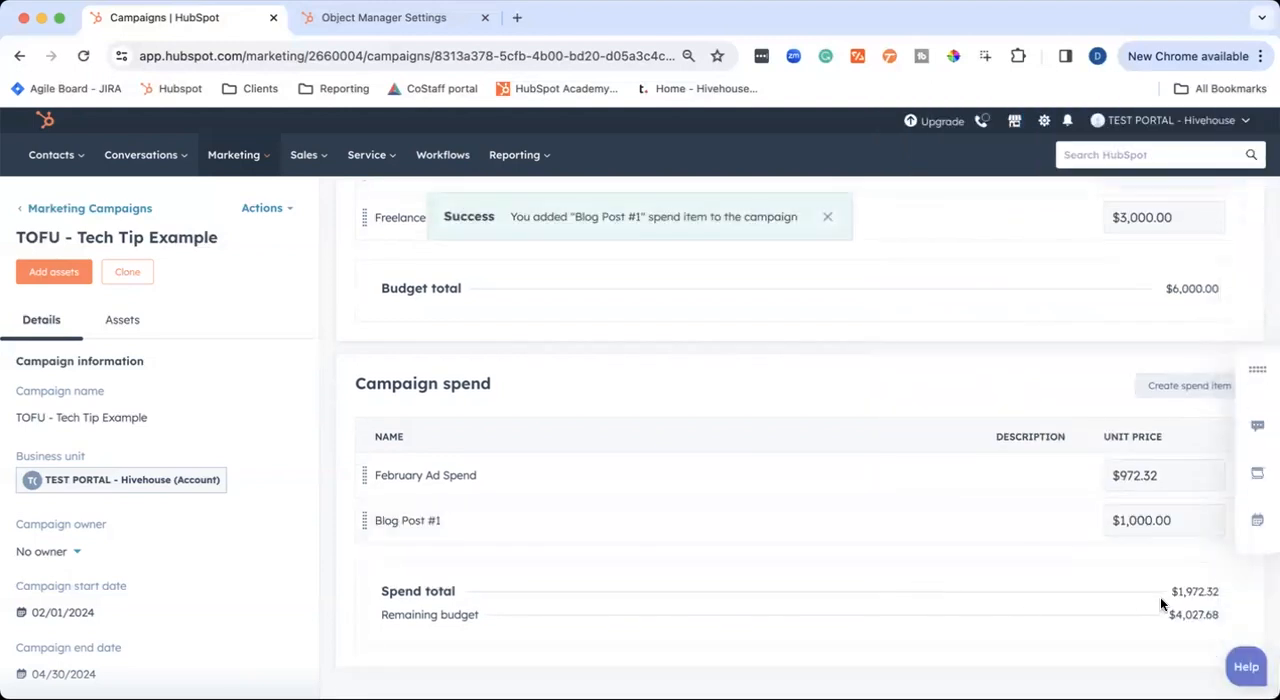
click(827, 216)
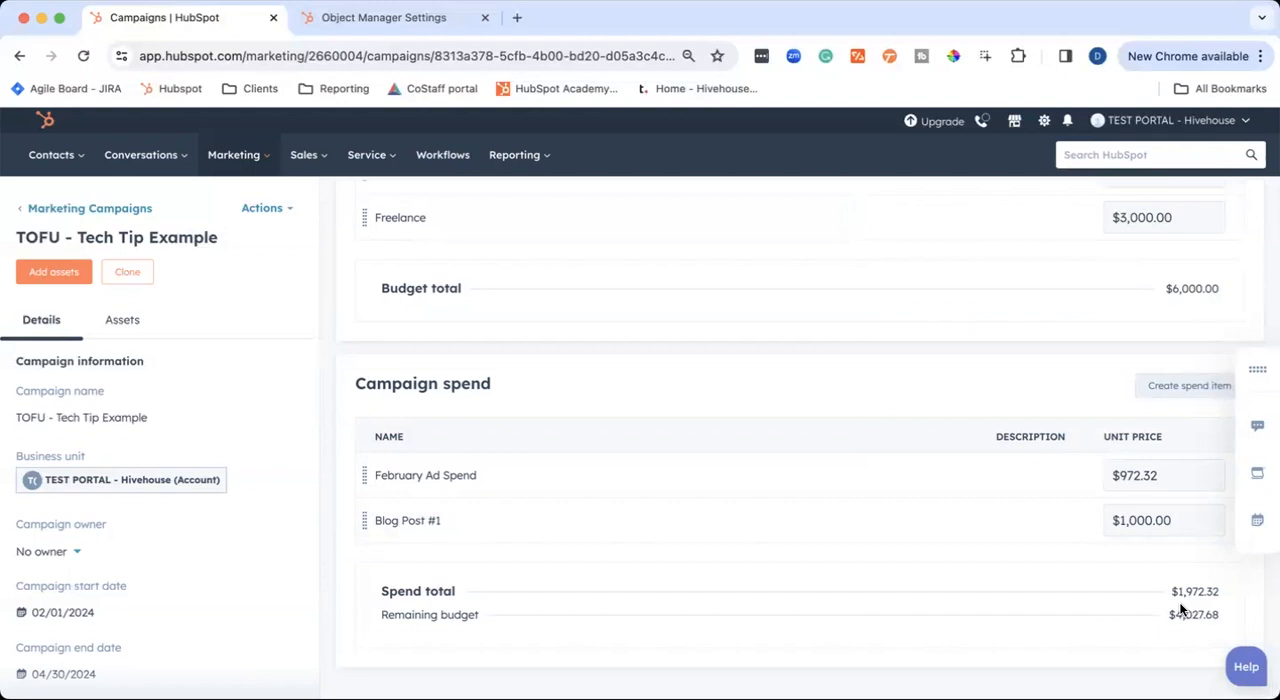
mouse_move(1162, 651)
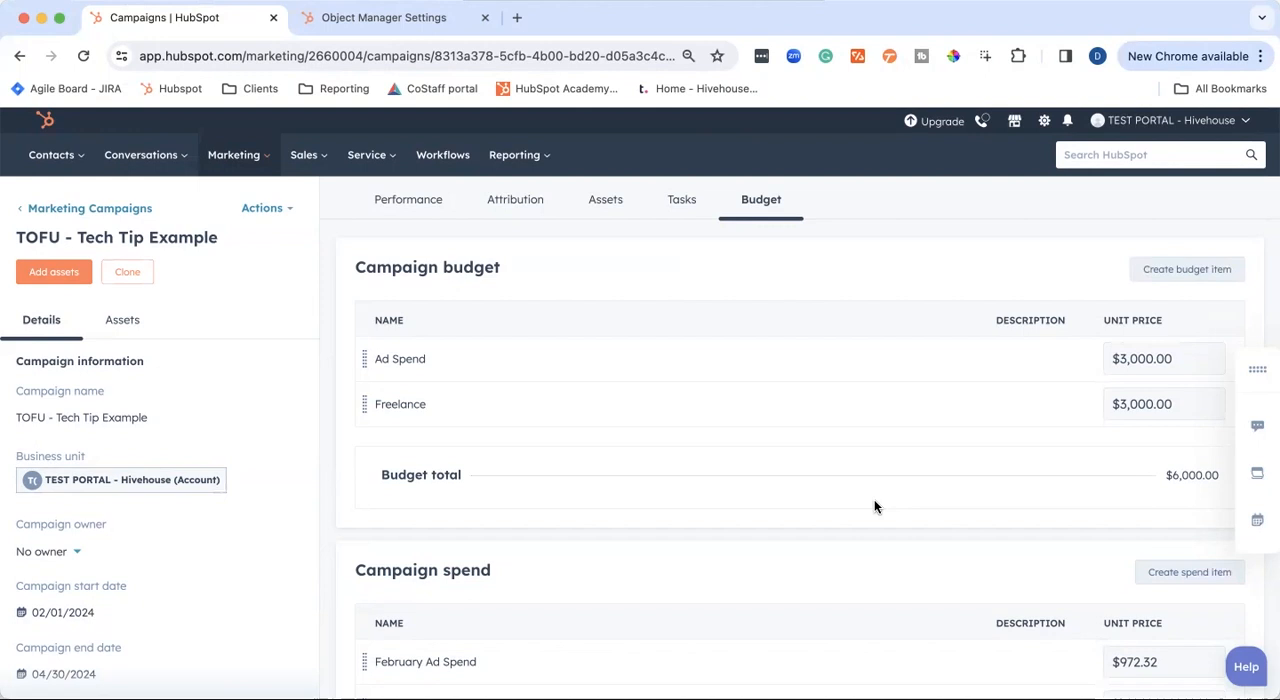
mouse_move(864, 505)
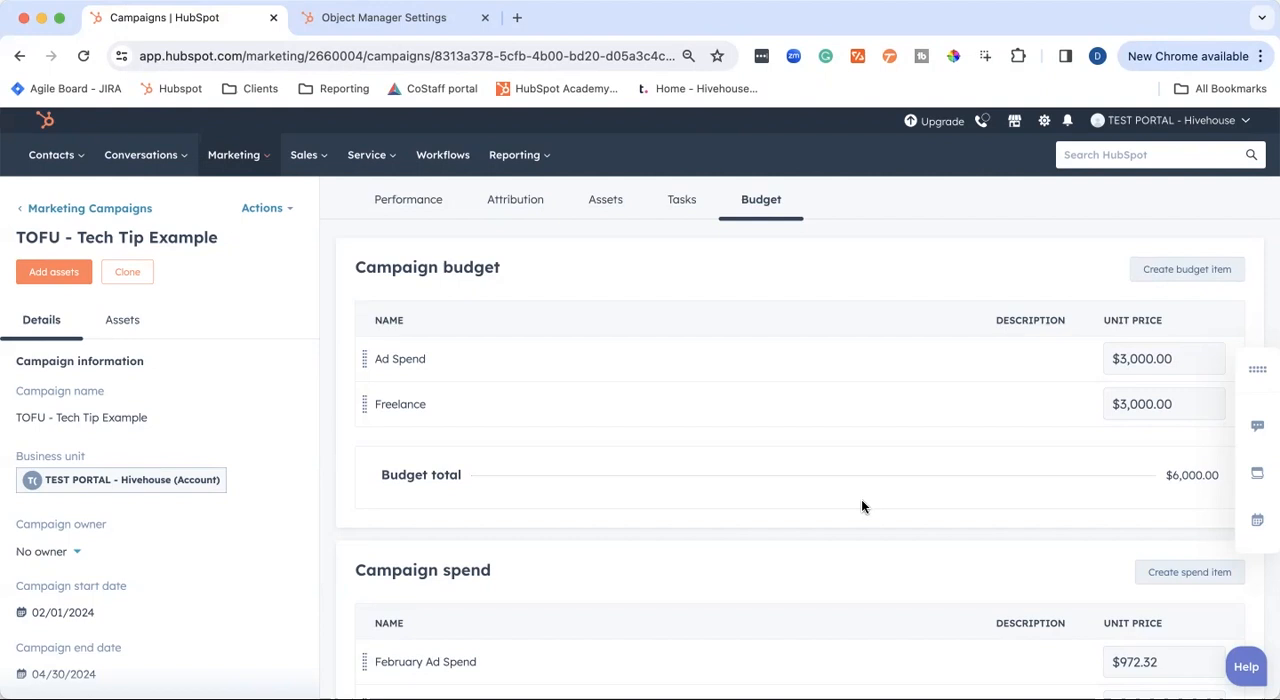
Open Campaign analytics in a new tab, browse its empty report, and return to Campaigns
click(90, 208)
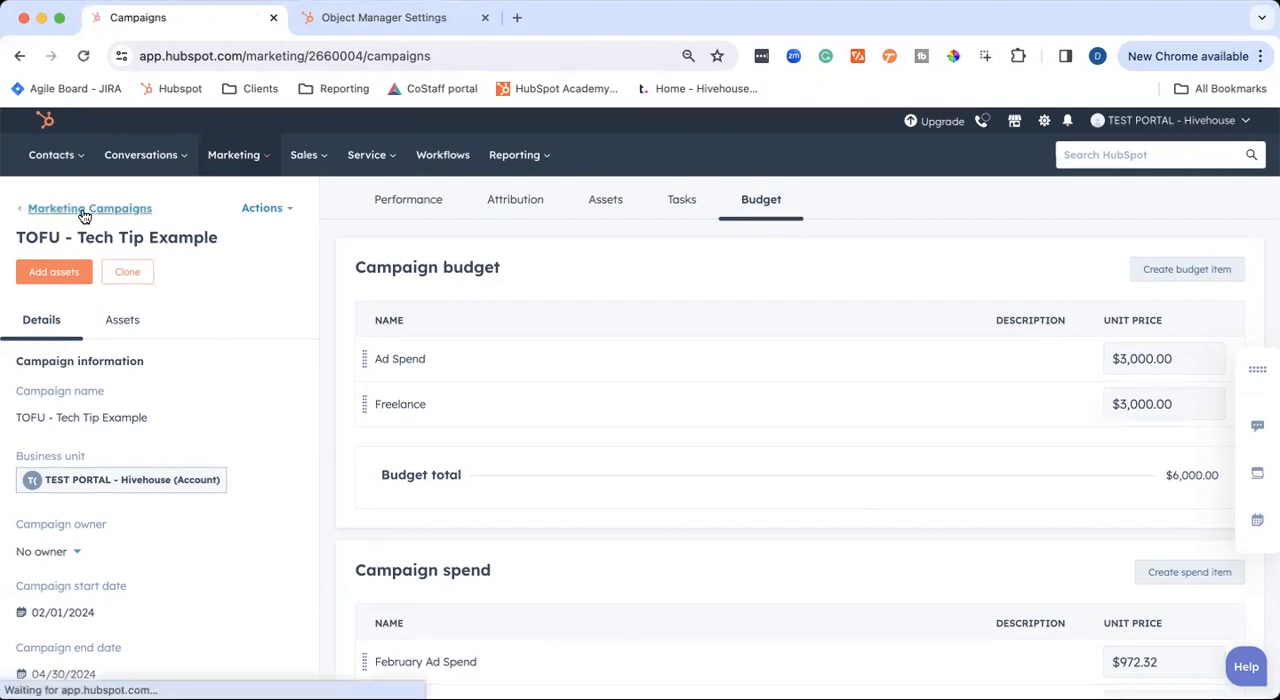
click(89, 208)
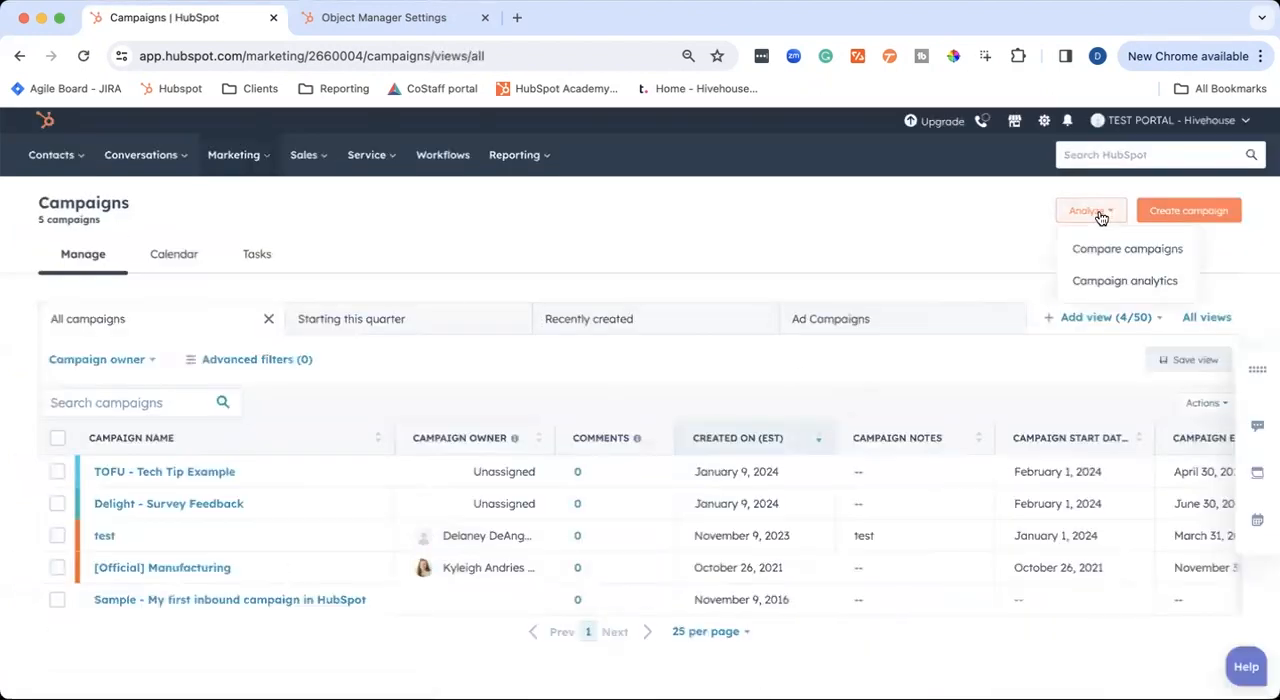
mouse_move(1105, 265)
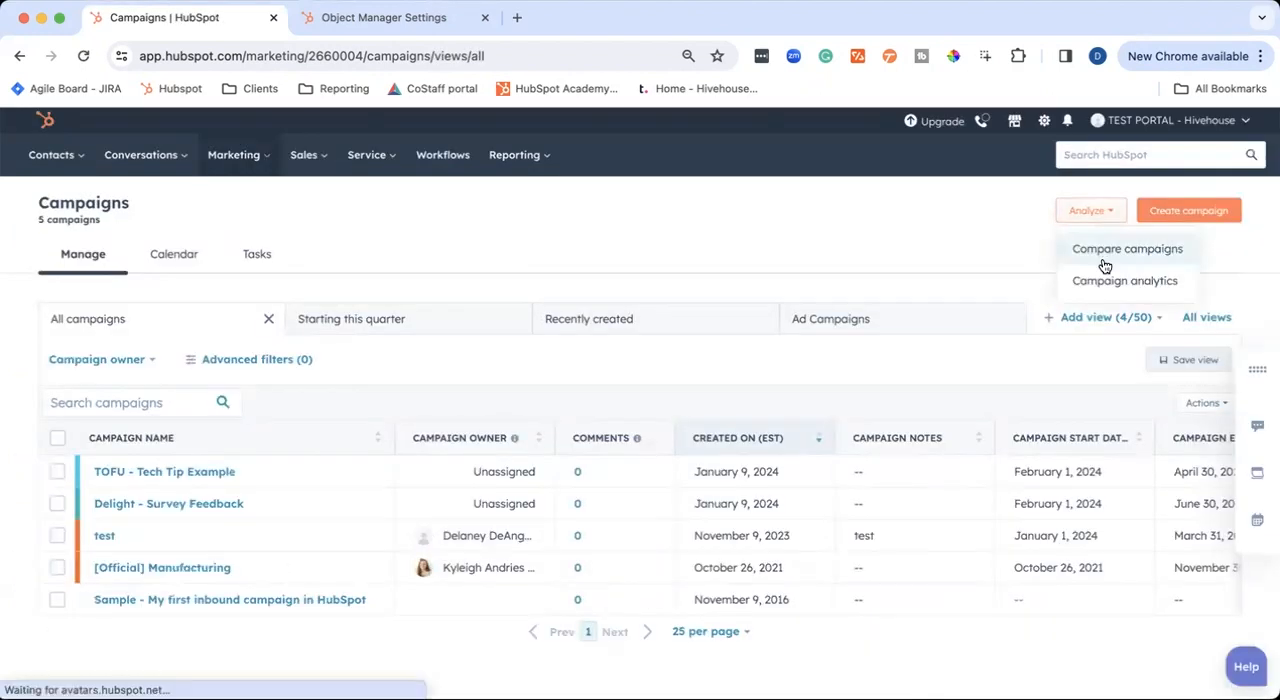
mouse_move(1099, 289)
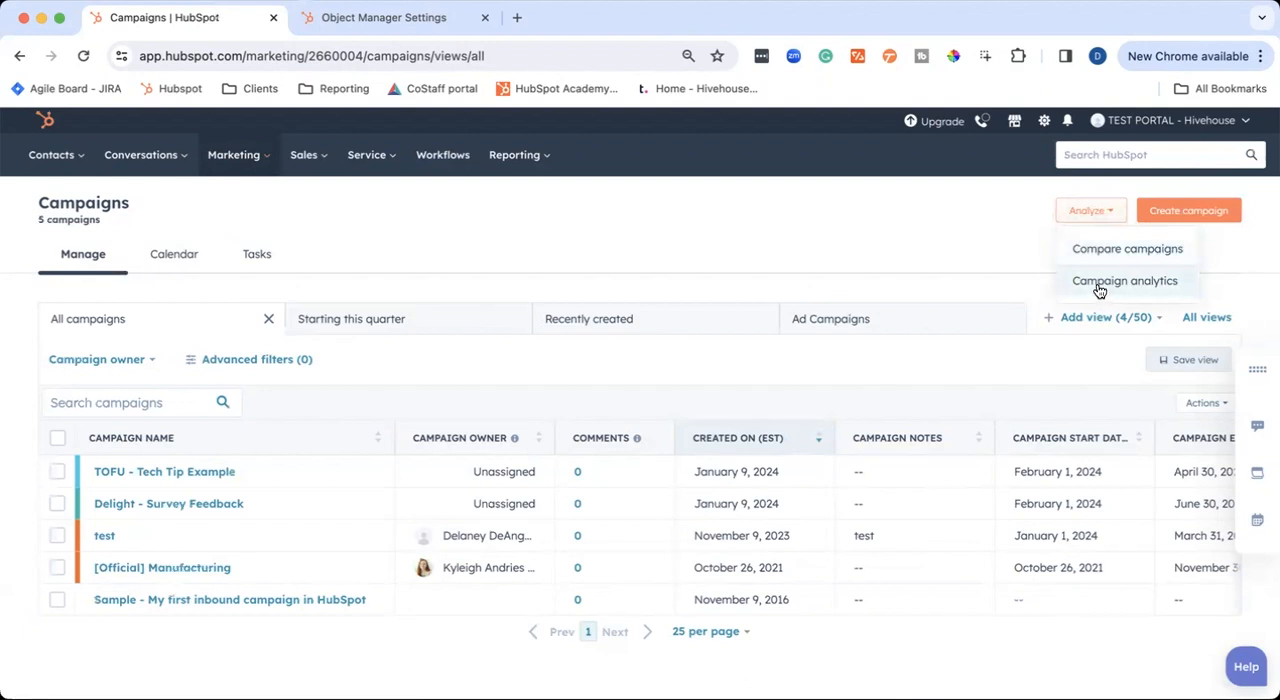
click(1125, 280)
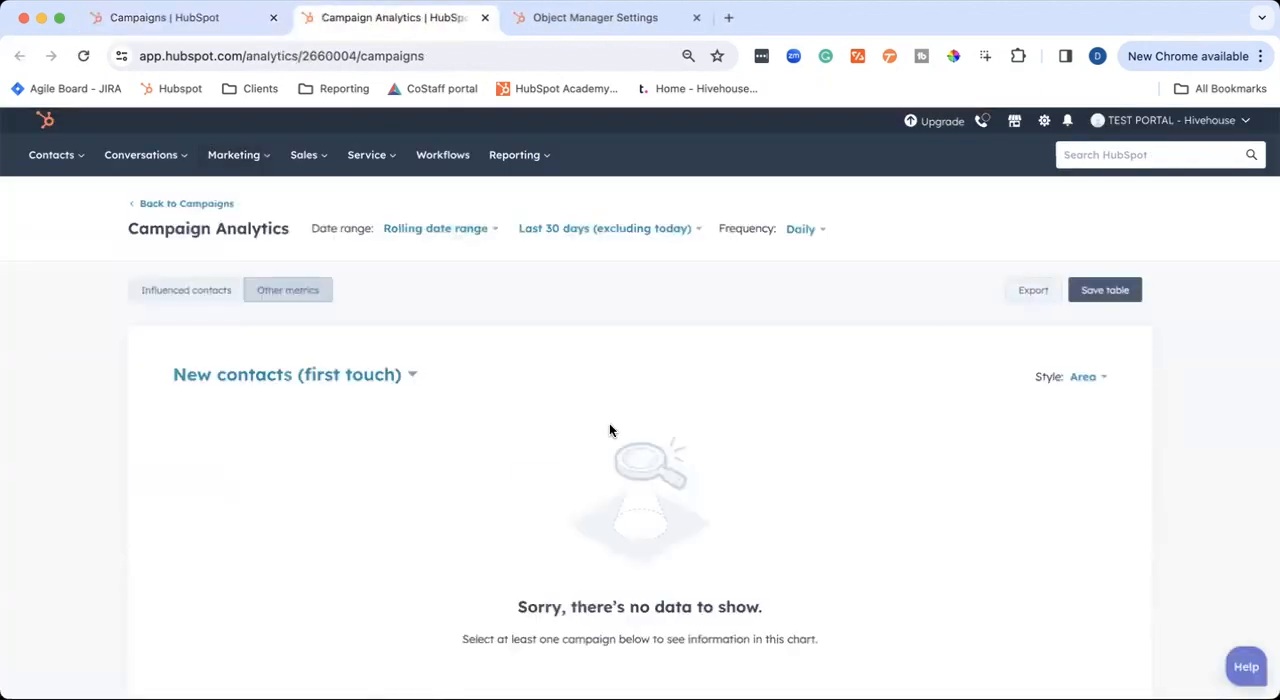
scroll(down, 3)
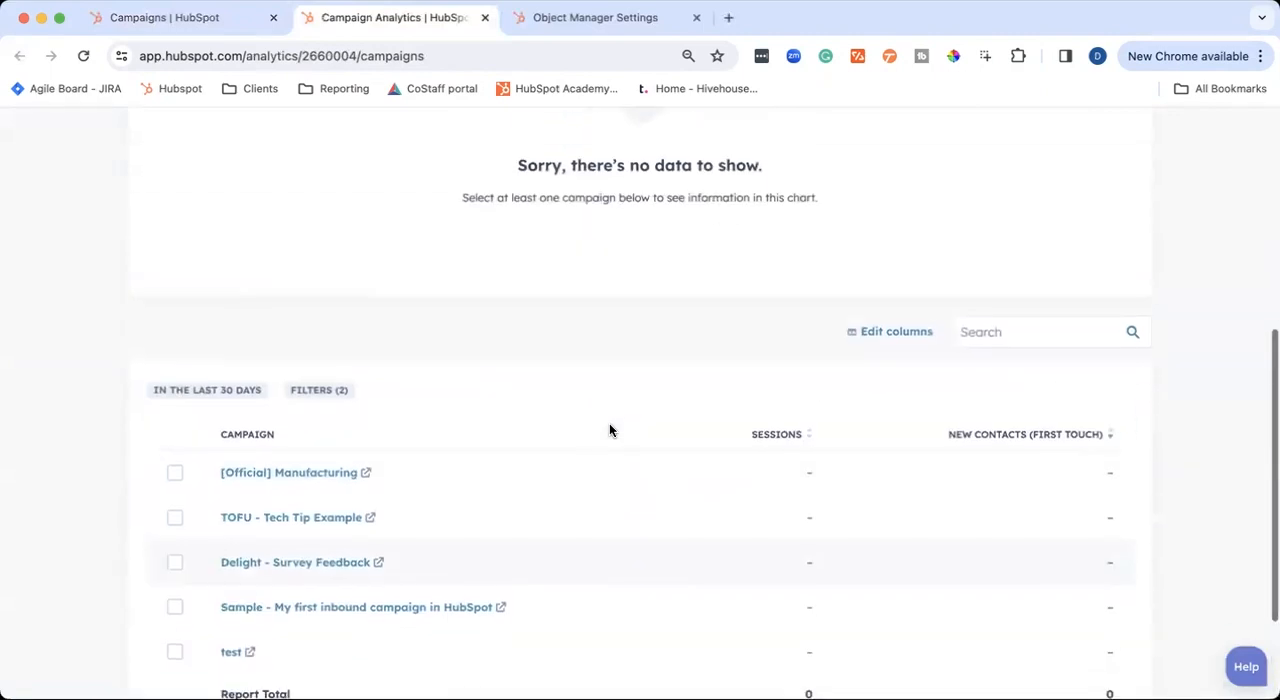
scroll(up, 3)
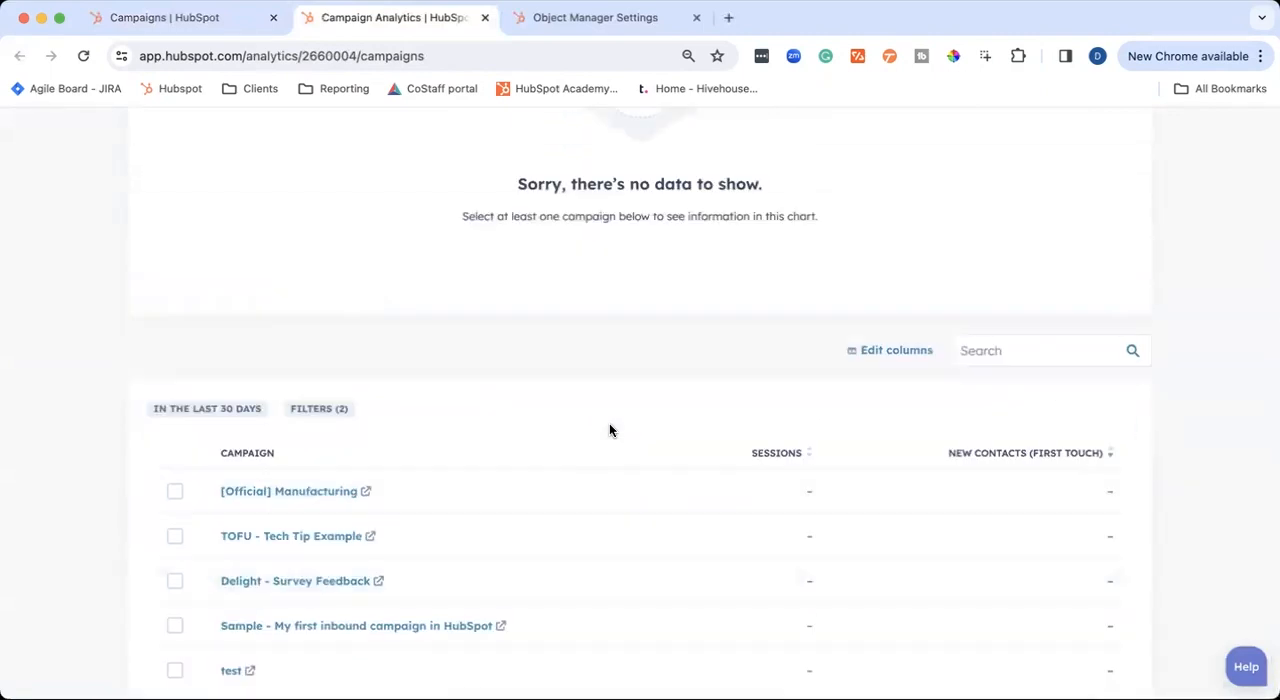
scroll(up, 3)
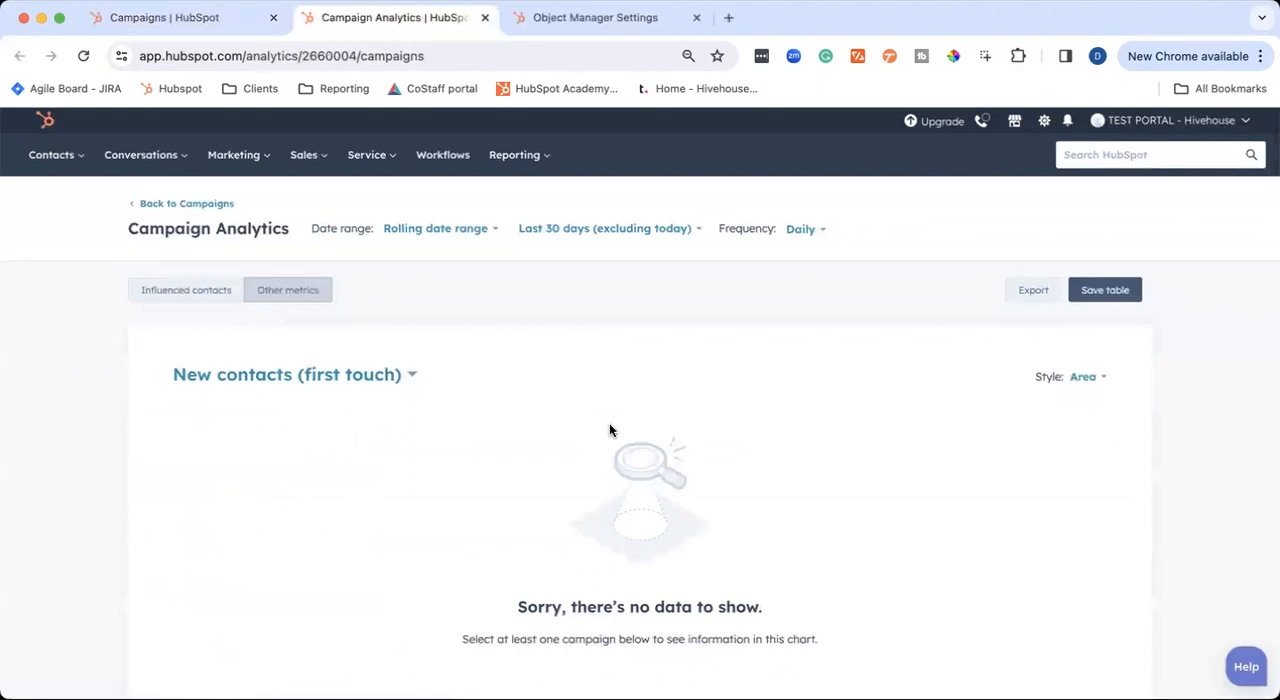
click(185, 20)
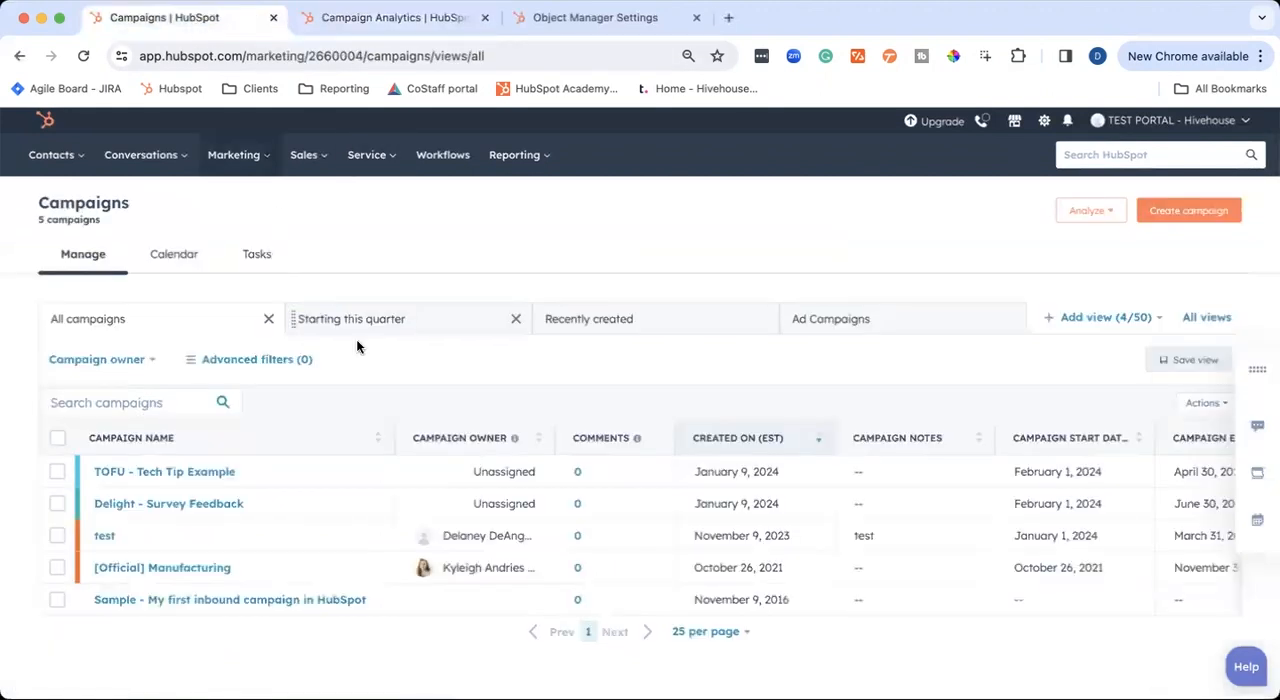